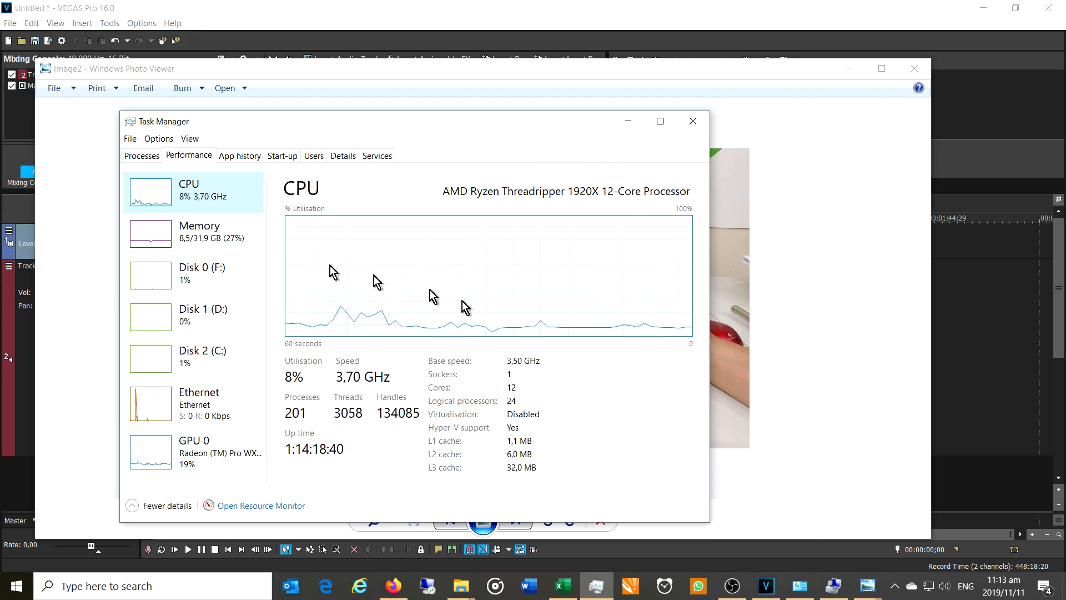
- Step through Memory to the GPU 0 graphs for the Radeon Pro WX 5100
{"action": "left_click", "coordinate": [200, 231]}
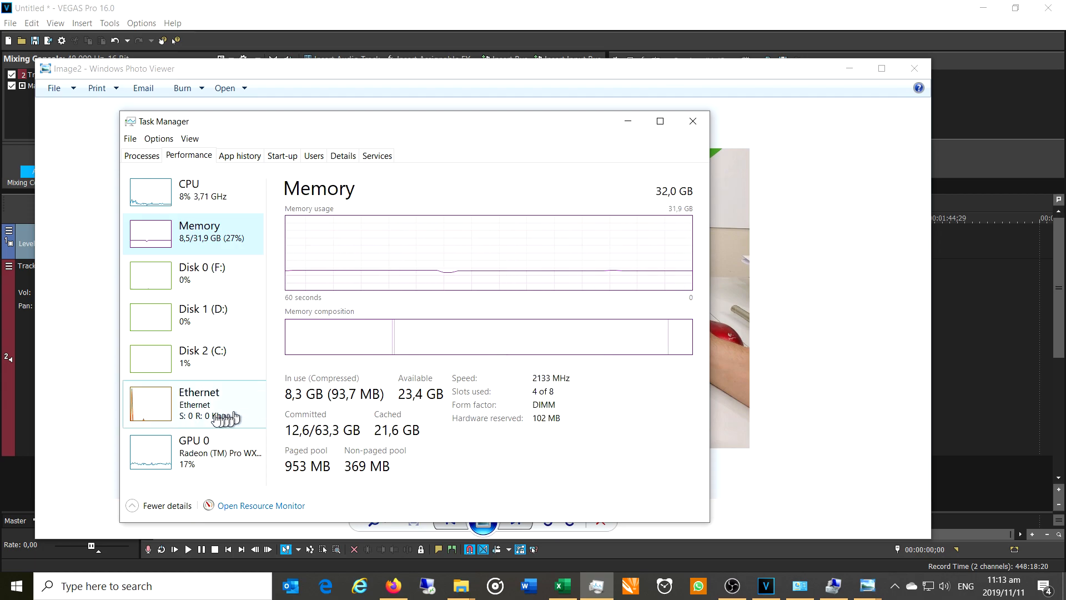
{"action": "left_click", "coordinate": [193, 452]}
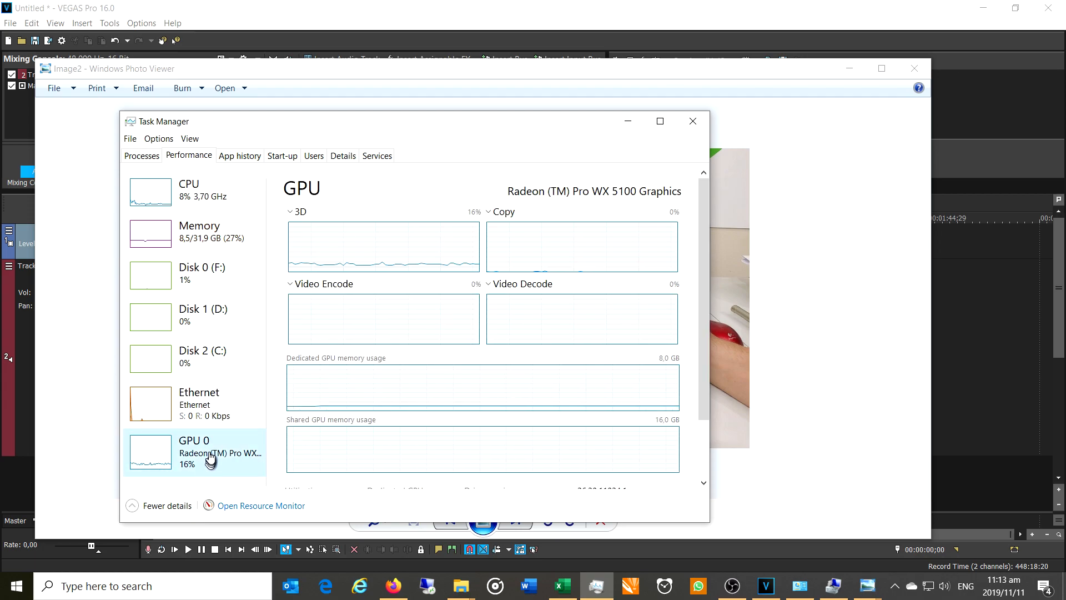
{"action": "mouse_move", "coordinate": [546, 207]}
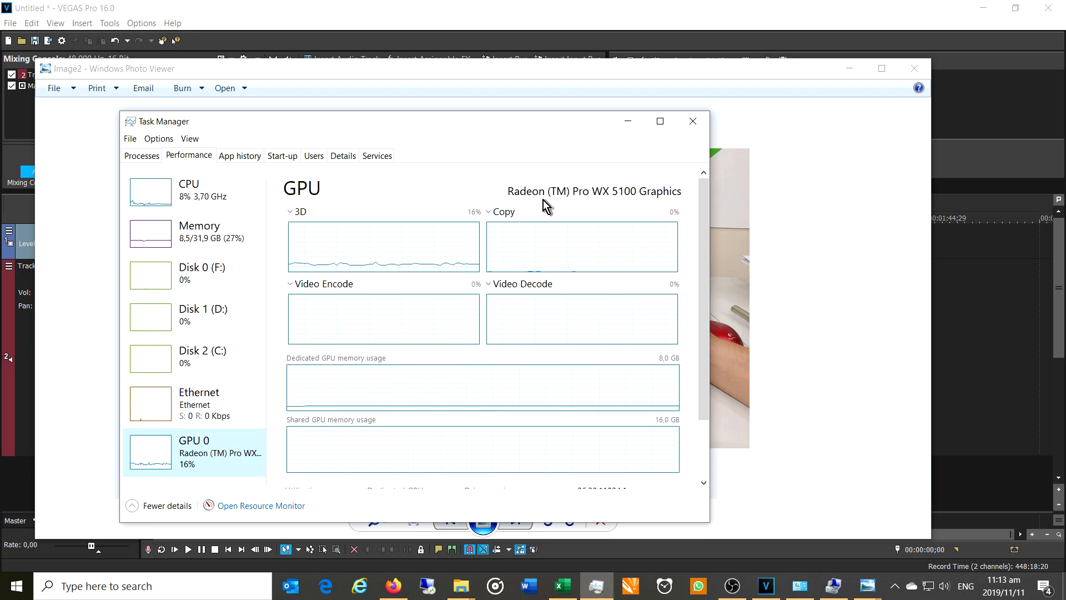
{"action": "mouse_move", "coordinate": [615, 207]}
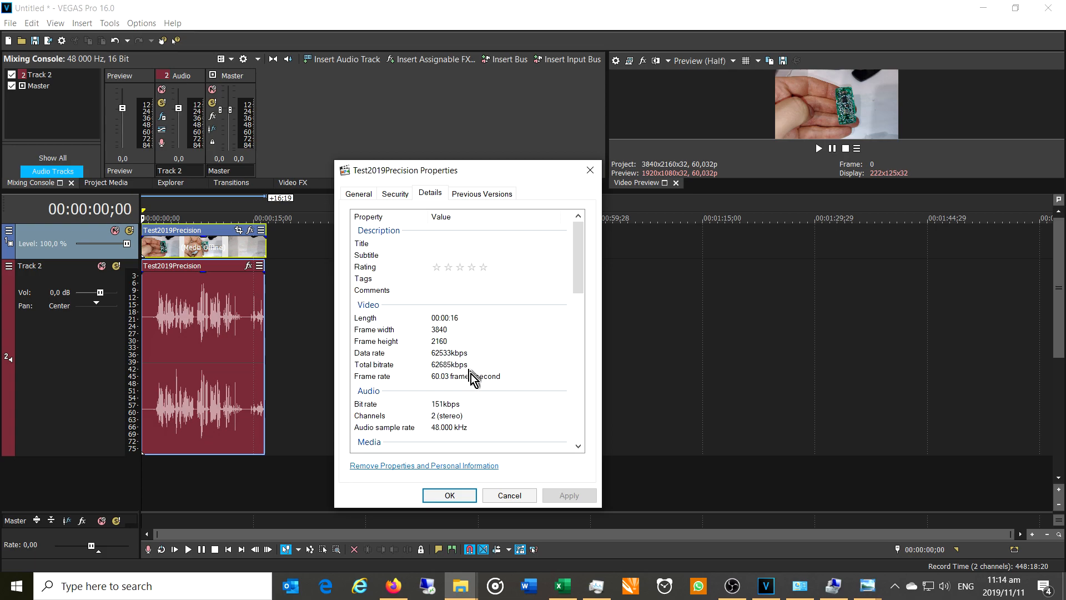
{"action": "mouse_move", "coordinate": [587, 205]}
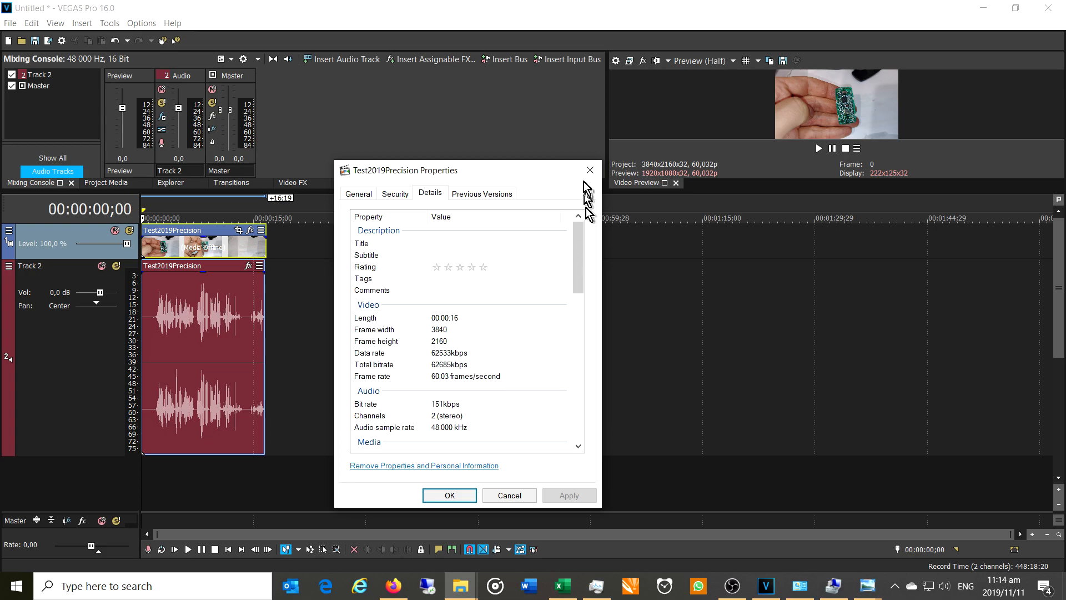
- Dismiss the clip Properties window before setting up the MP4 render
{"action": "left_click", "coordinate": [447, 496]}
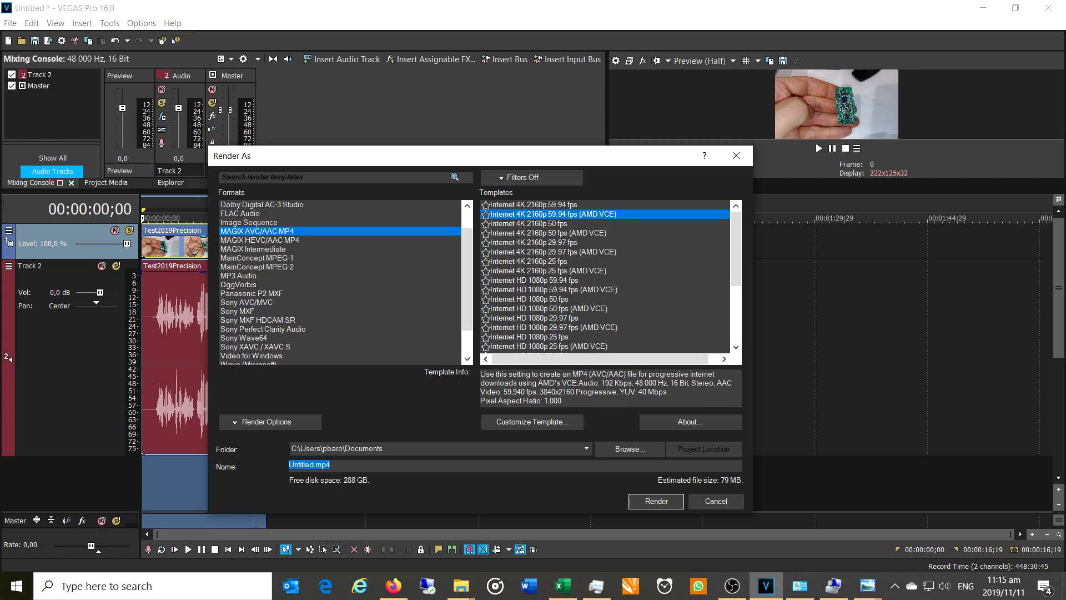
- Review the hardware cells under AMD TR 1920X, Radeon Pro WX5100 and the Dell Precision 7740 laptop
{"action": "left_click", "coordinate": [561, 585]}
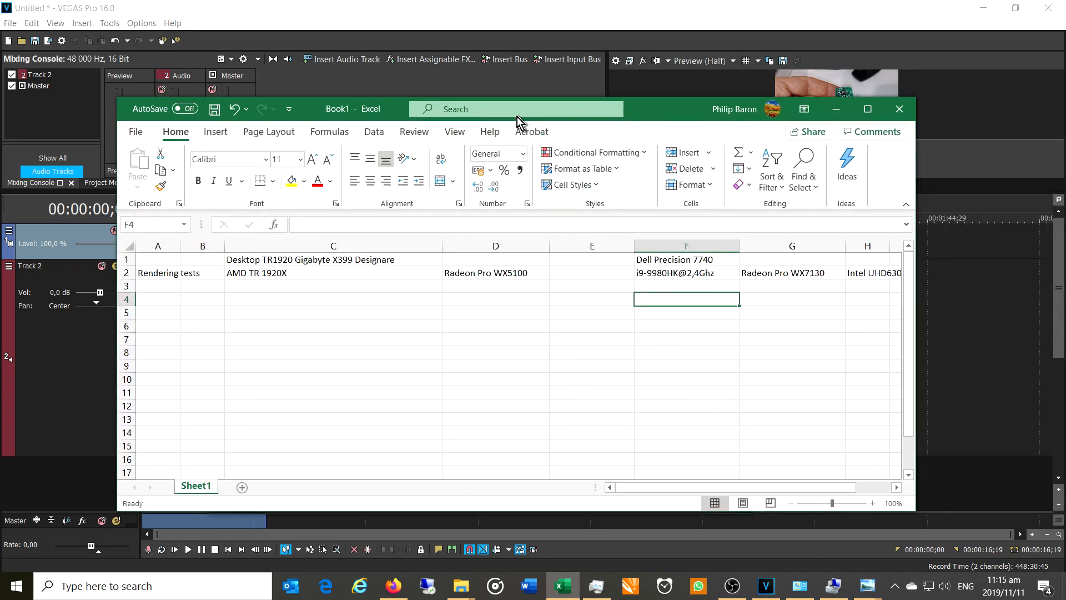
{"action": "left_click", "coordinate": [157, 286]}
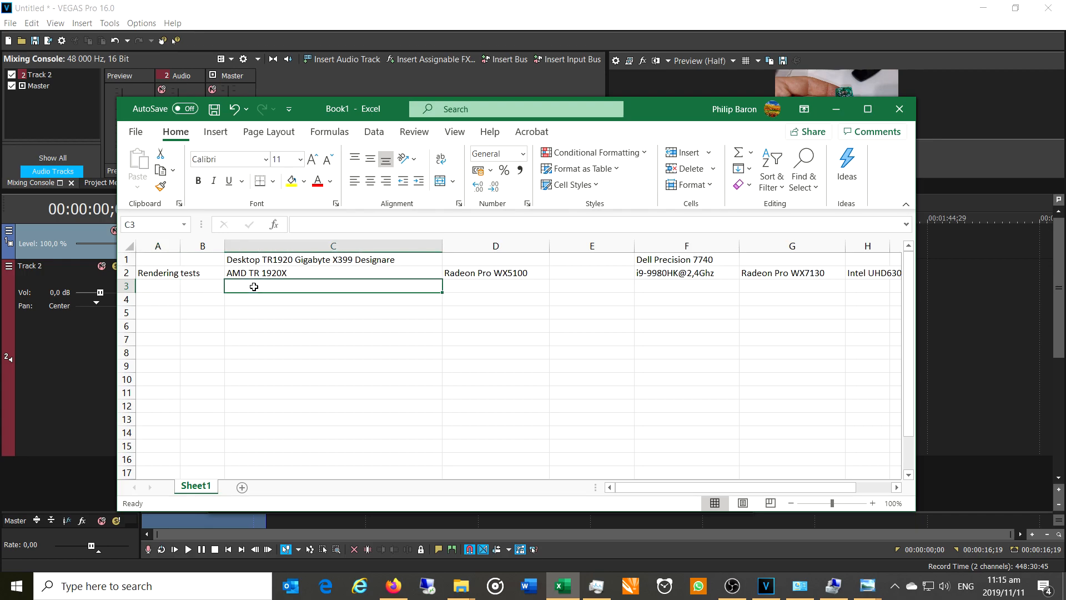
{"action": "left_click", "coordinate": [496, 286]}
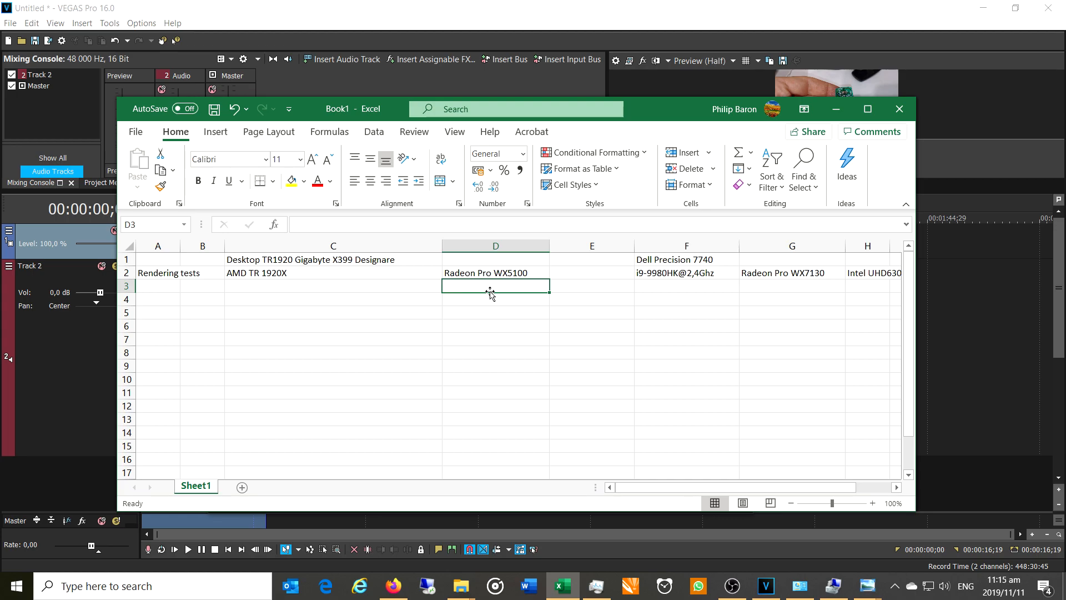
{"action": "left_click", "coordinate": [684, 285]}
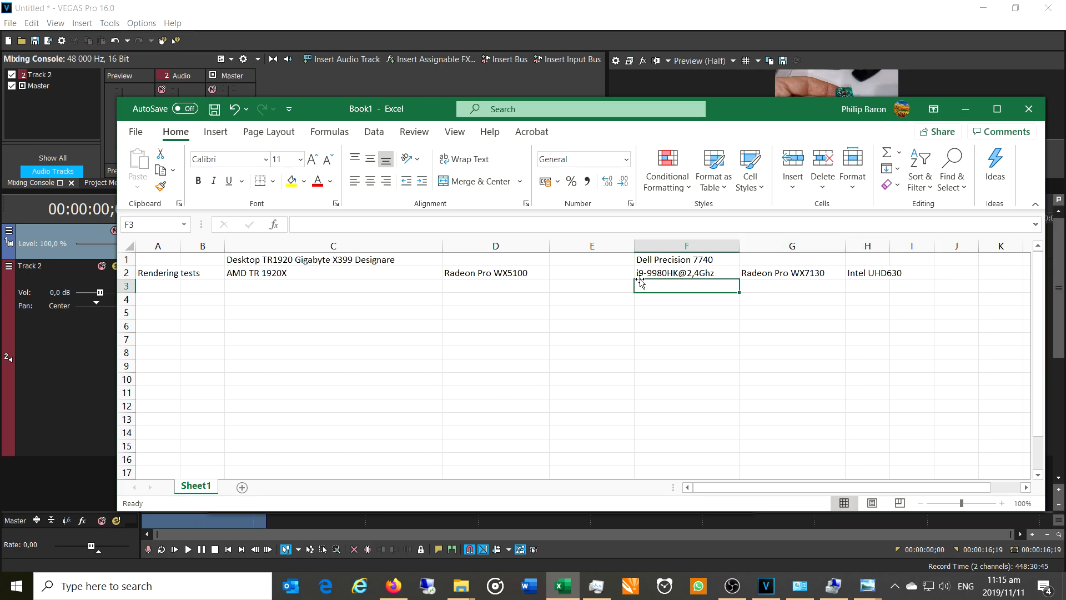
{"action": "mouse_move", "coordinate": [673, 285]}
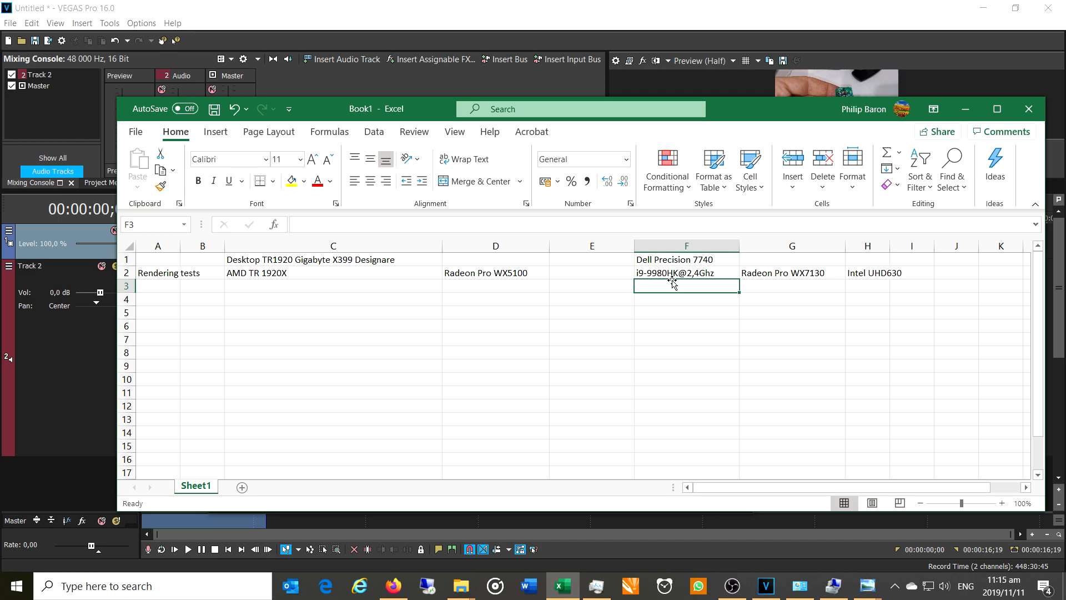
{"action": "mouse_move", "coordinate": [710, 283]}
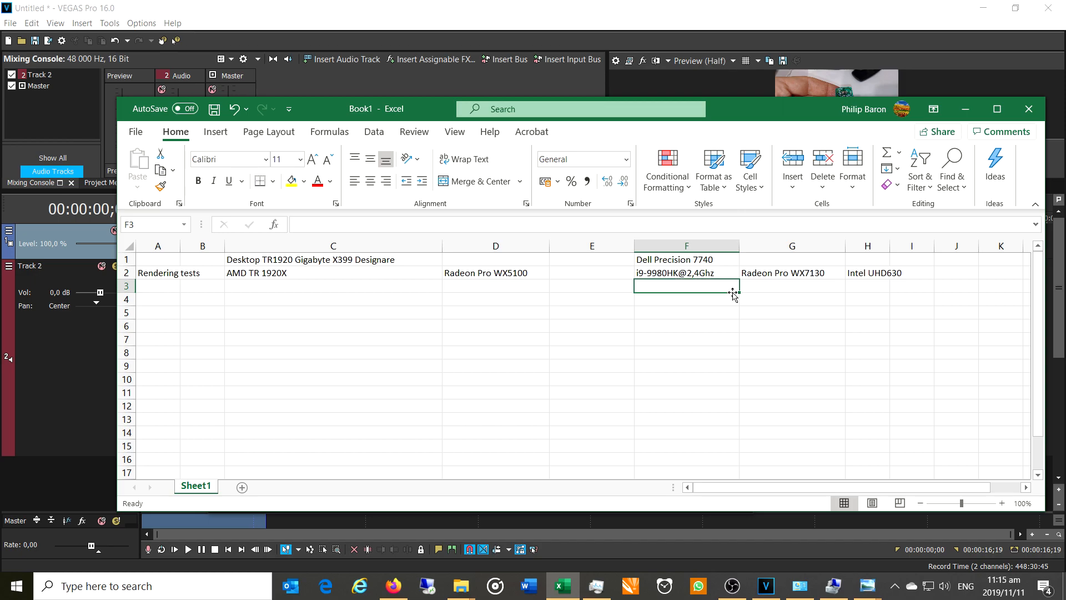
{"action": "mouse_move", "coordinate": [767, 283]}
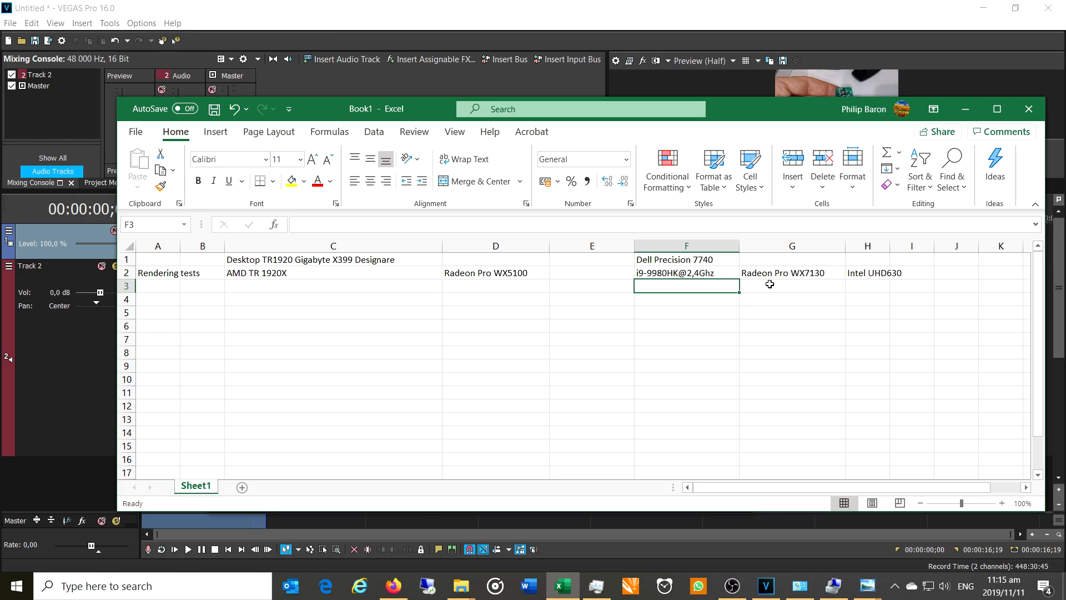
{"action": "left_click", "coordinate": [867, 290]}
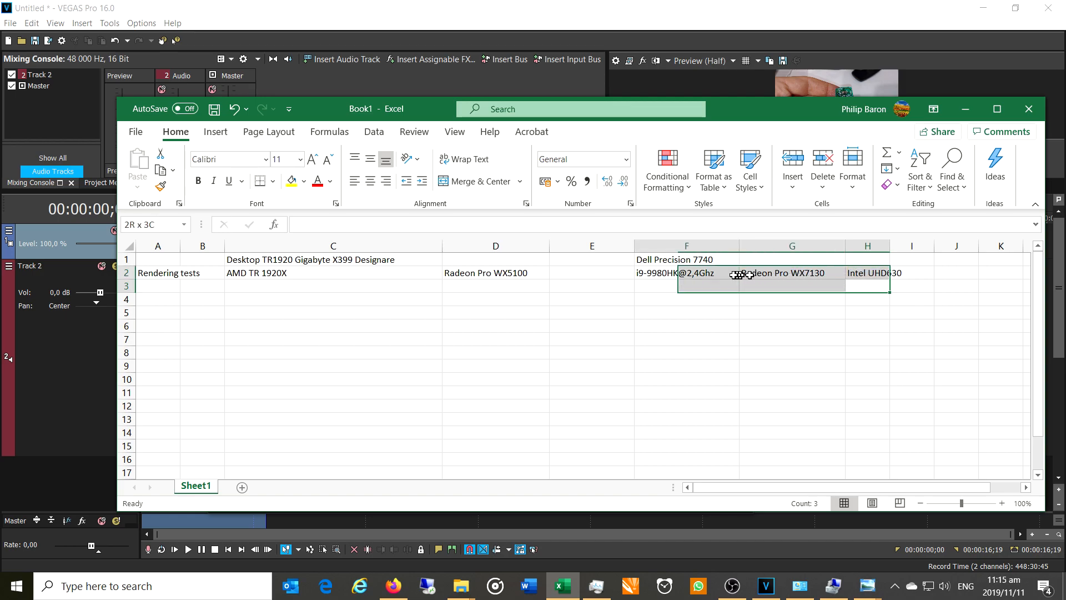
{"action": "left_click", "coordinate": [157, 285]}
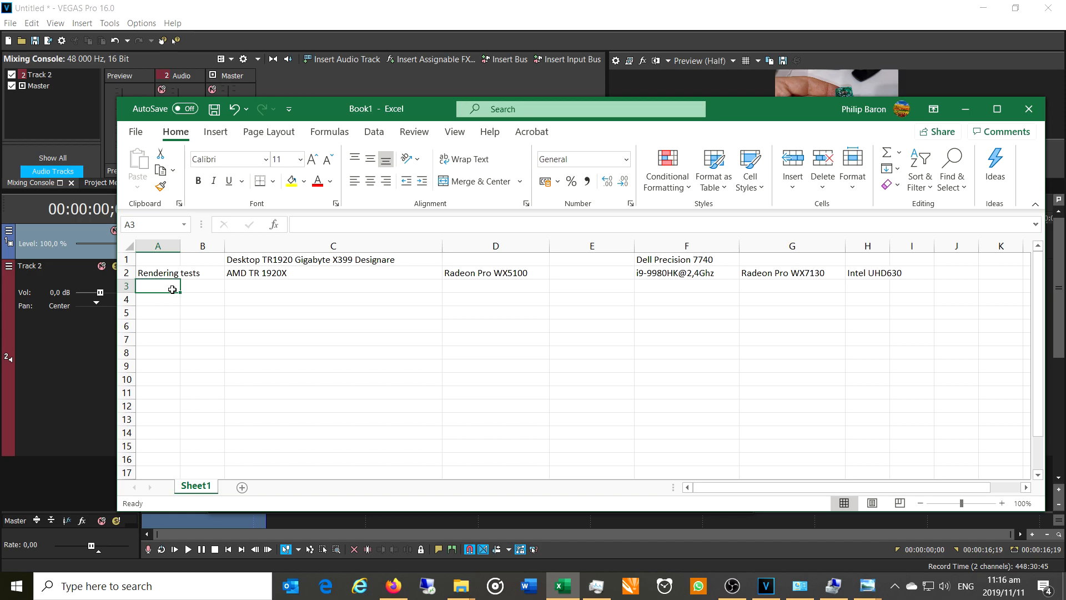
{"action": "mouse_move", "coordinate": [775, 112]}
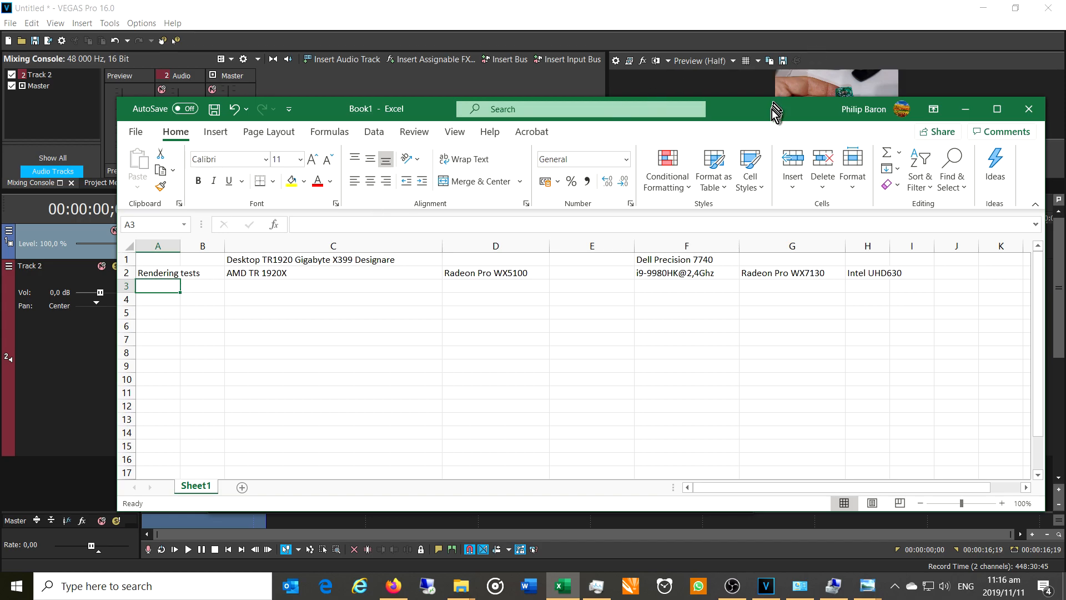
{"action": "mouse_move", "coordinate": [775, 115]}
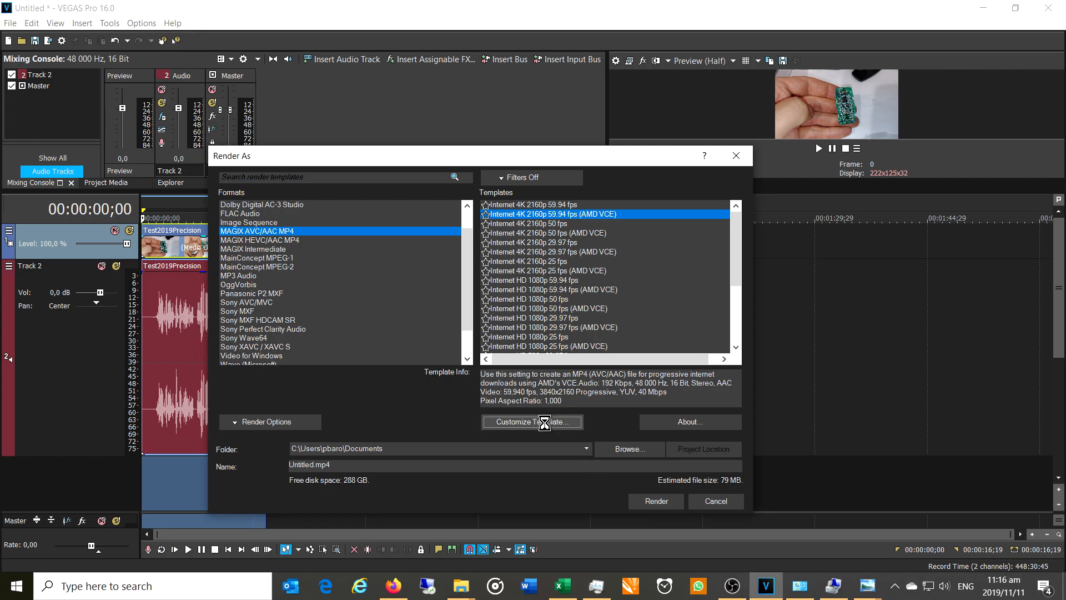
- Review the template's custom encoding settings and keep Internet 4K 2160p 59.94 fps (AMD VCE) selected
{"action": "left_click", "coordinate": [532, 422]}
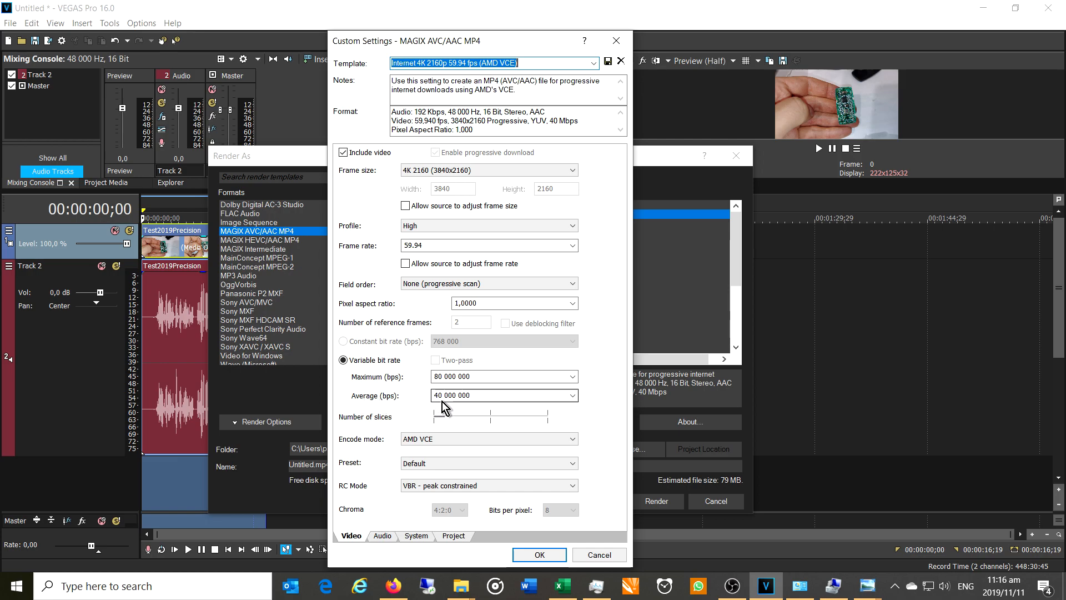
{"action": "left_click", "coordinate": [599, 554]}
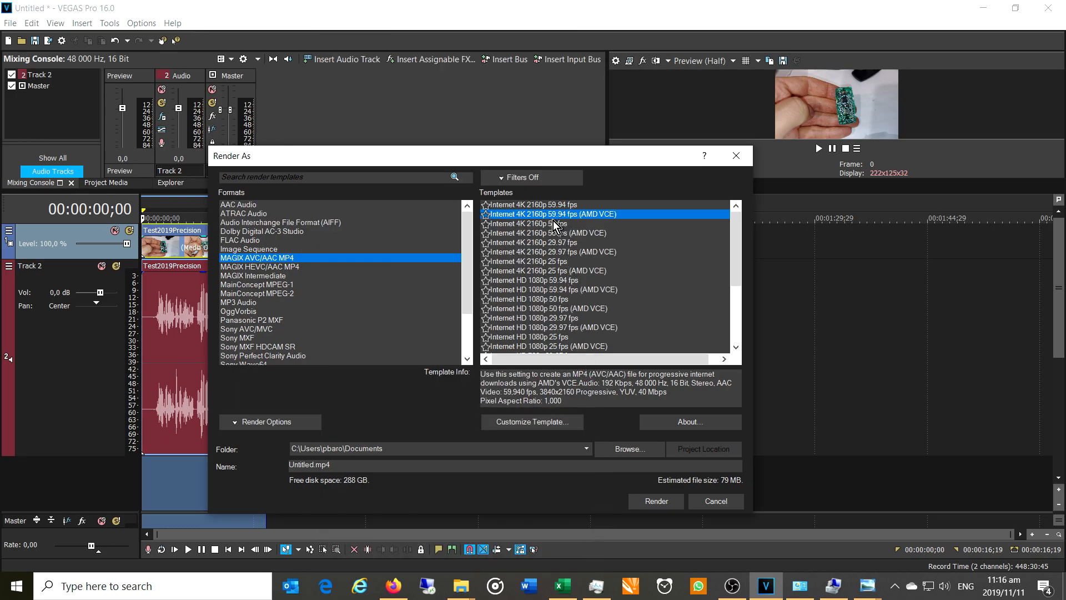
{"action": "mouse_move", "coordinate": [599, 226]}
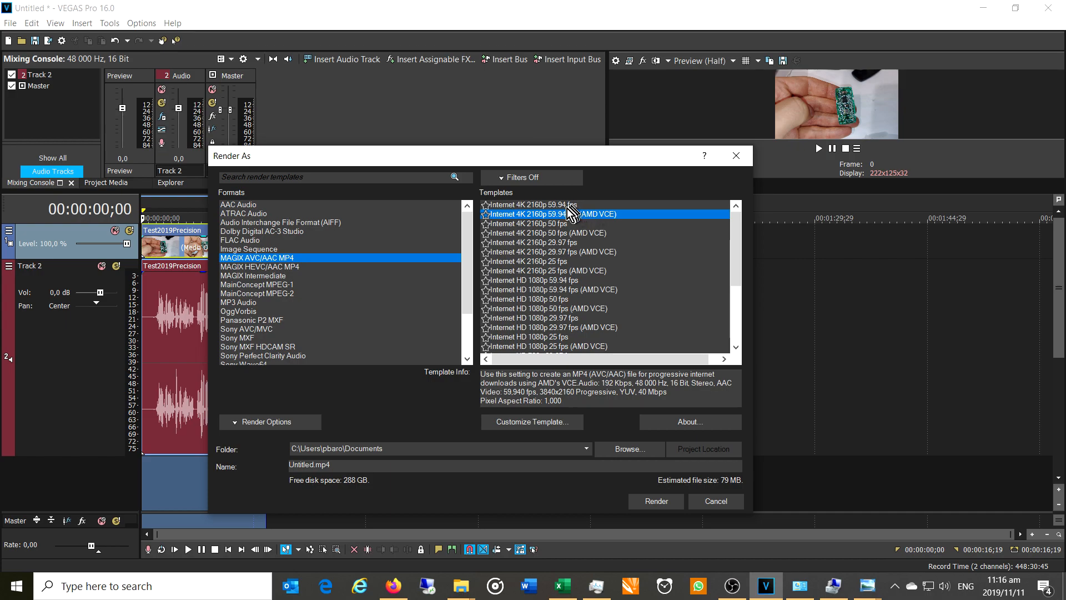
{"action": "left_click", "coordinate": [530, 204]}
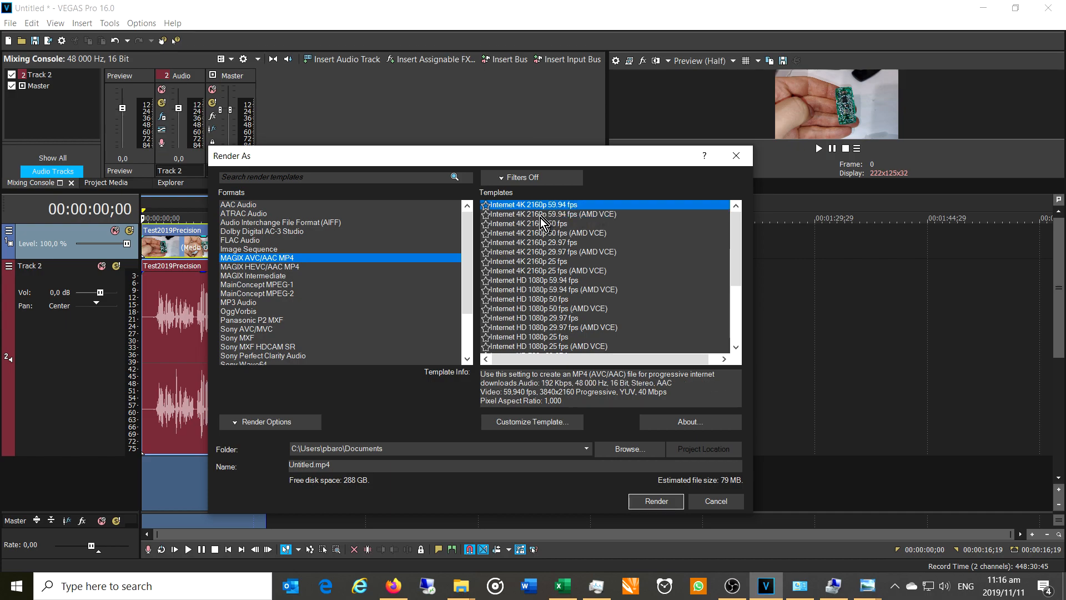
{"action": "left_click", "coordinate": [552, 213]}
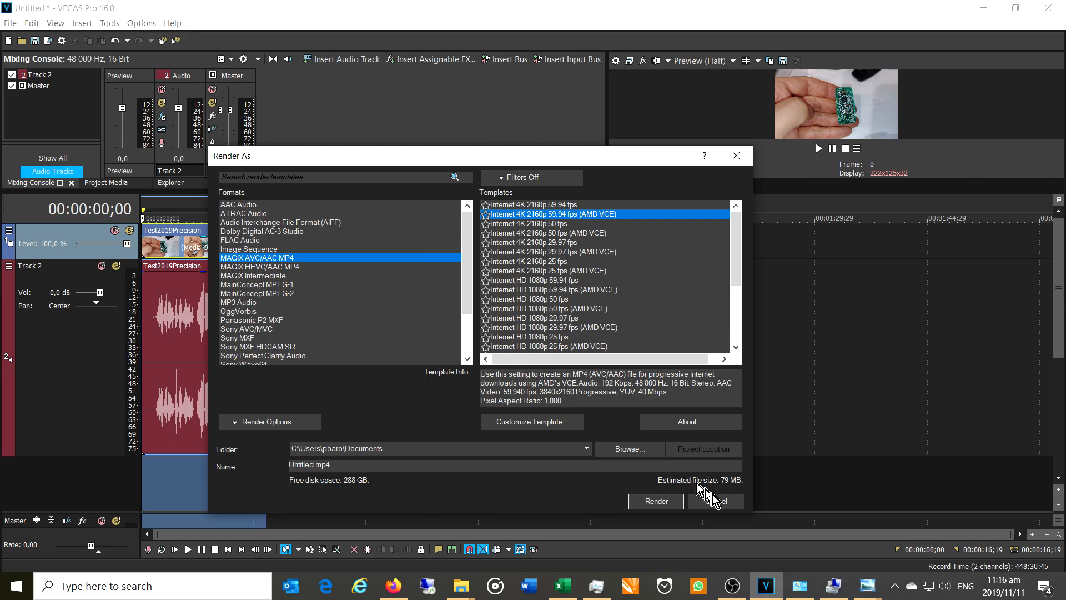
{"action": "left_click", "coordinate": [141, 22]}
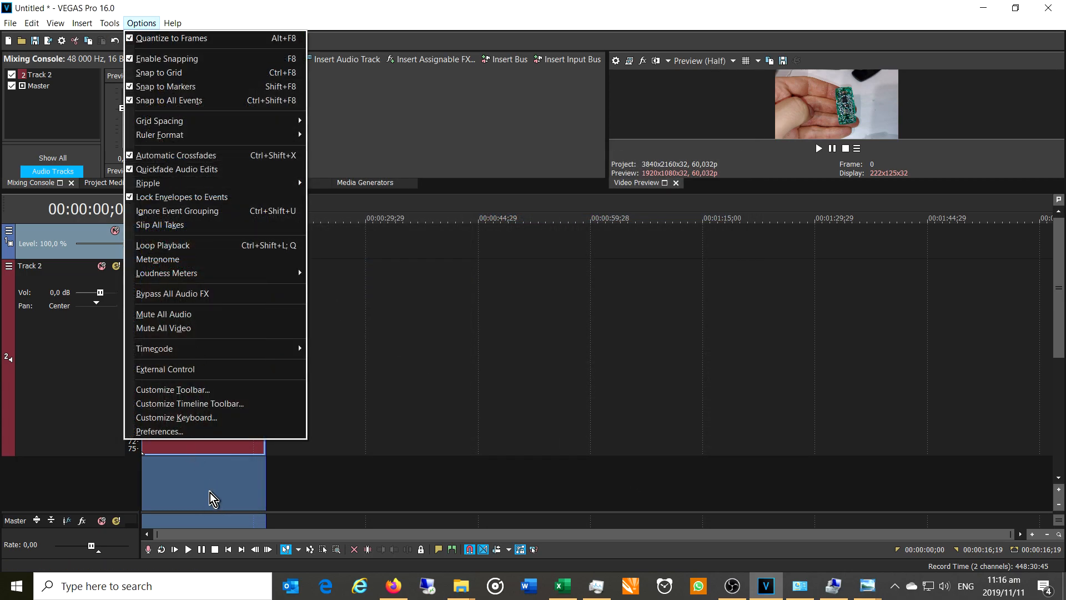
{"action": "left_click", "coordinate": [159, 431]}
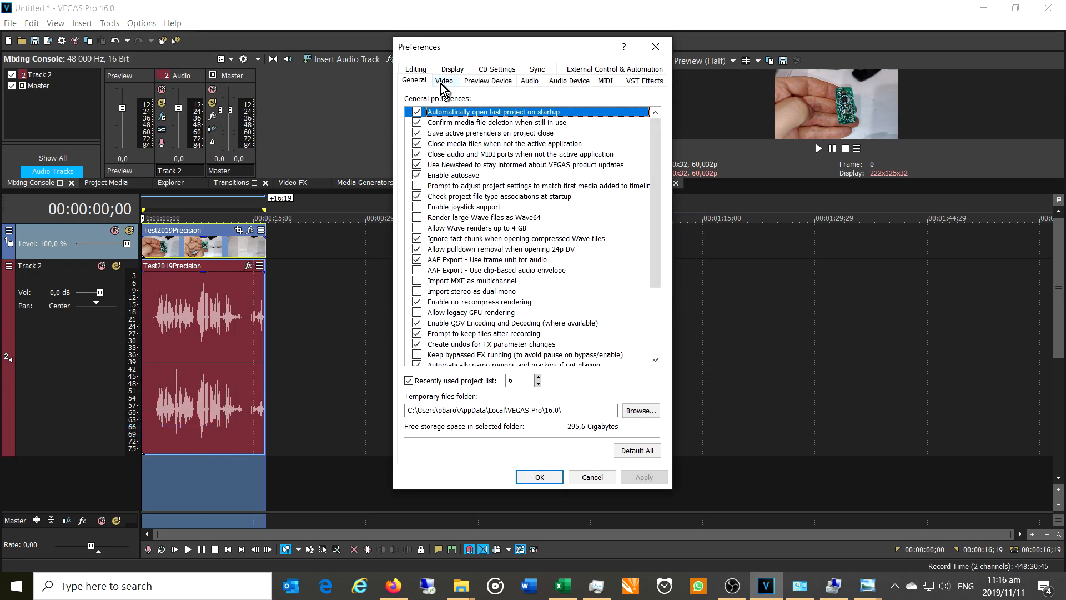
{"action": "left_click", "coordinate": [444, 80]}
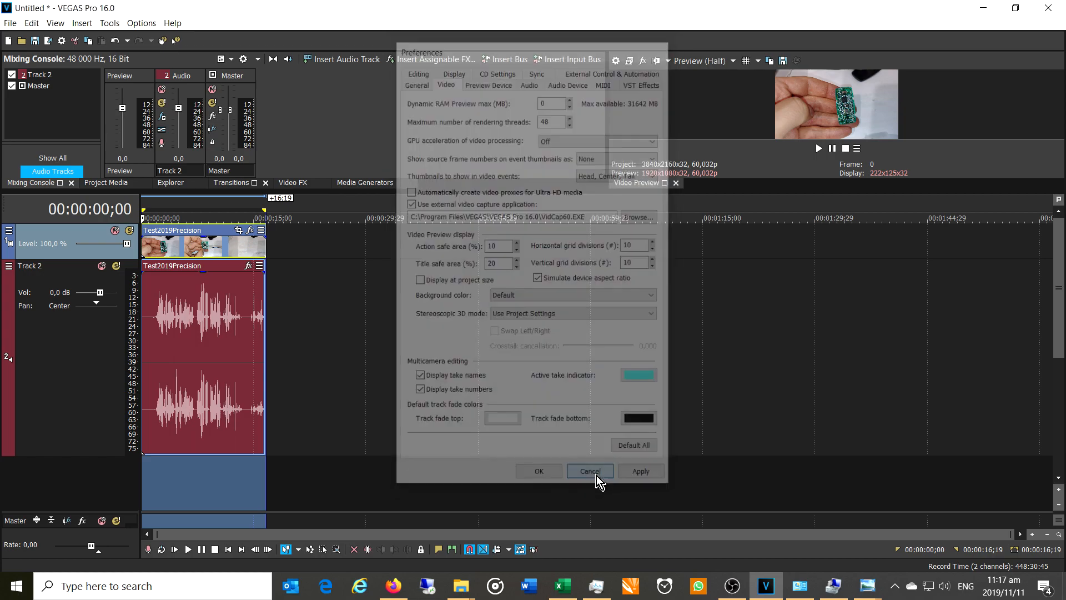
{"action": "left_click", "coordinate": [589, 471]}
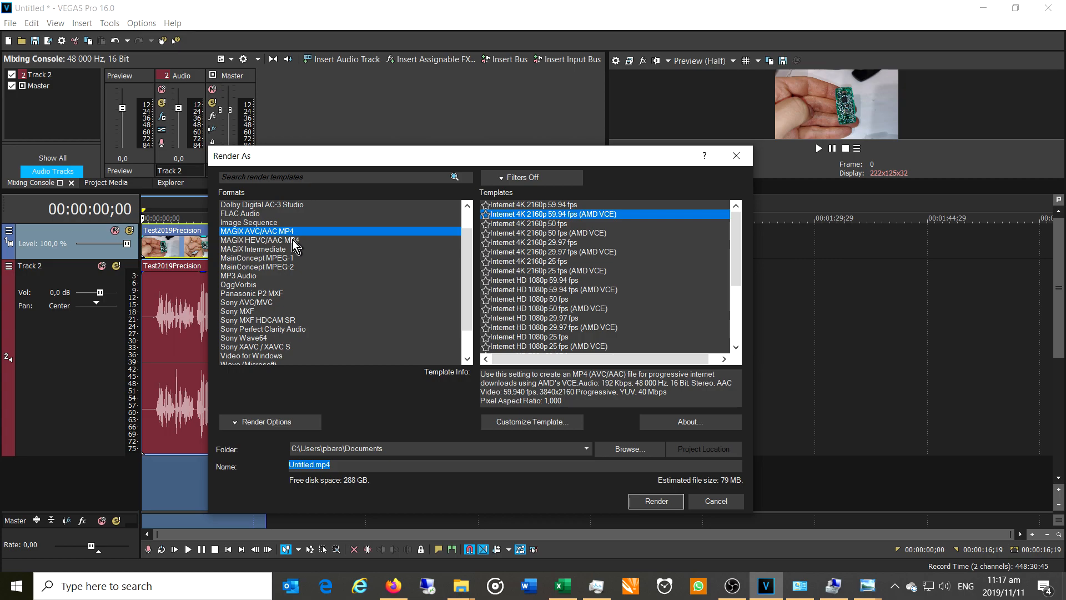
{"action": "mouse_move", "coordinate": [169, 250]}
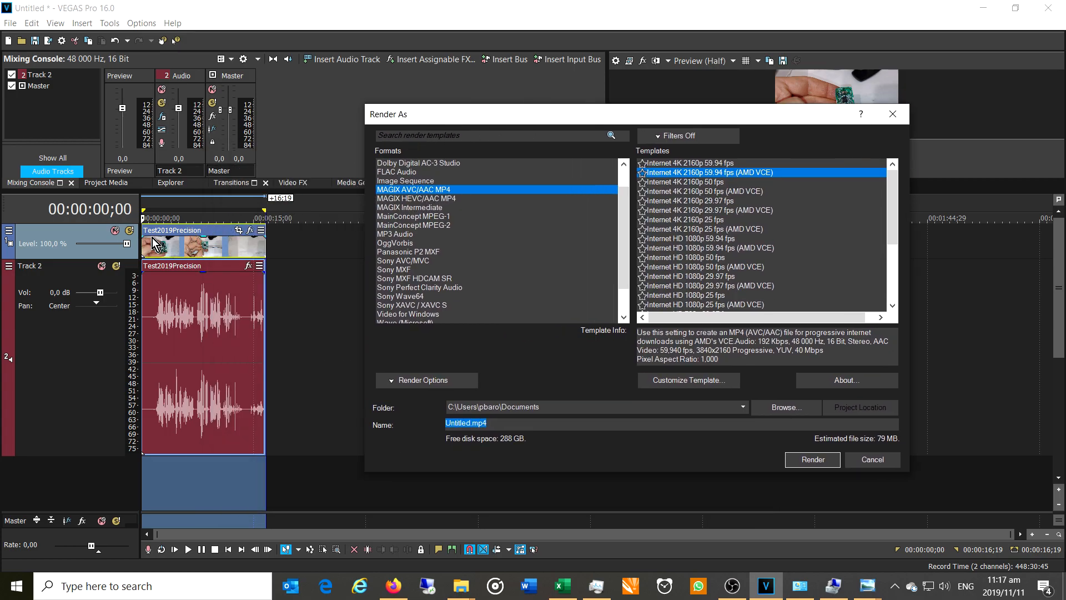
{"action": "mouse_move", "coordinate": [197, 244]}
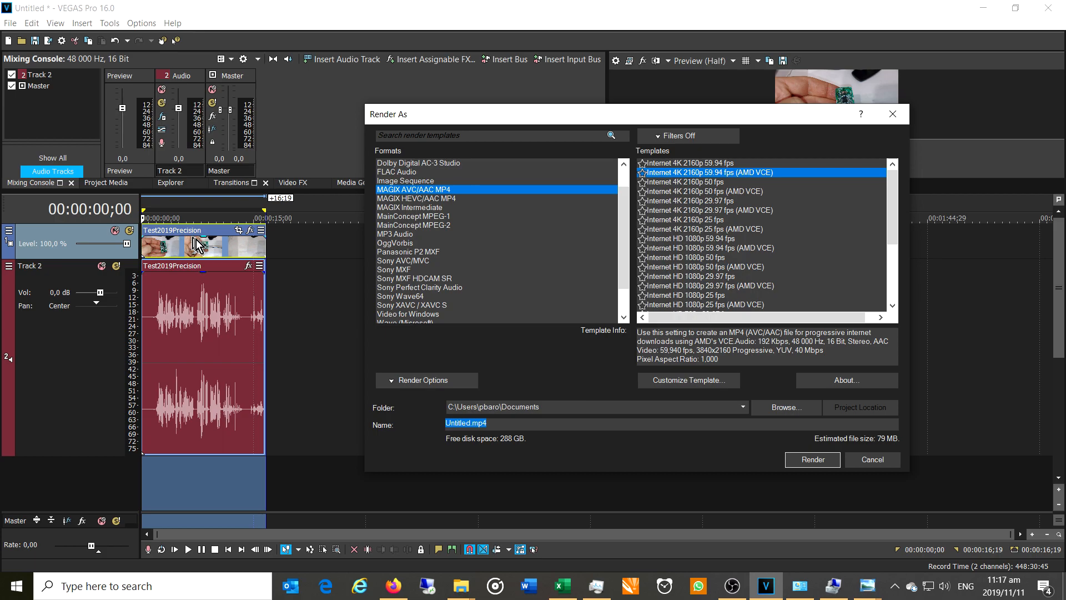
{"action": "mouse_move", "coordinate": [578, 127]}
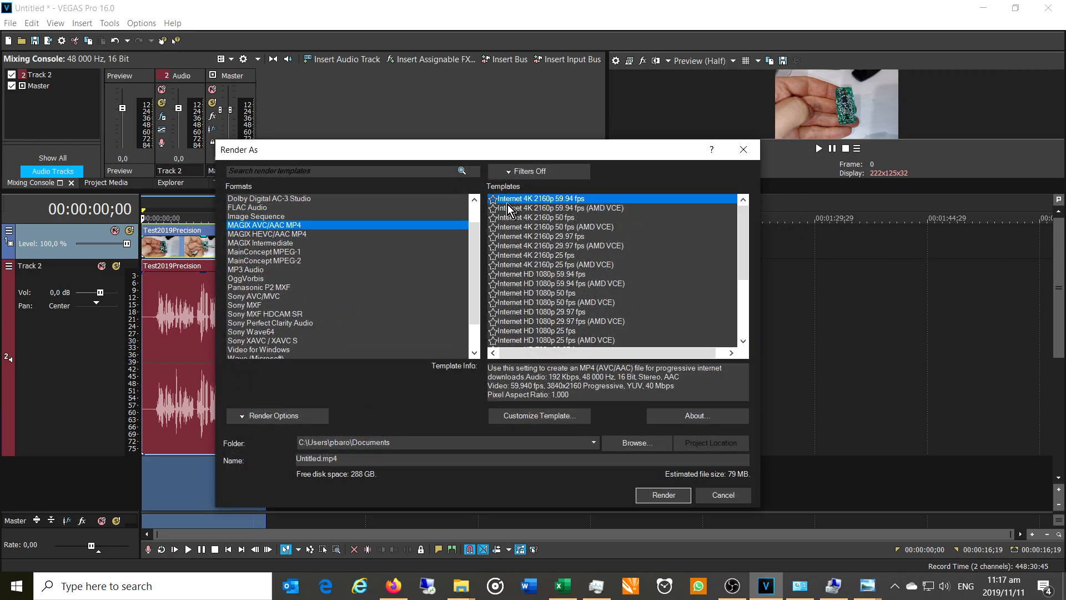
- Start rendering Untitled.mp4 with the plain Internet 4K 2160p 59.94 fps template
{"action": "left_click", "coordinate": [662, 494]}
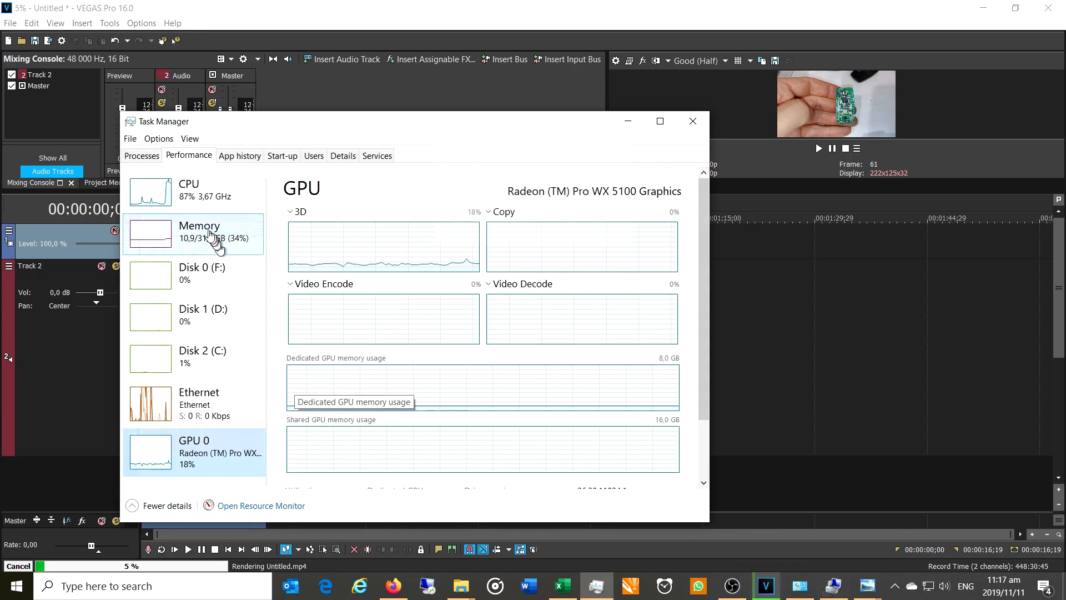
{"action": "mouse_move", "coordinate": [192, 204]}
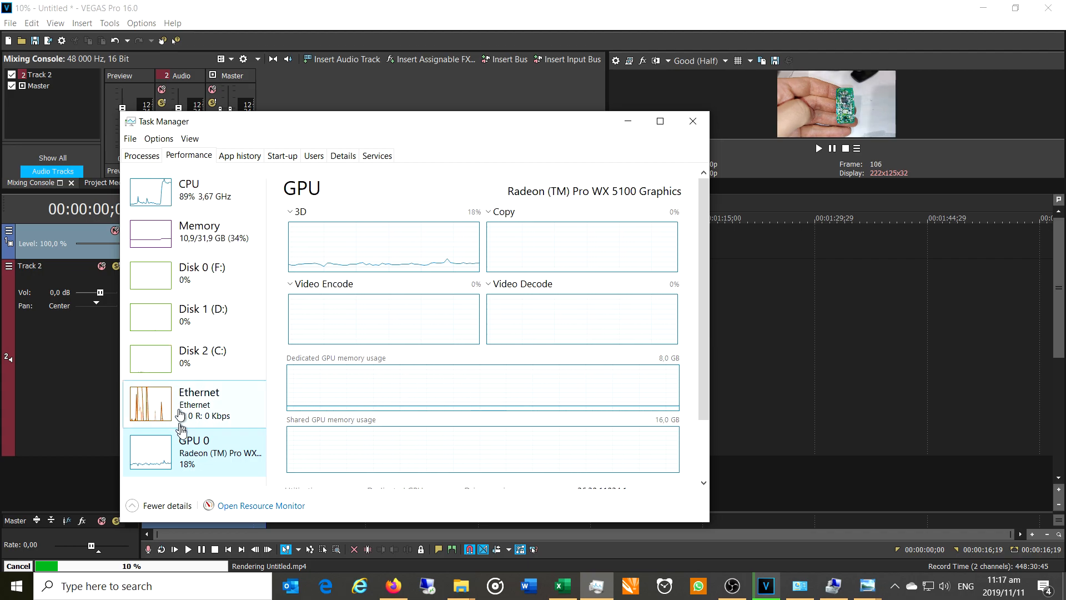
{"action": "mouse_move", "coordinate": [192, 471]}
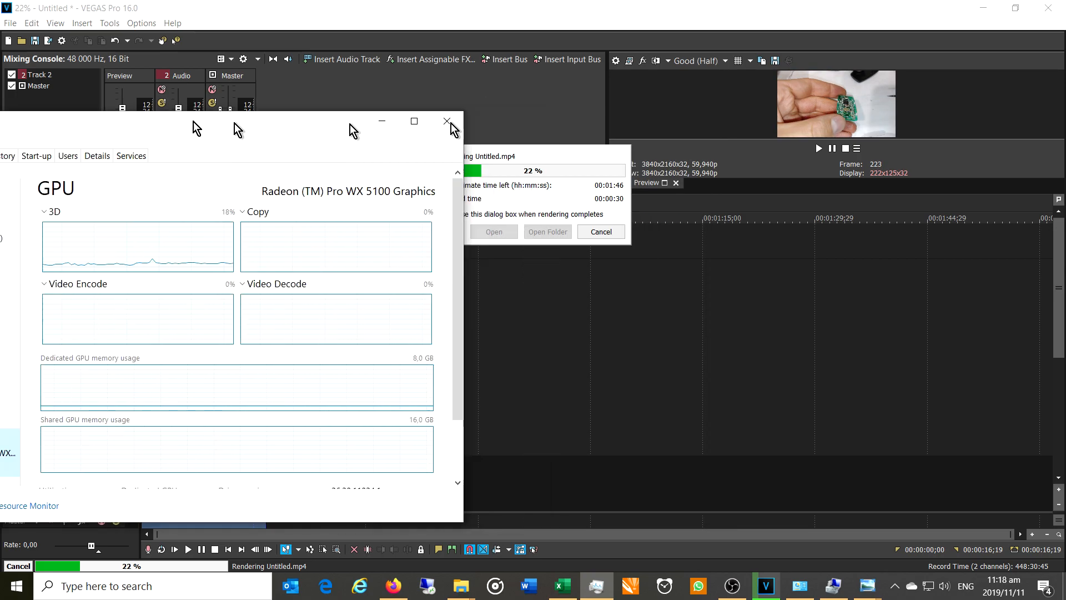
- Put away the performance monitor once the 00:02:20 render completes
{"action": "left_click", "coordinate": [447, 120]}
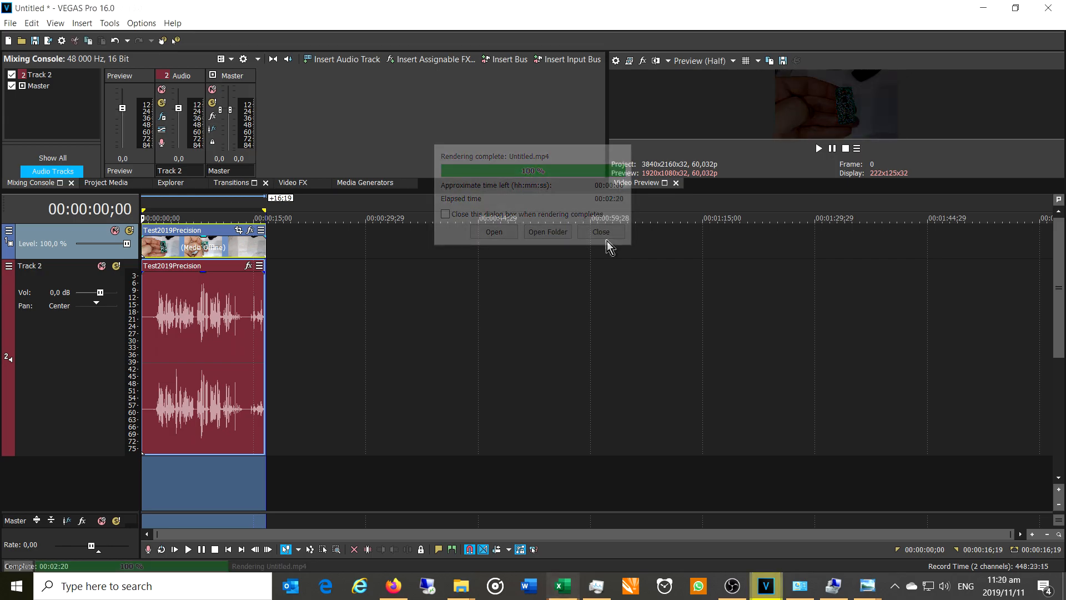
- Dismiss the render report, start a new Untitled.mp4 render with the AMD VCE 4K template, and bring up Task Manager
{"action": "left_click", "coordinate": [10, 22]}
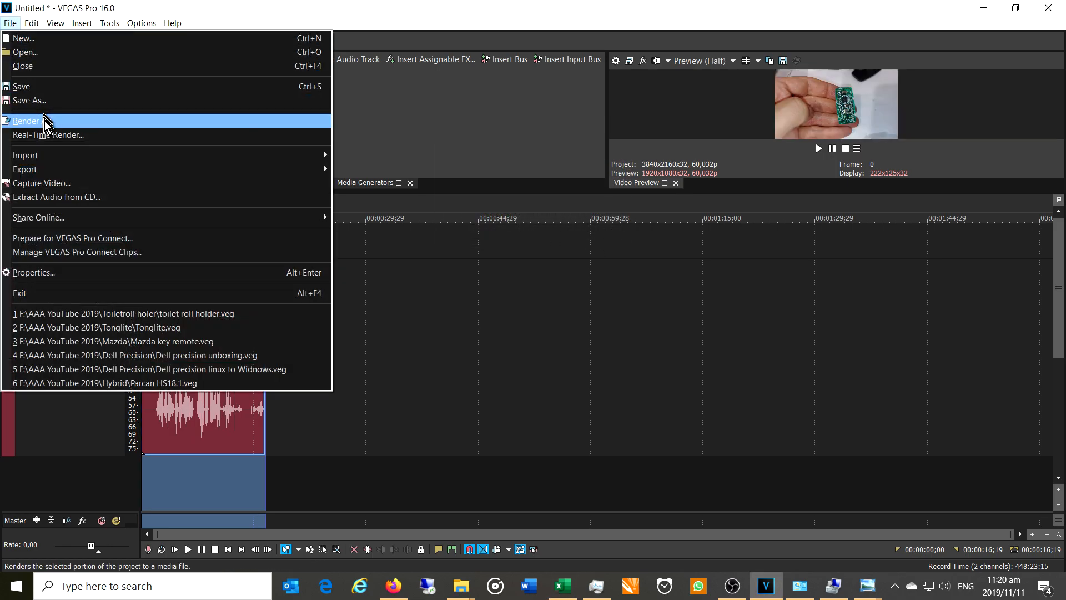
{"action": "left_click", "coordinate": [25, 120]}
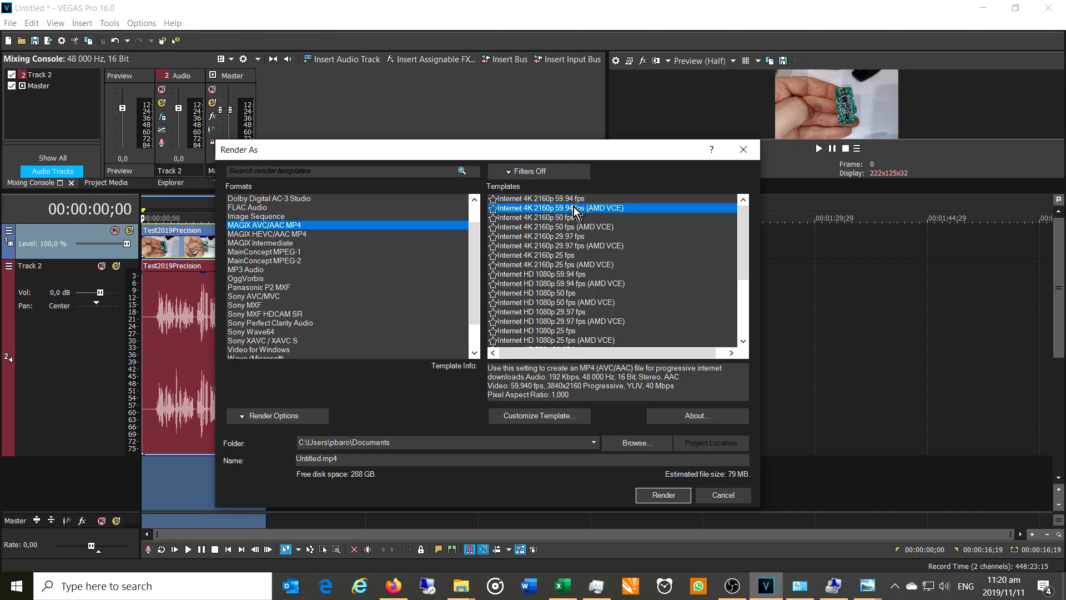
{"action": "left_click", "coordinate": [662, 495]}
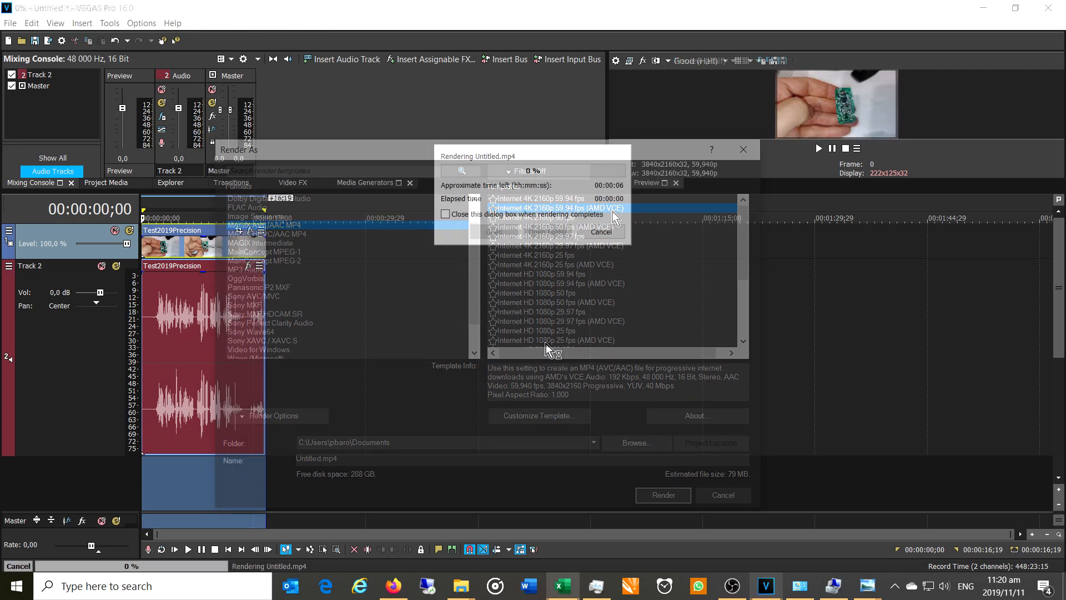
{"action": "left_click", "coordinate": [662, 494]}
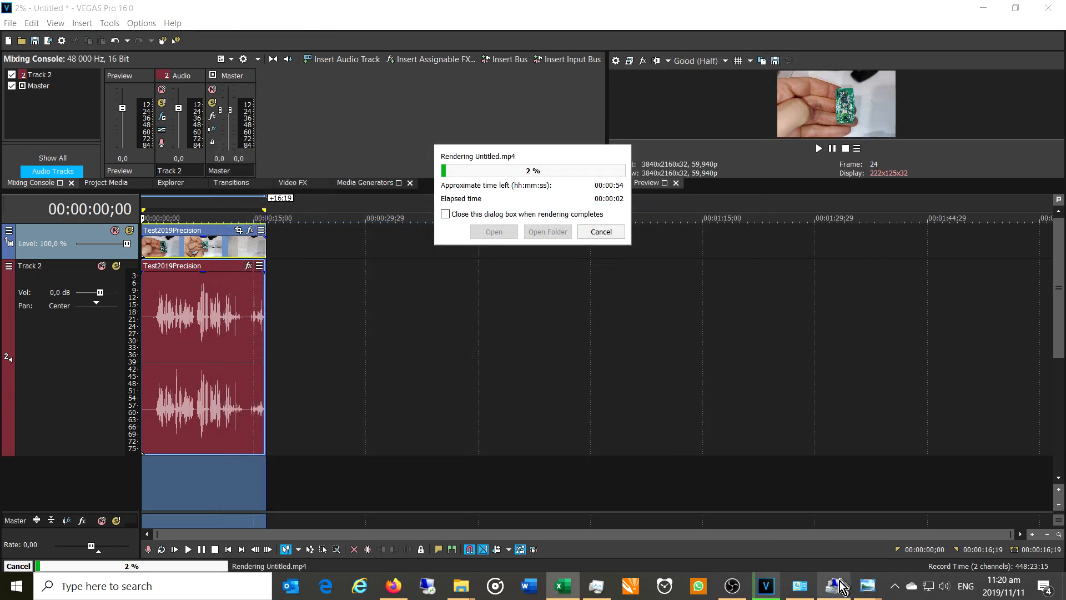
{"action": "left_click", "coordinate": [832, 586]}
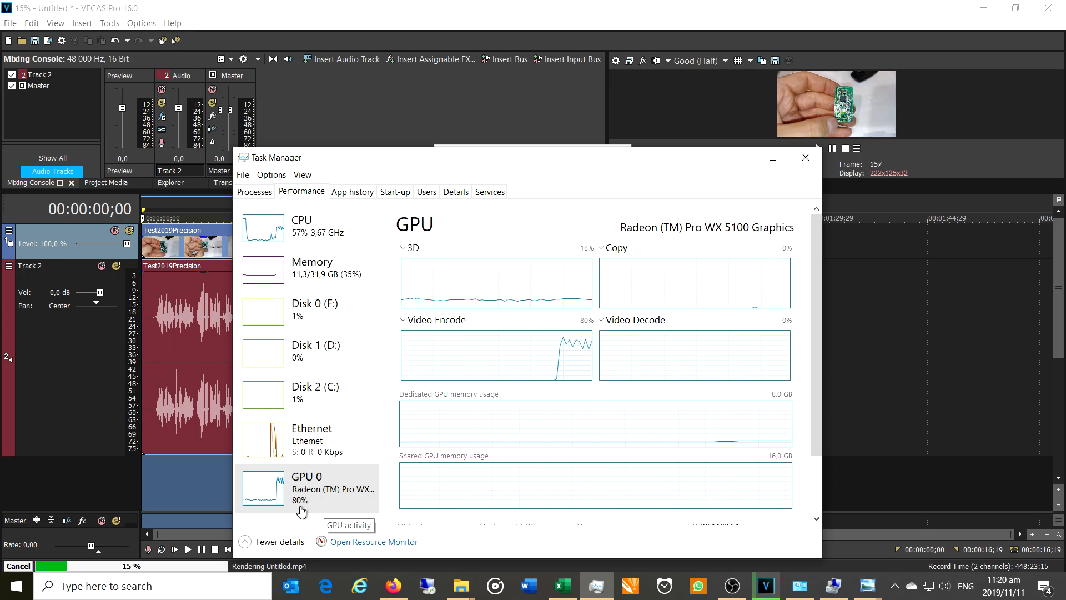
{"action": "mouse_move", "coordinate": [298, 253]}
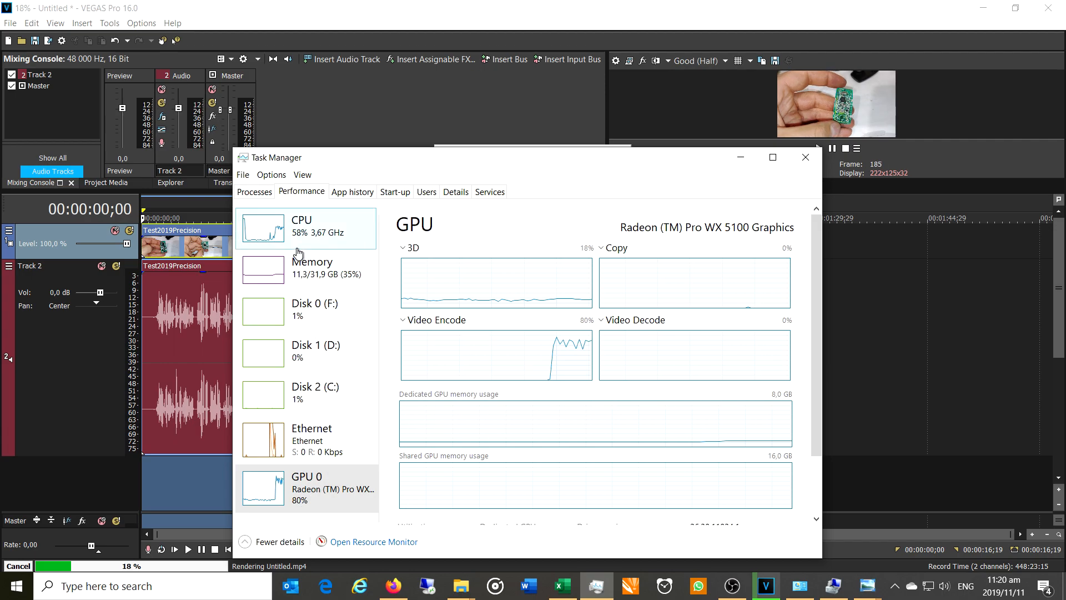
{"action": "mouse_move", "coordinate": [299, 238]}
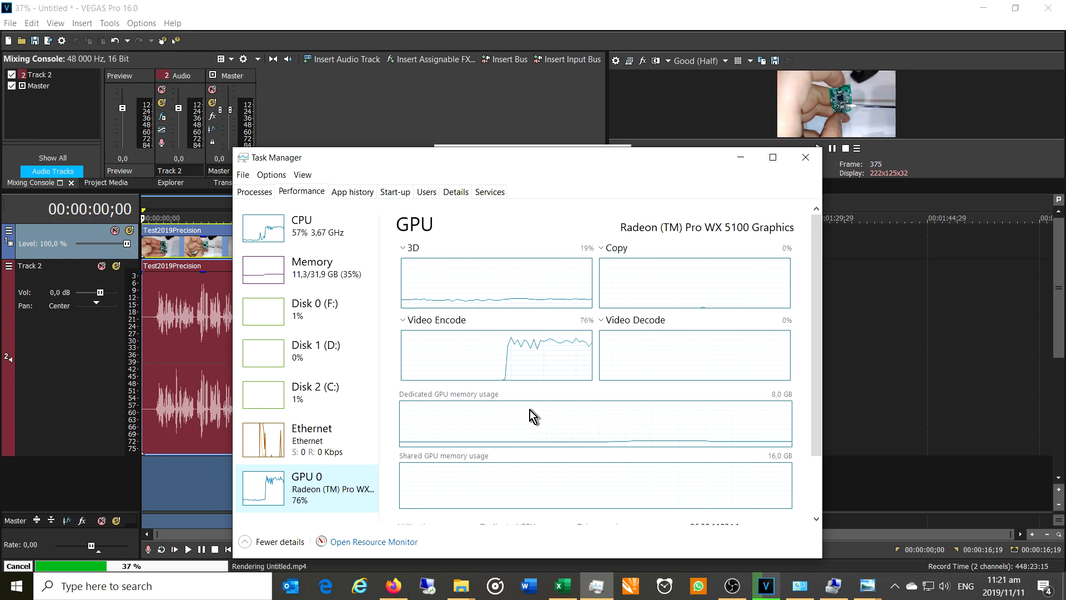
{"action": "mouse_move", "coordinate": [532, 414]}
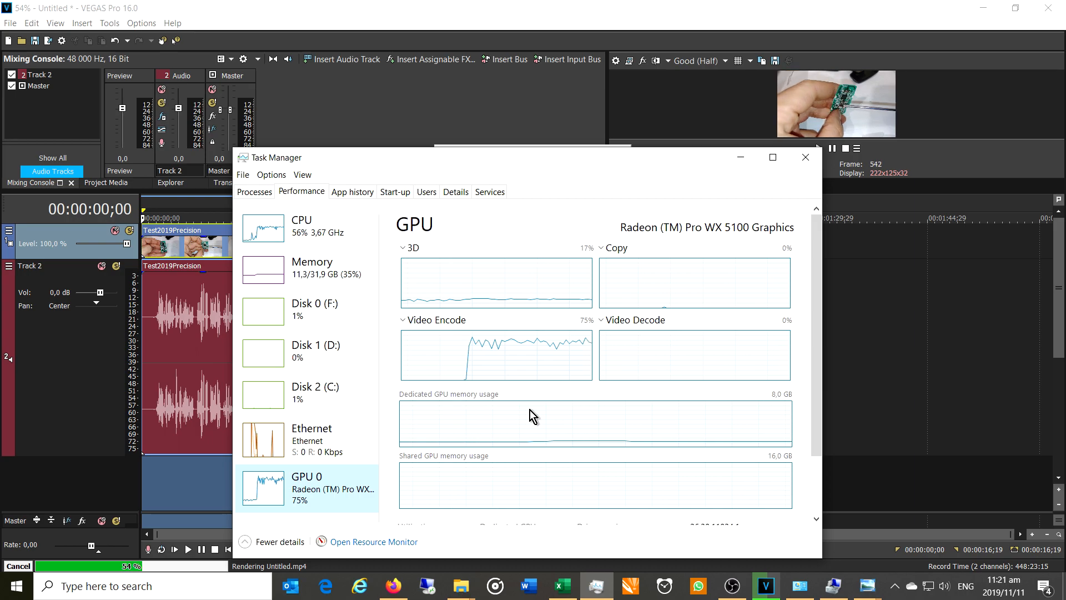
{"action": "mouse_move", "coordinate": [729, 246]}
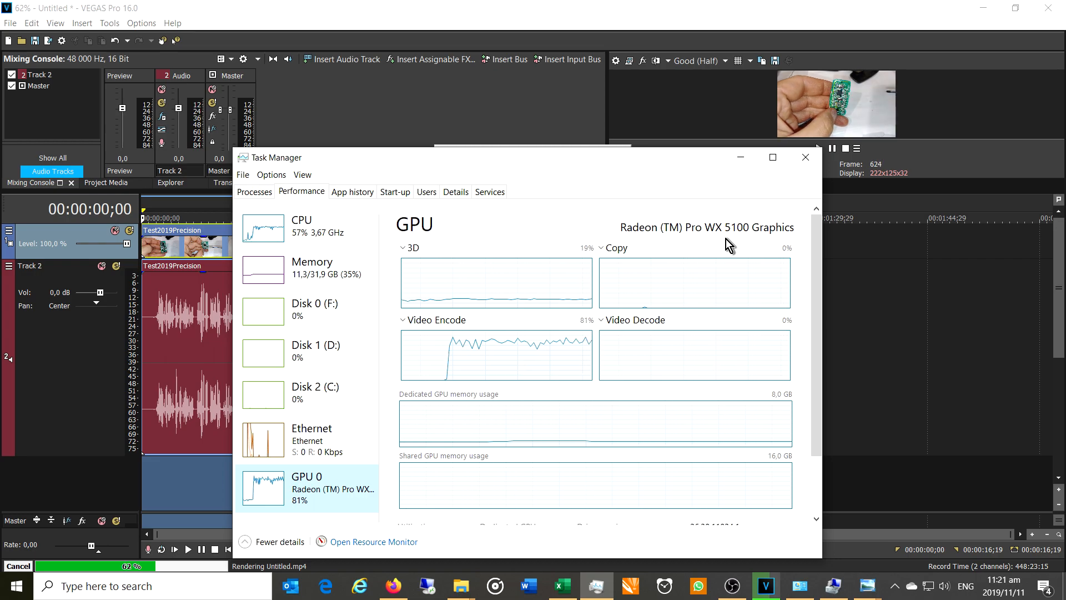
{"action": "mouse_move", "coordinate": [279, 208]}
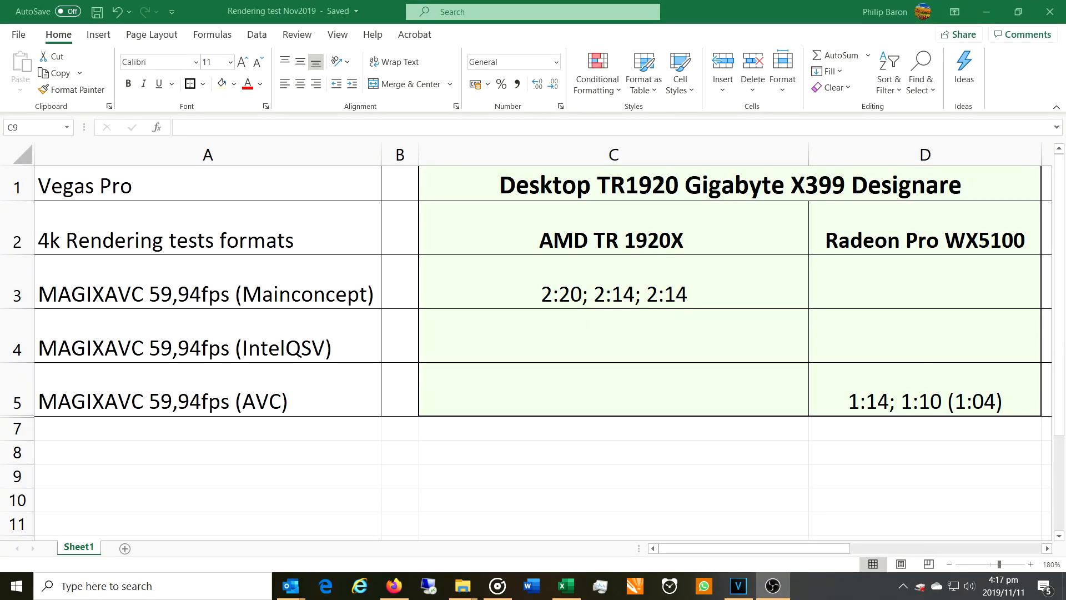
- Move through the desktop headings to the AVC row holding the WX5100 times 1:14; 1:10 (1:04)
{"action": "left_click", "coordinate": [612, 475]}
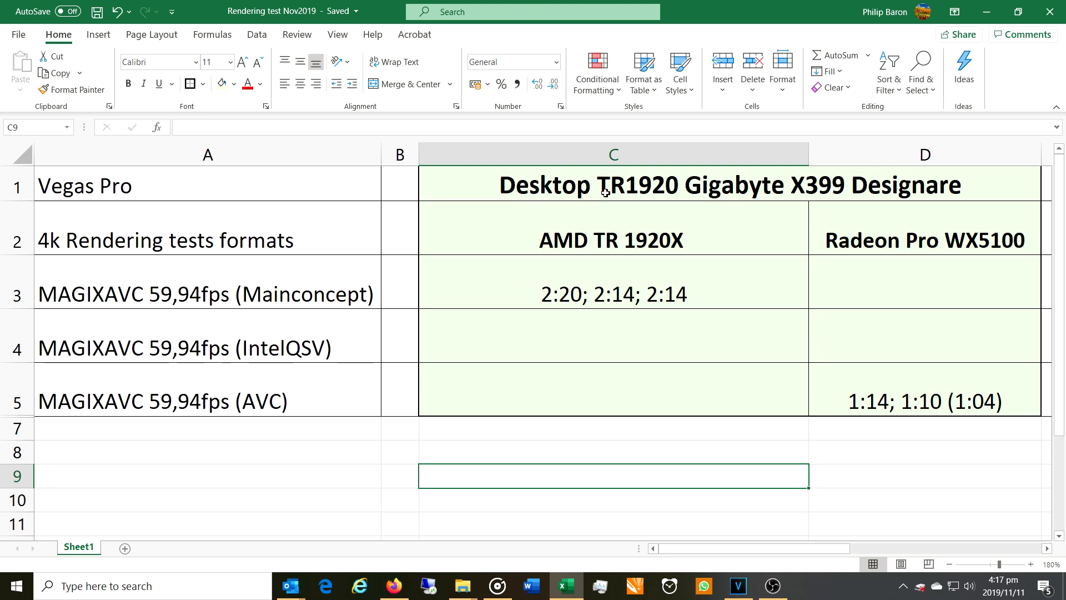
{"action": "left_click", "coordinate": [611, 184]}
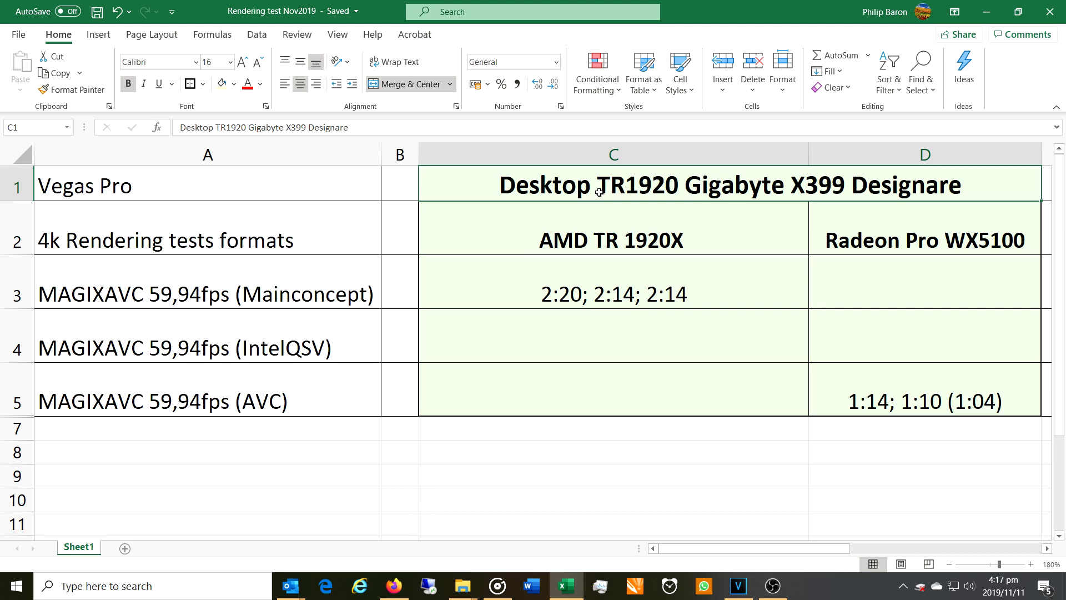
{"action": "mouse_move", "coordinate": [535, 277]}
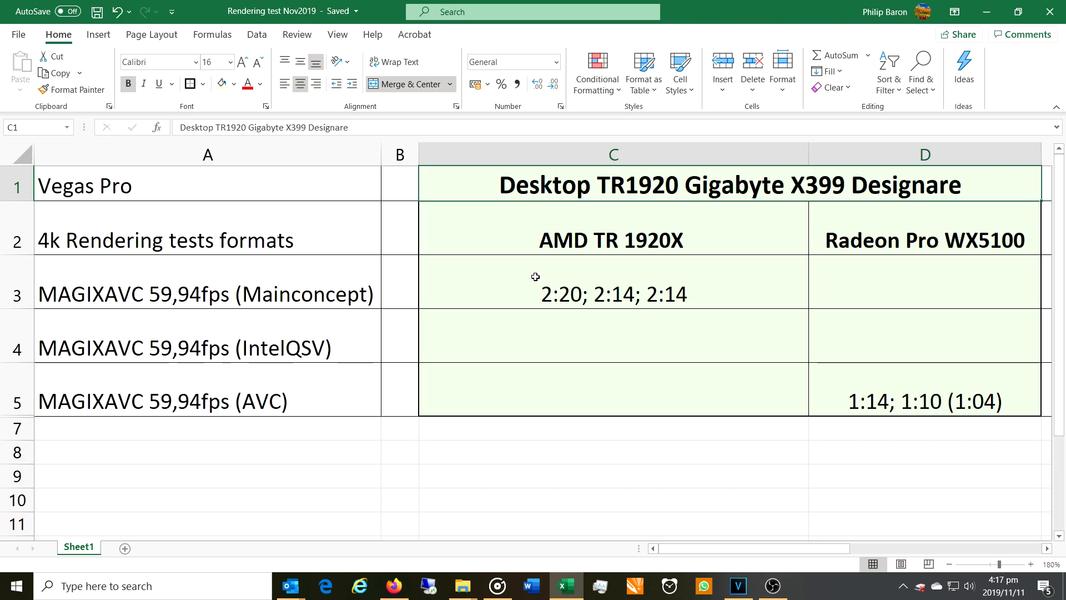
{"action": "left_click", "coordinate": [611, 240]}
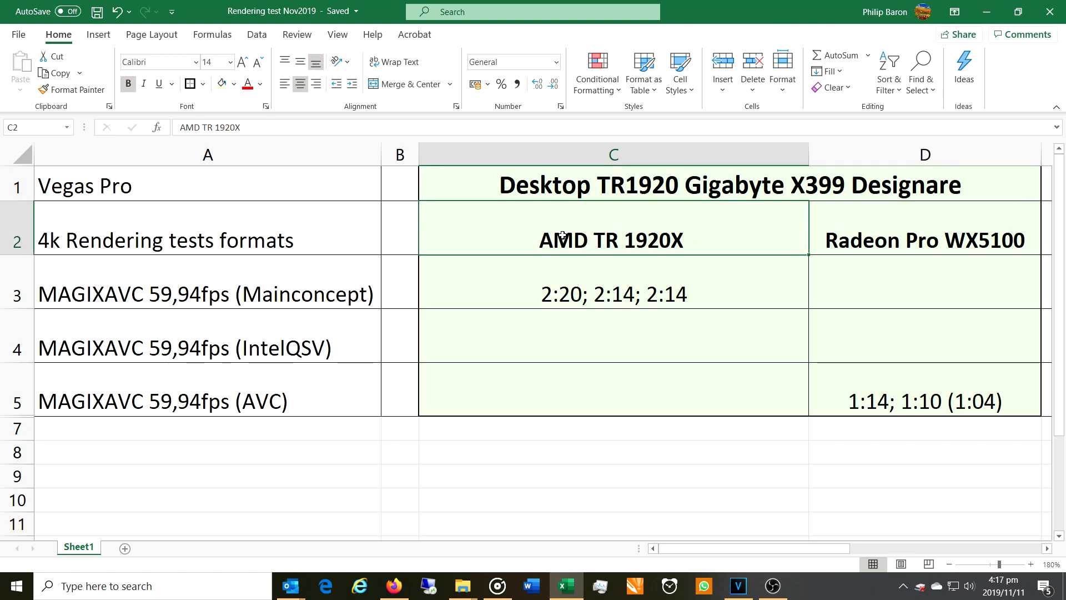
{"action": "mouse_move", "coordinate": [620, 220]}
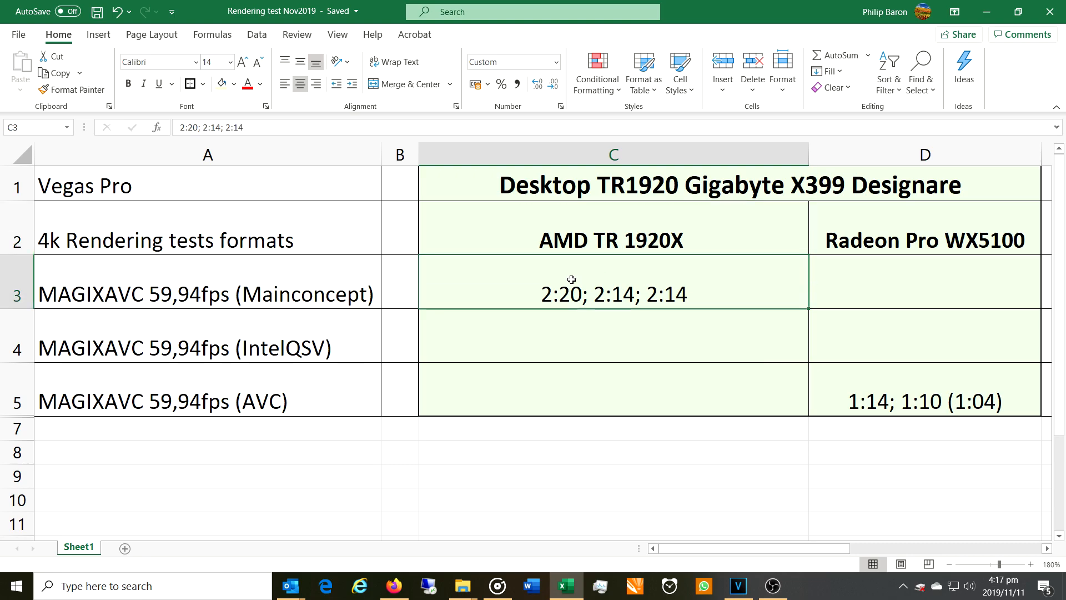
{"action": "mouse_move", "coordinate": [611, 296]}
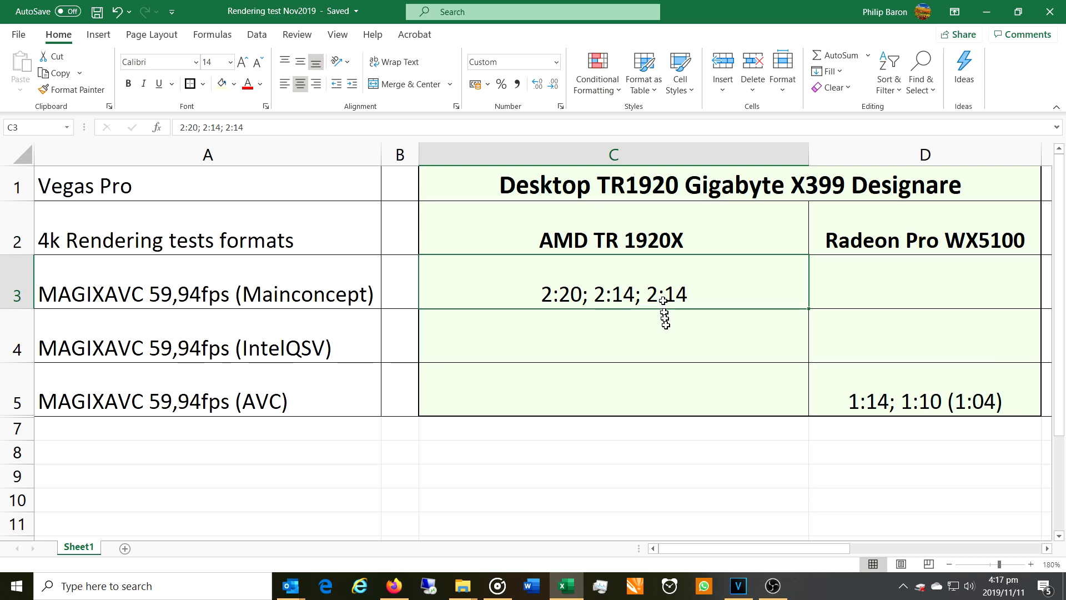
{"action": "left_click", "coordinate": [161, 401]}
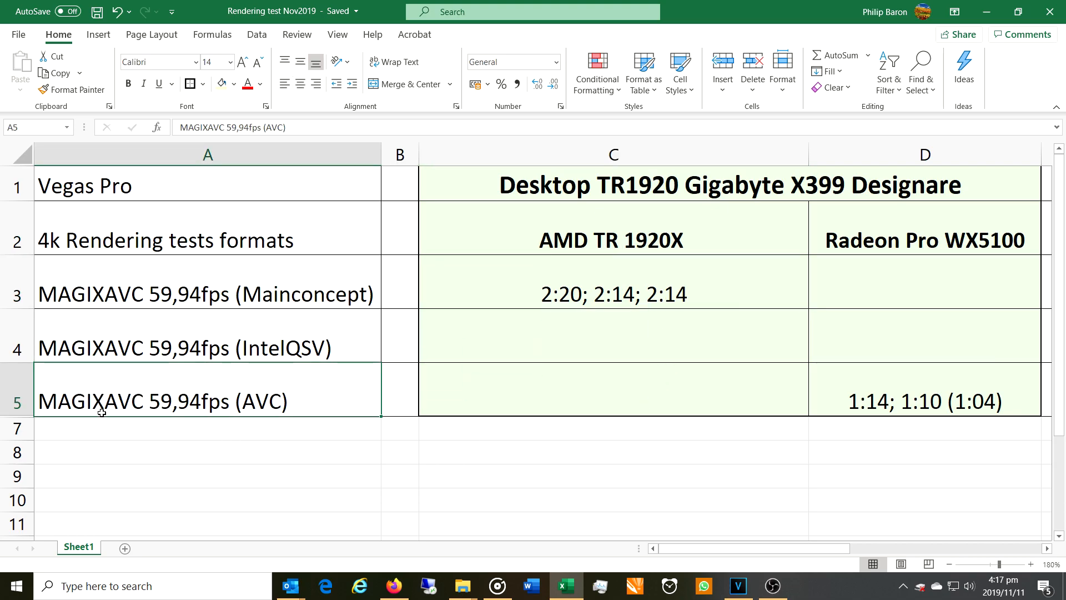
{"action": "left_click", "coordinate": [925, 401]}
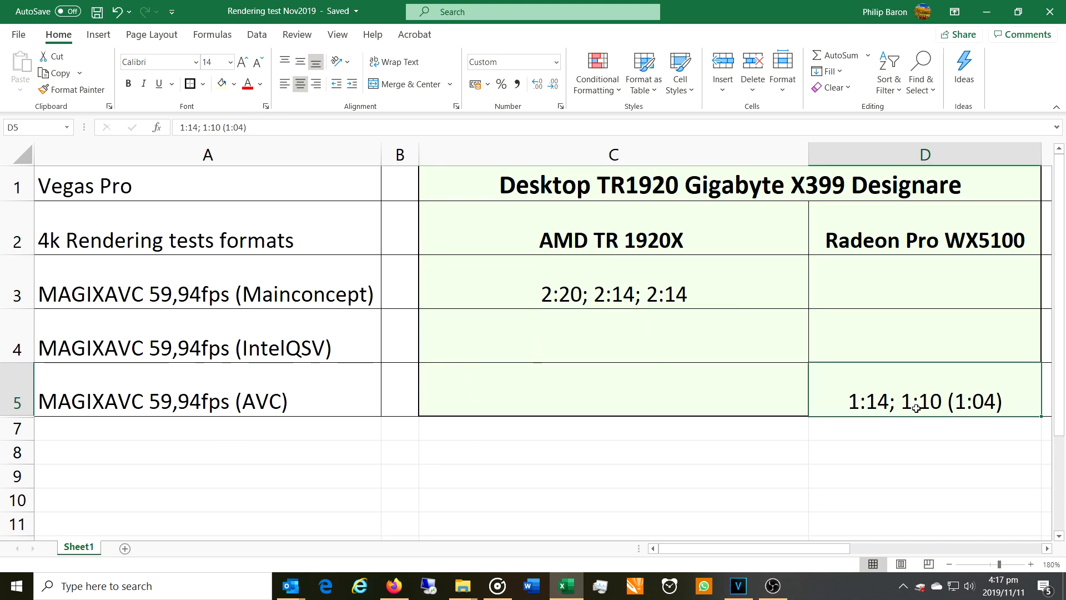
{"action": "mouse_move", "coordinate": [928, 346]}
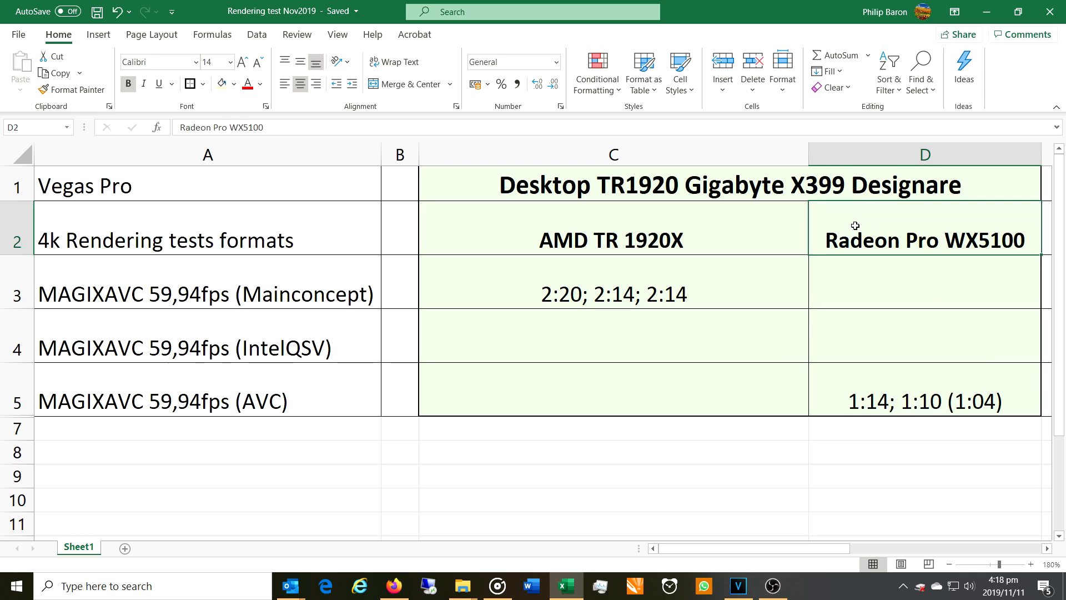
{"action": "mouse_move", "coordinate": [955, 239]}
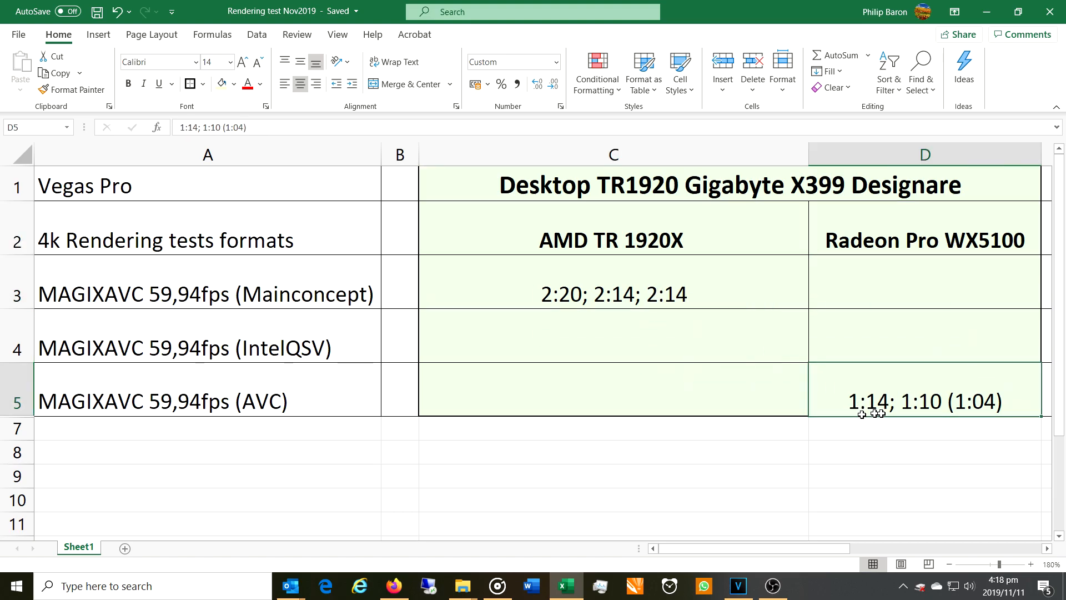
{"action": "mouse_move", "coordinate": [986, 401]}
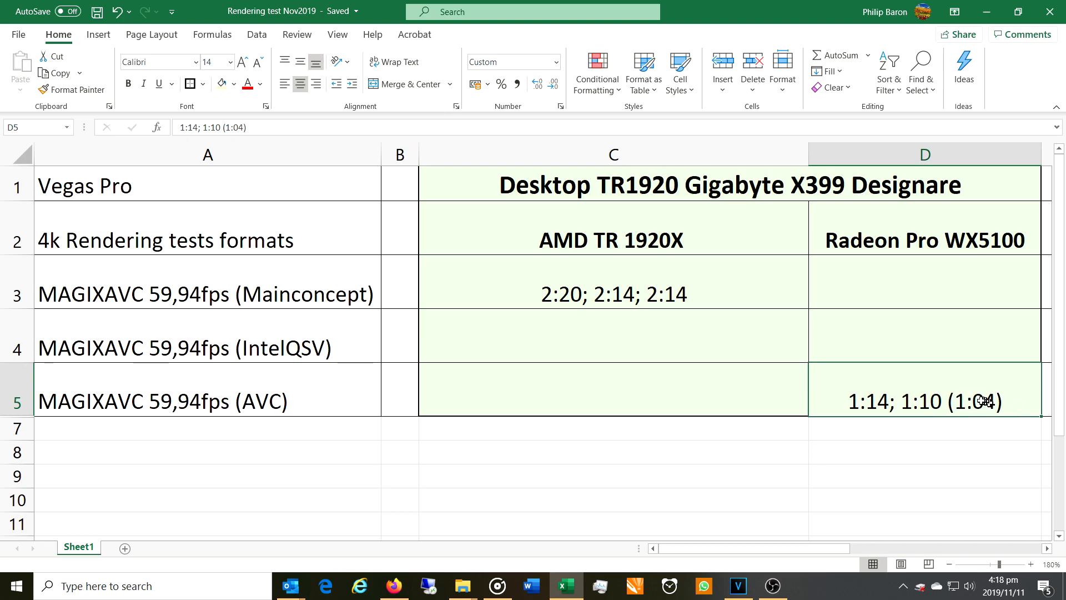
{"action": "mouse_move", "coordinate": [861, 413]}
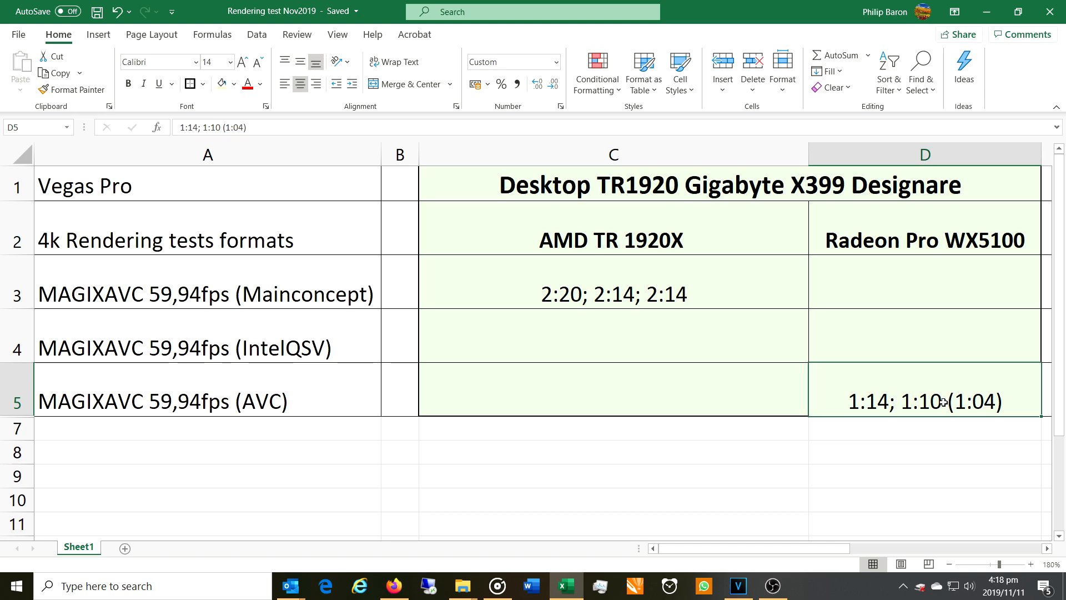
{"action": "mouse_move", "coordinate": [920, 71]}
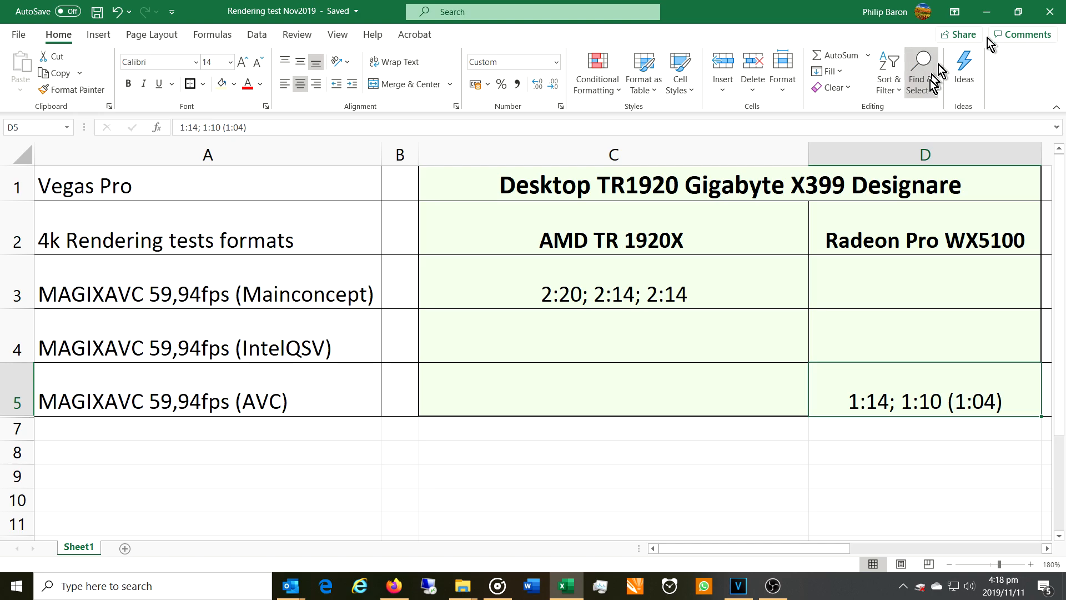
{"action": "mouse_move", "coordinate": [909, 408]}
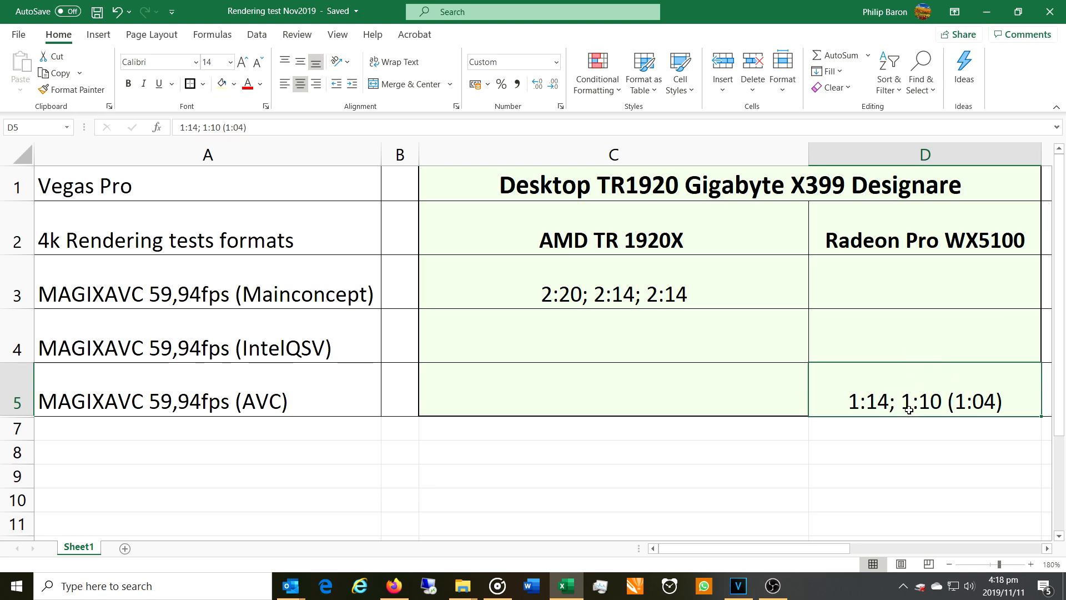
{"action": "mouse_move", "coordinate": [906, 240]}
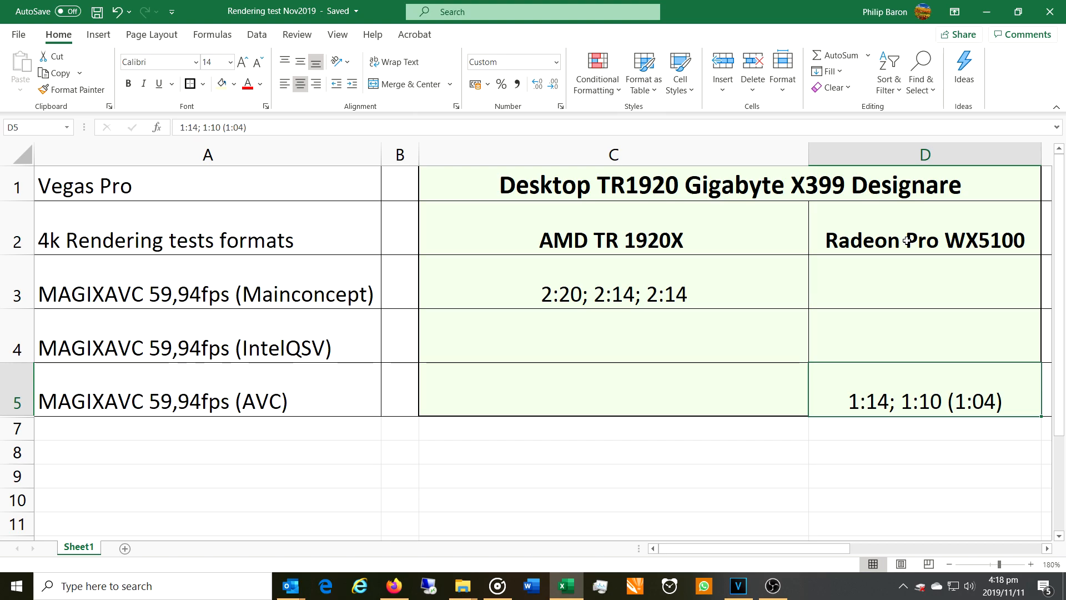
{"action": "mouse_move", "coordinate": [929, 248]}
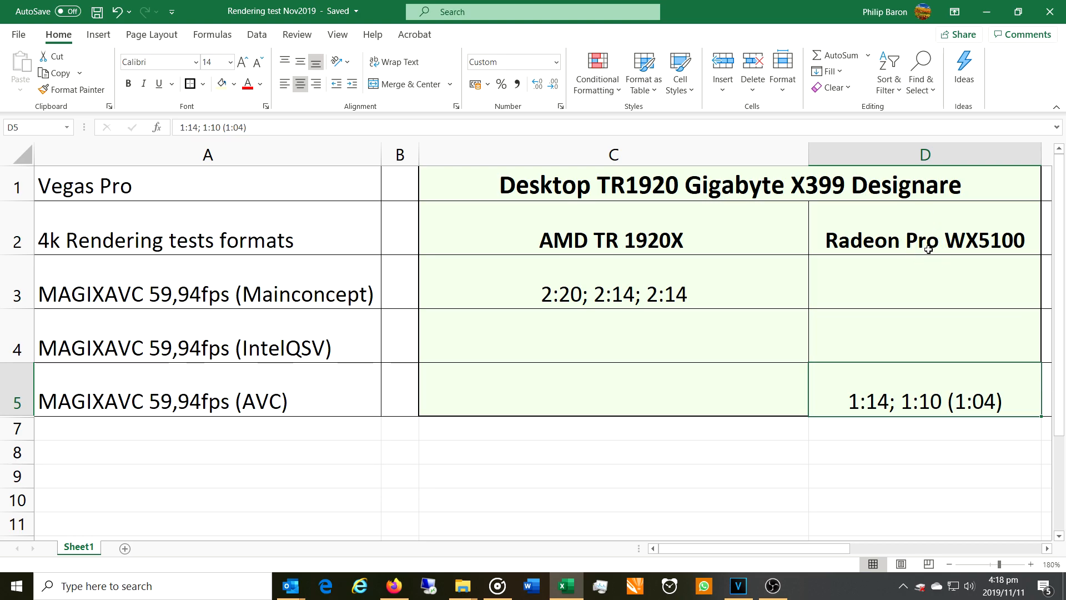
{"action": "mouse_move", "coordinate": [884, 401]}
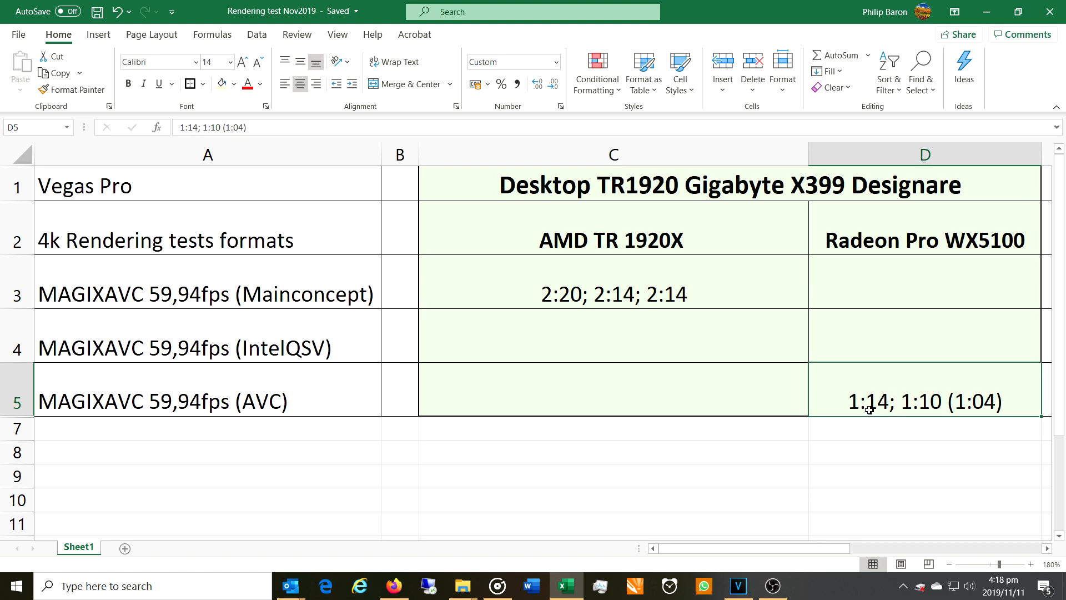
{"action": "mouse_move", "coordinate": [904, 401]}
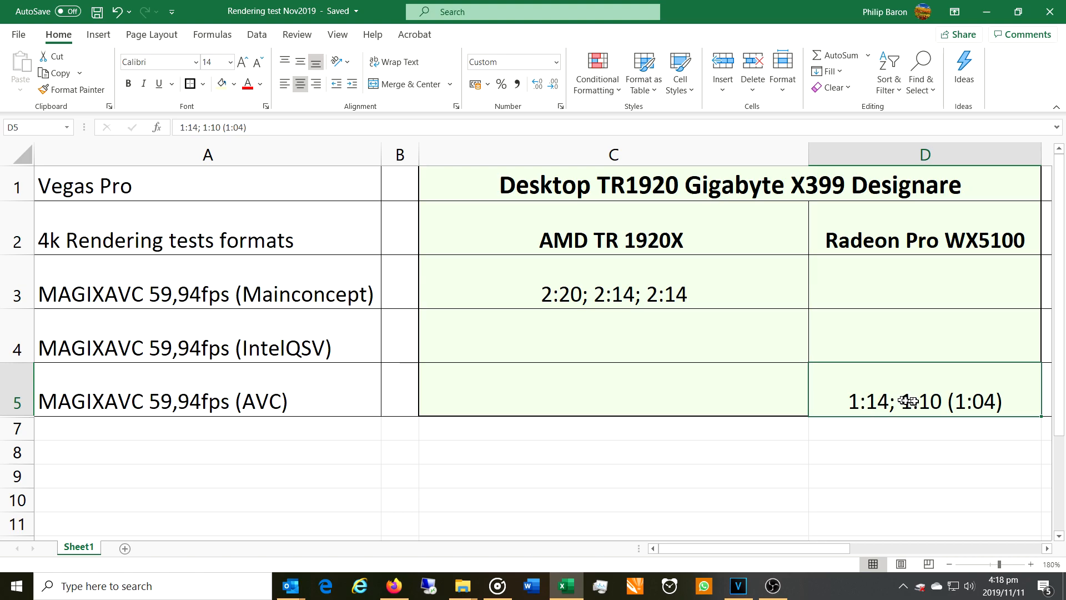
{"action": "mouse_move", "coordinate": [929, 398]}
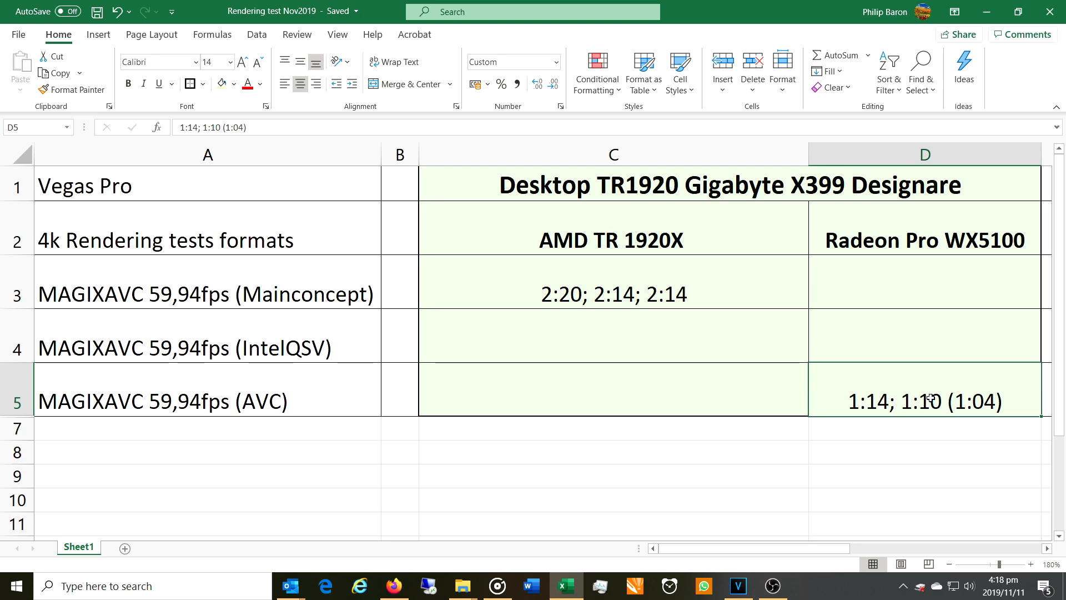
{"action": "mouse_move", "coordinate": [672, 247]}
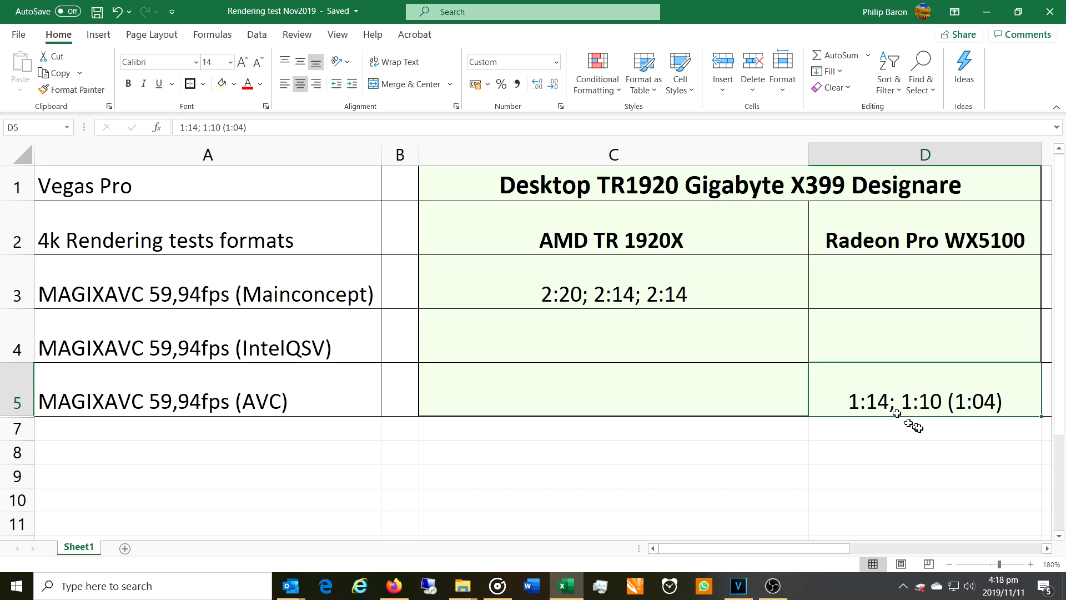
{"action": "mouse_move", "coordinate": [971, 407]}
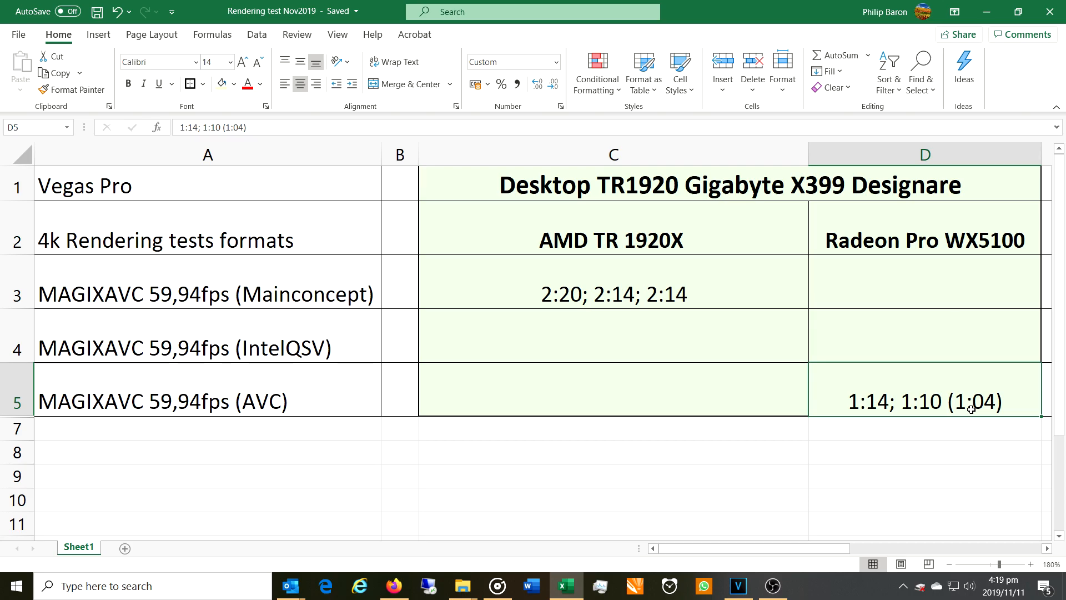
{"action": "mouse_move", "coordinate": [966, 373]}
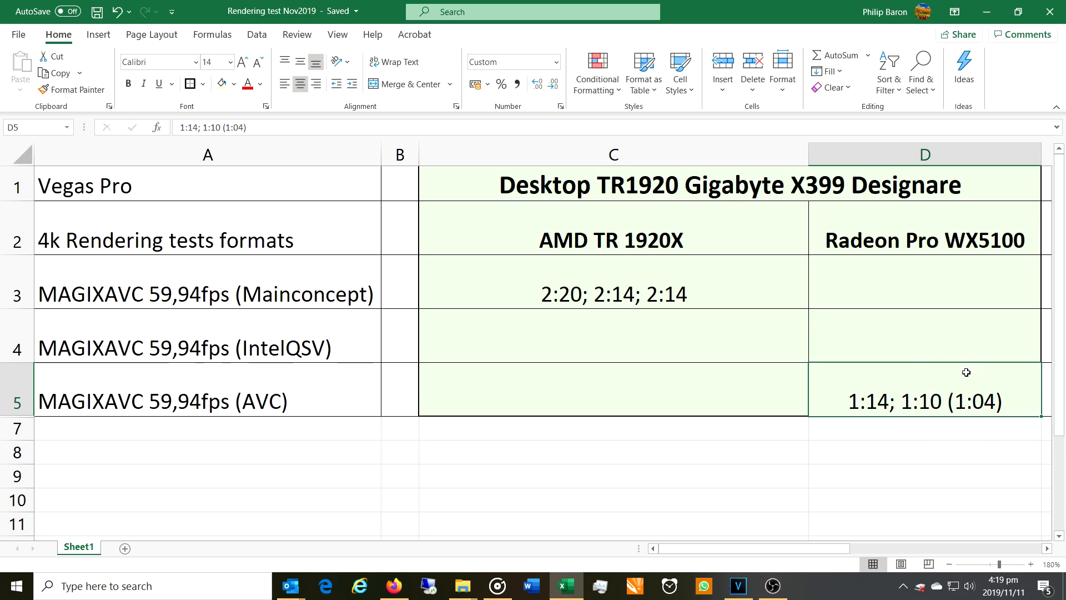
{"action": "mouse_move", "coordinate": [953, 243]}
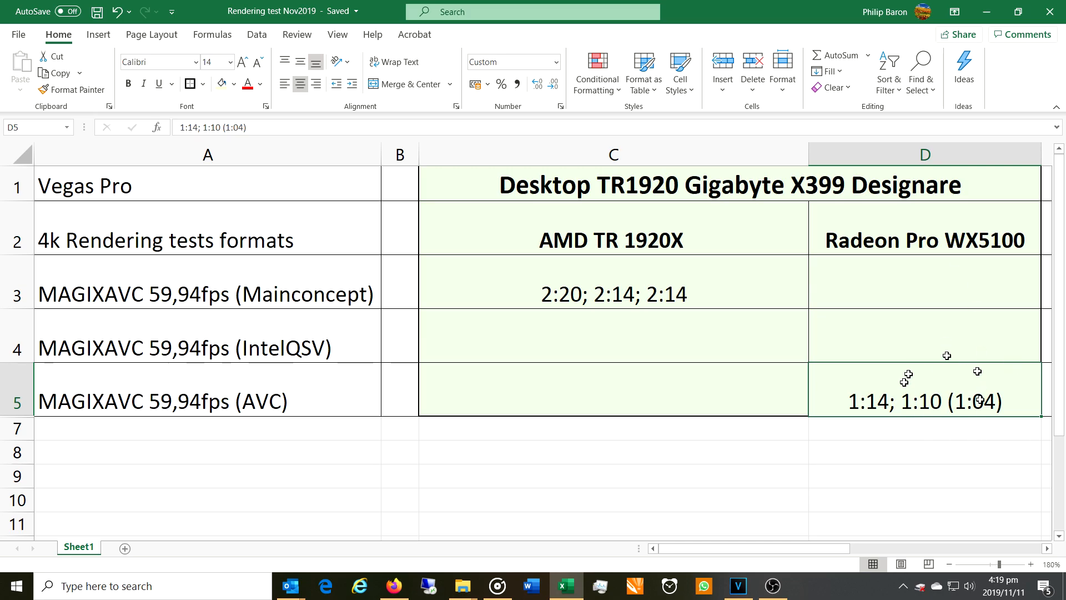
{"action": "mouse_move", "coordinate": [936, 372]}
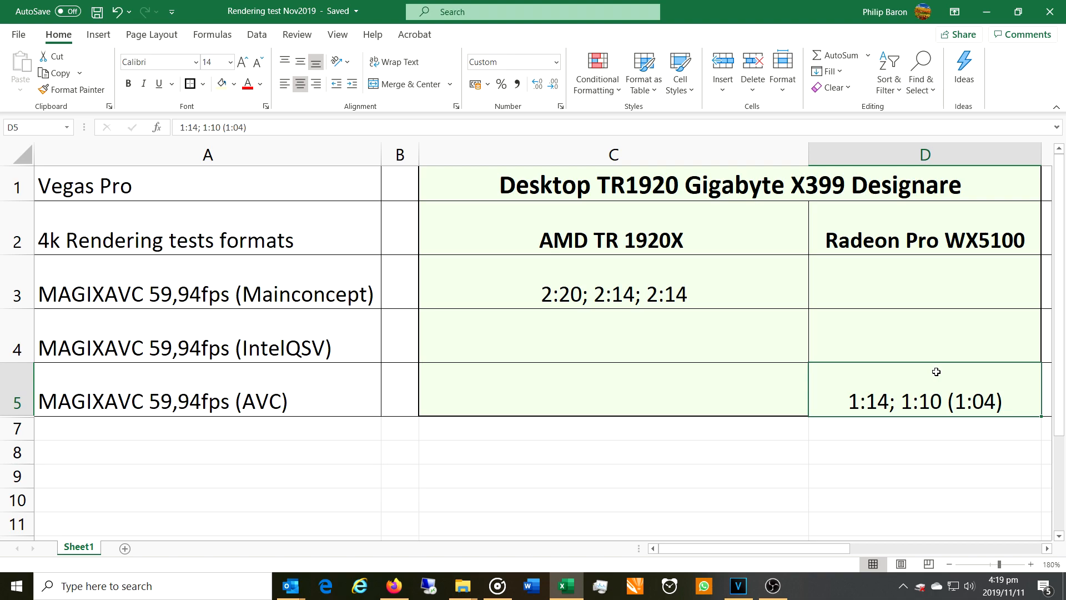
{"action": "mouse_move", "coordinate": [517, 468]}
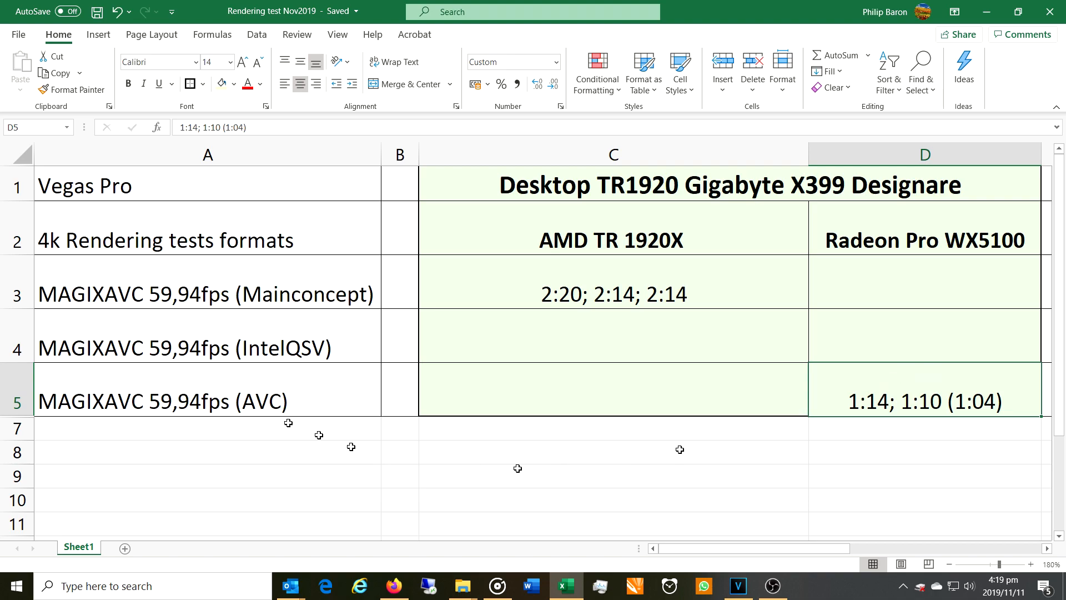
{"action": "mouse_move", "coordinate": [517, 467]}
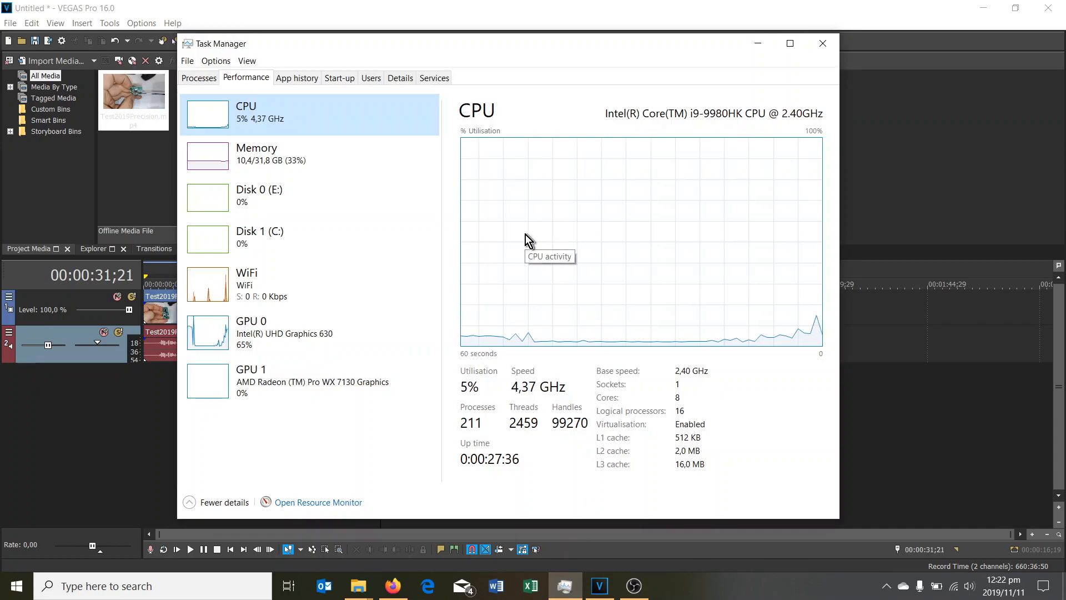
{"action": "mouse_move", "coordinate": [653, 129]}
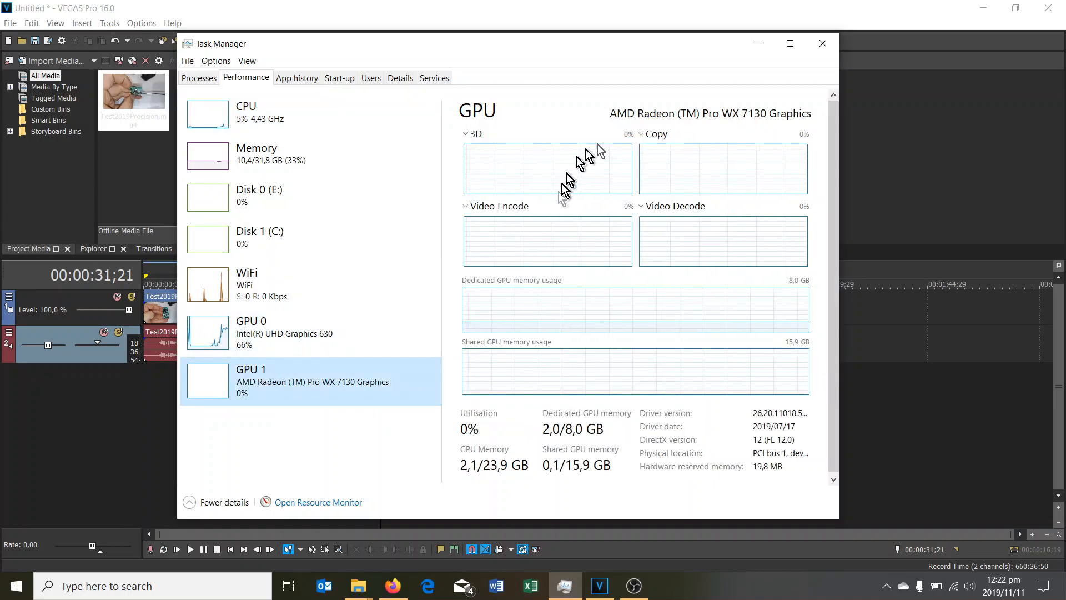
{"action": "mouse_move", "coordinate": [755, 129]}
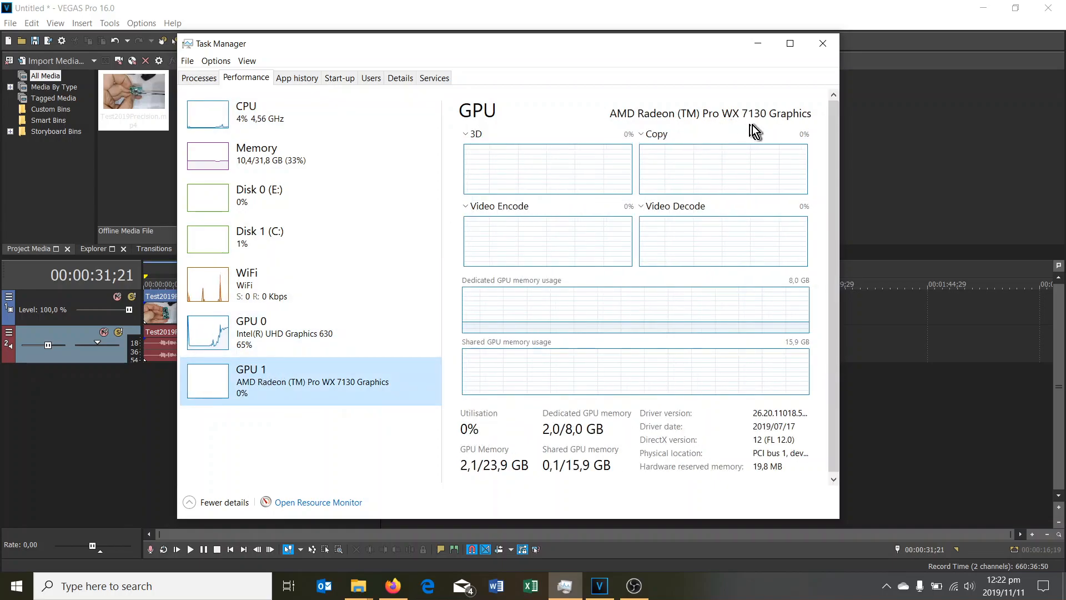
- Show the Intel UHD Graphics 630 live usage graphs
{"action": "left_click", "coordinate": [278, 333]}
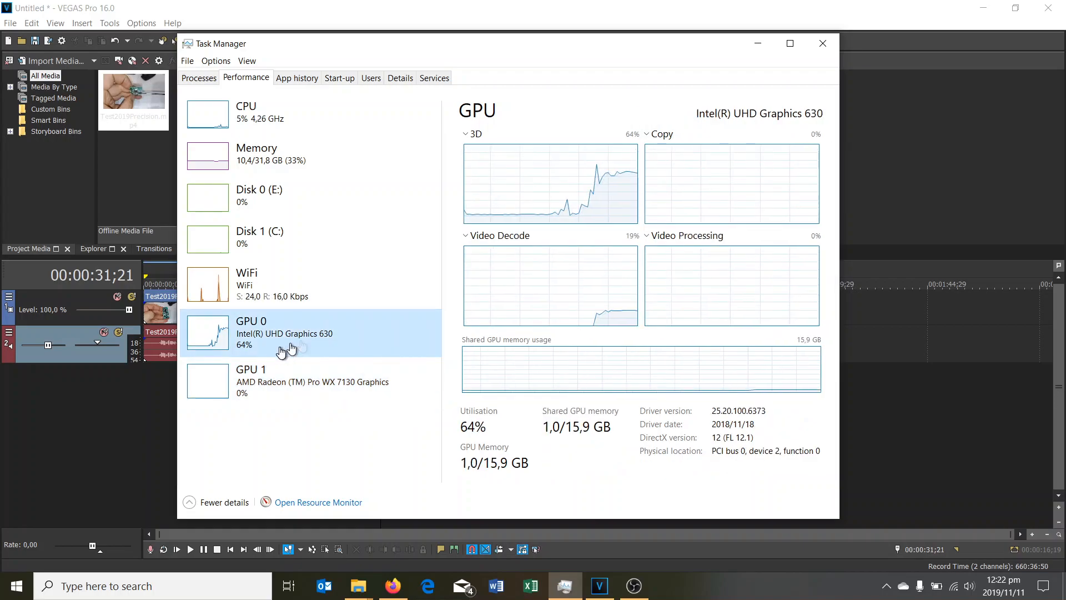
{"action": "mouse_move", "coordinate": [806, 126]}
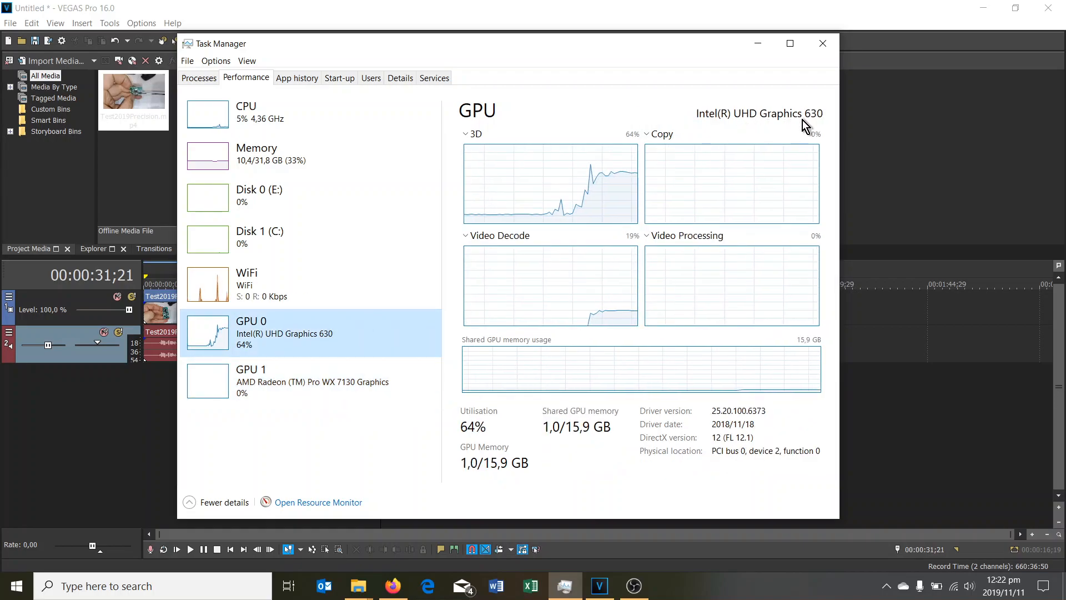
{"action": "mouse_move", "coordinate": [714, 135]}
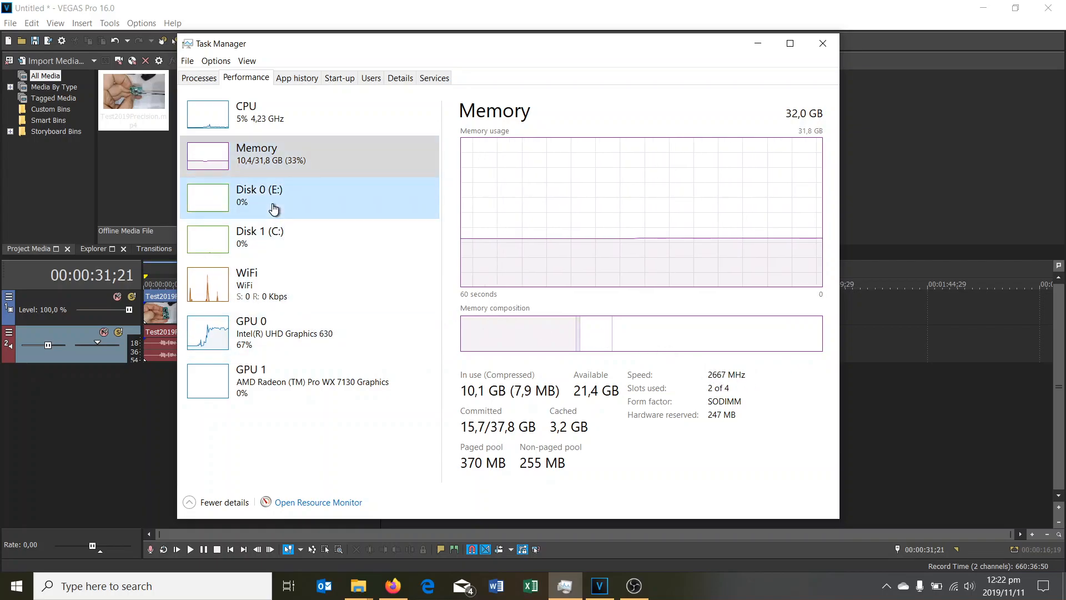
- Show Disk 0 (E:), the PC400 NVMe SK hynix 512GB drive
{"action": "left_click", "coordinate": [259, 196]}
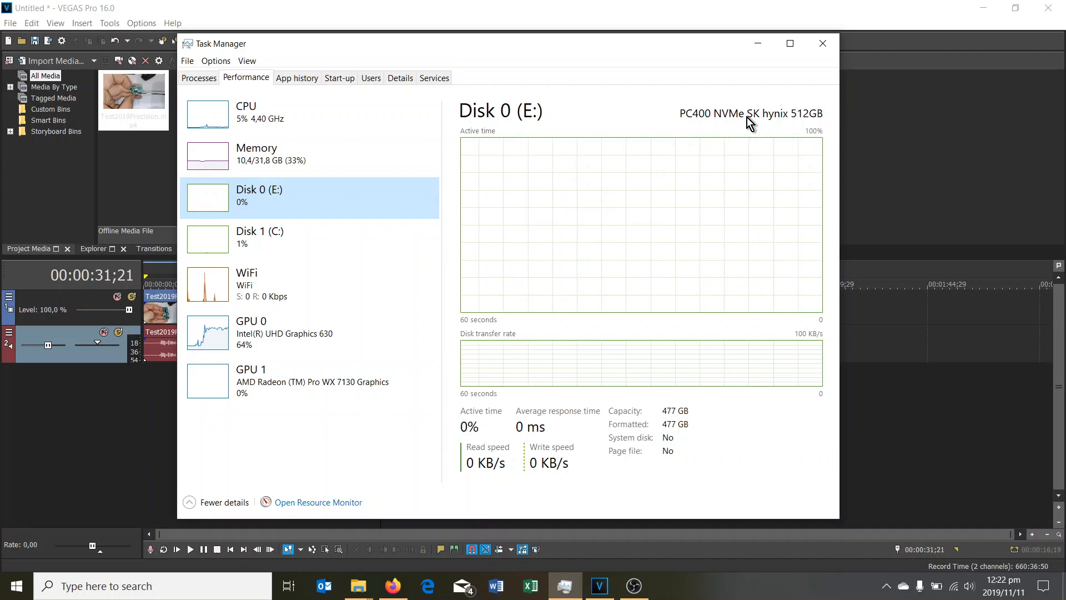
{"action": "mouse_move", "coordinate": [491, 534]}
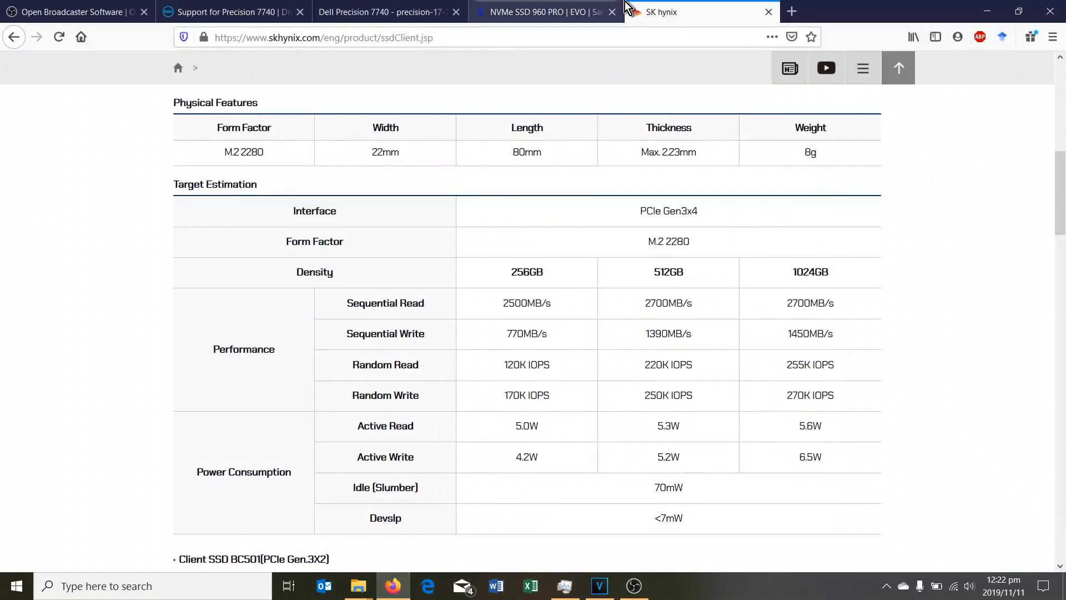
{"action": "mouse_move", "coordinate": [545, 11]}
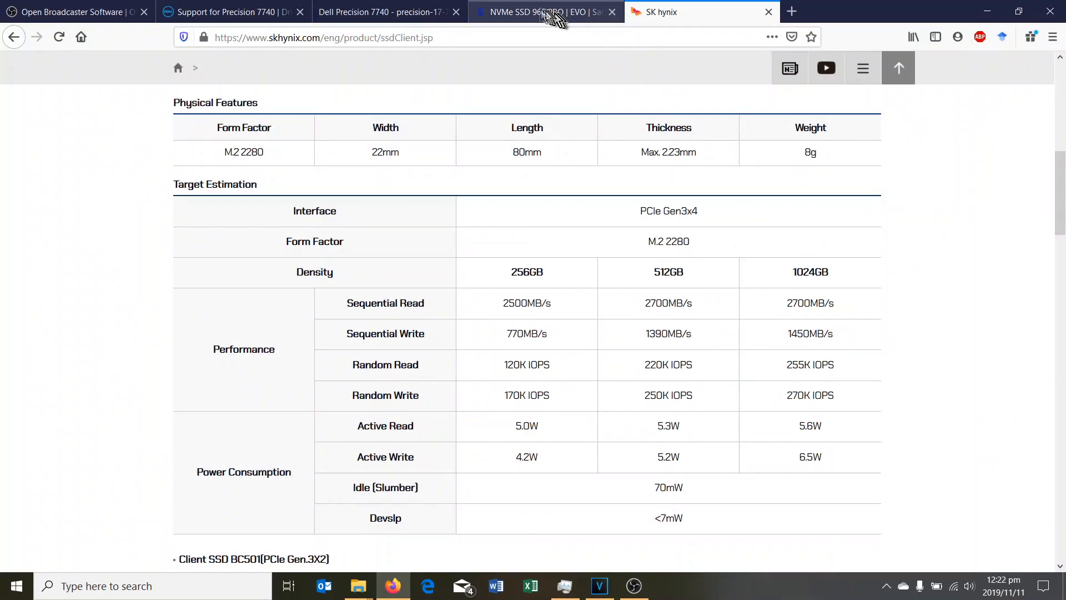
{"action": "left_click", "coordinate": [531, 11]}
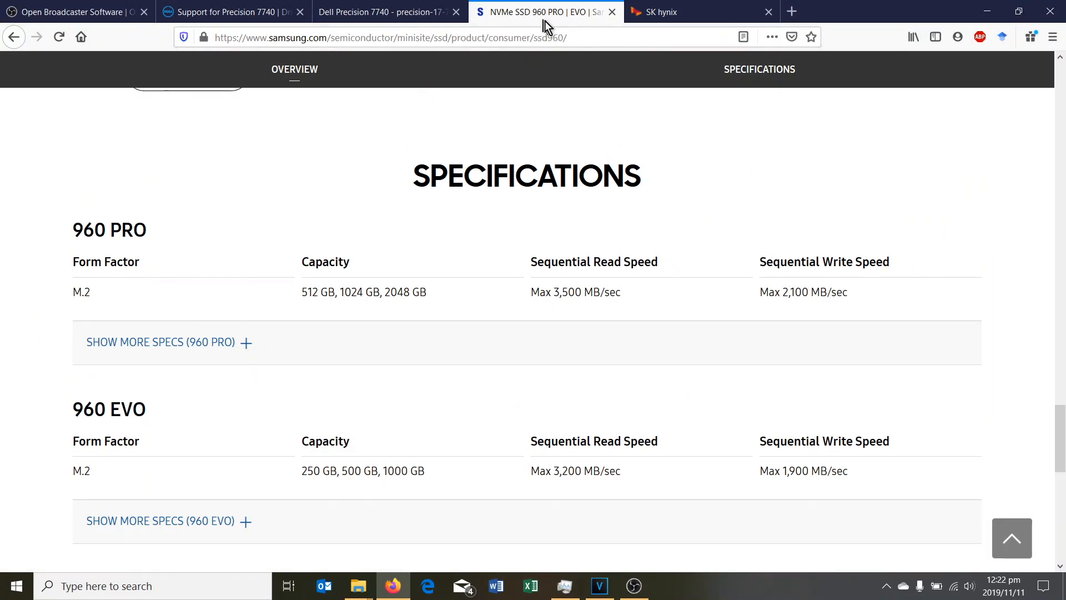
{"action": "mouse_move", "coordinate": [553, 307]}
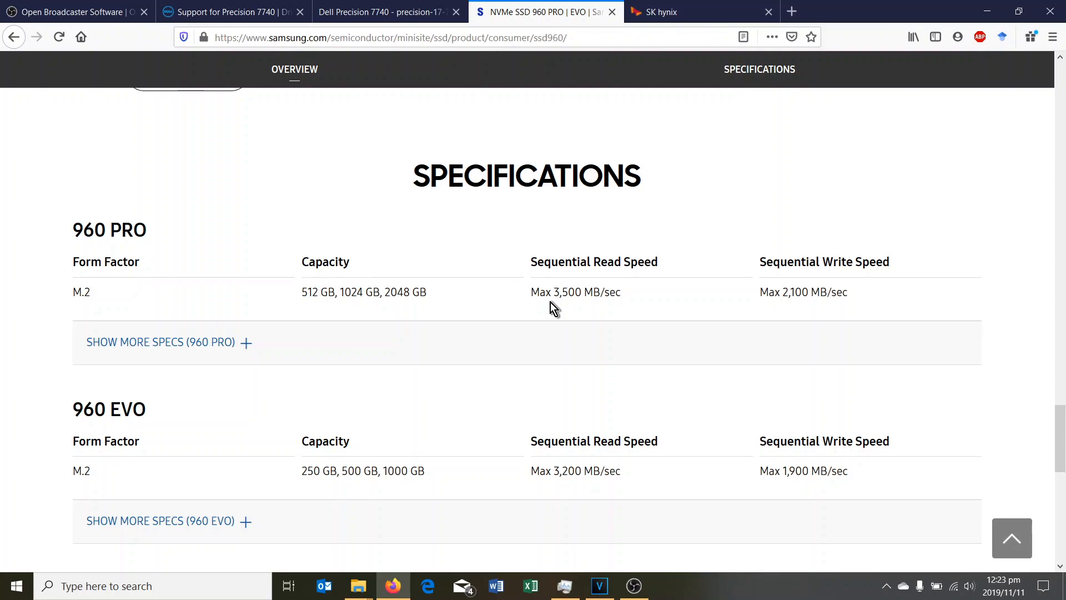
{"action": "mouse_move", "coordinate": [531, 267]}
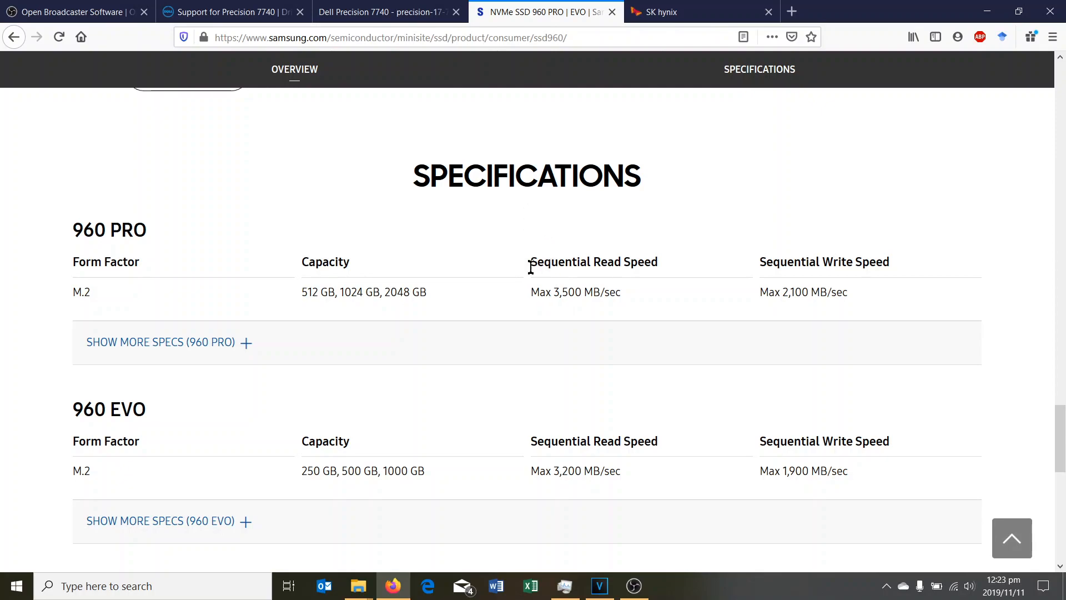
{"action": "mouse_move", "coordinate": [554, 297]}
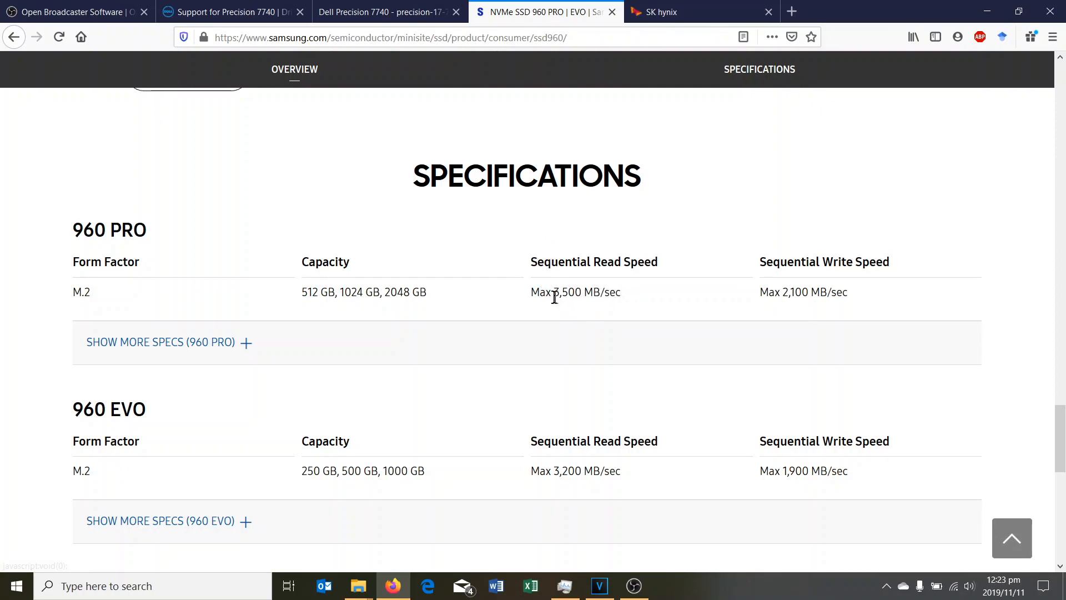
{"action": "mouse_move", "coordinate": [795, 281]}
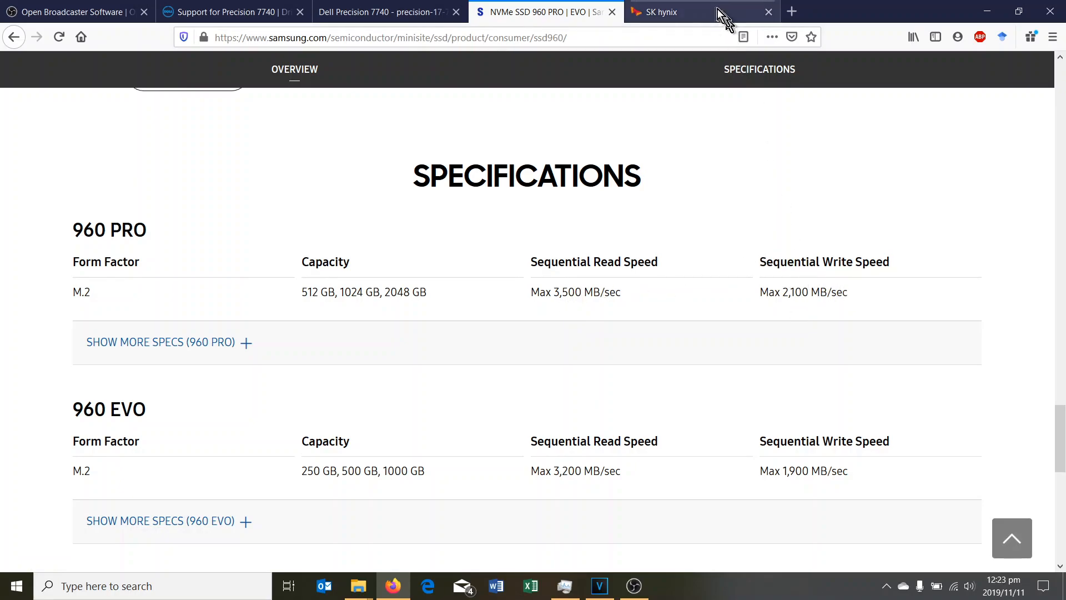
{"action": "left_click", "coordinate": [680, 11]}
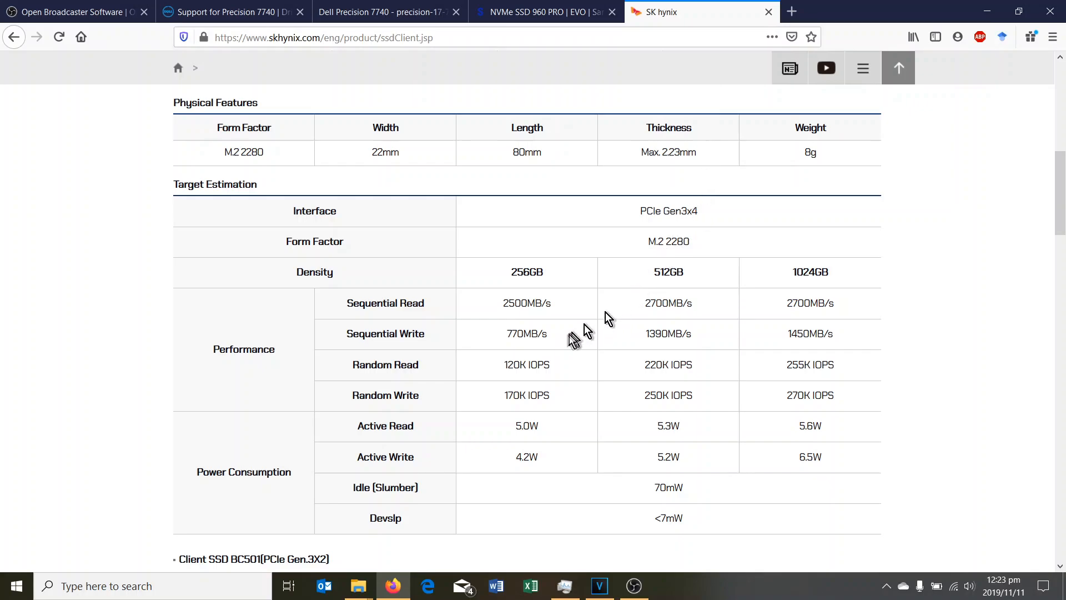
{"action": "scroll", "scroll_direction": "up", "scroll_amount": 3}
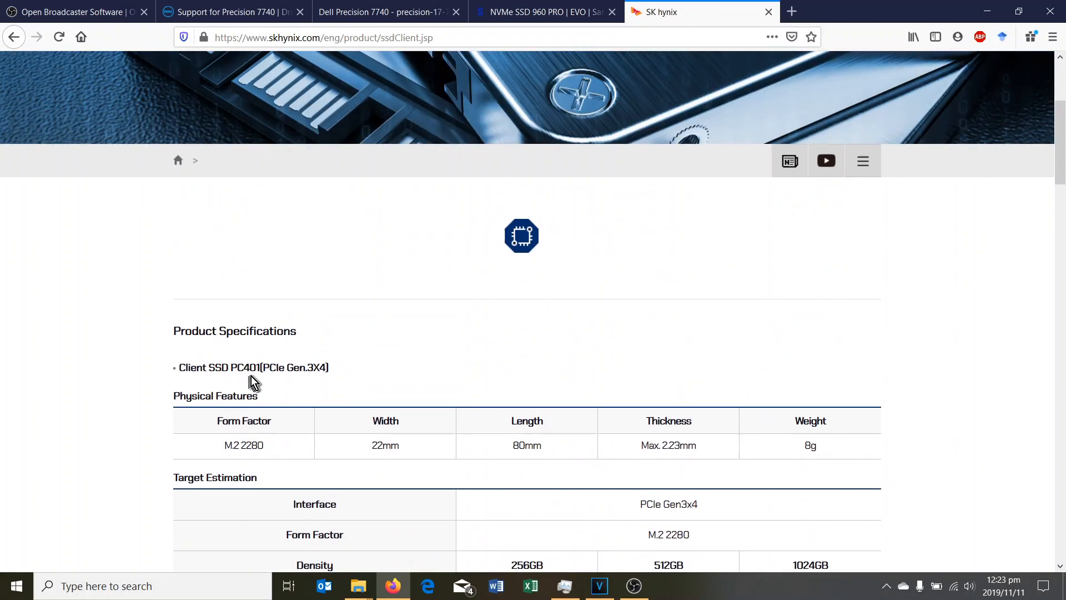
{"action": "scroll", "scroll_direction": "down", "scroll_amount": 3}
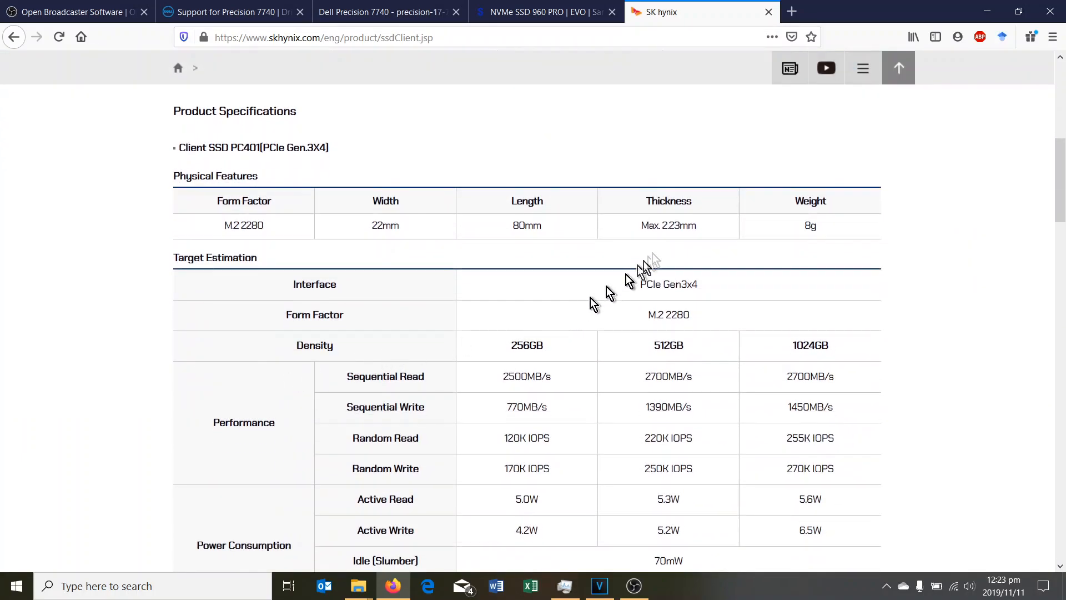
{"action": "scroll", "scroll_direction": "down", "scroll_amount": 3}
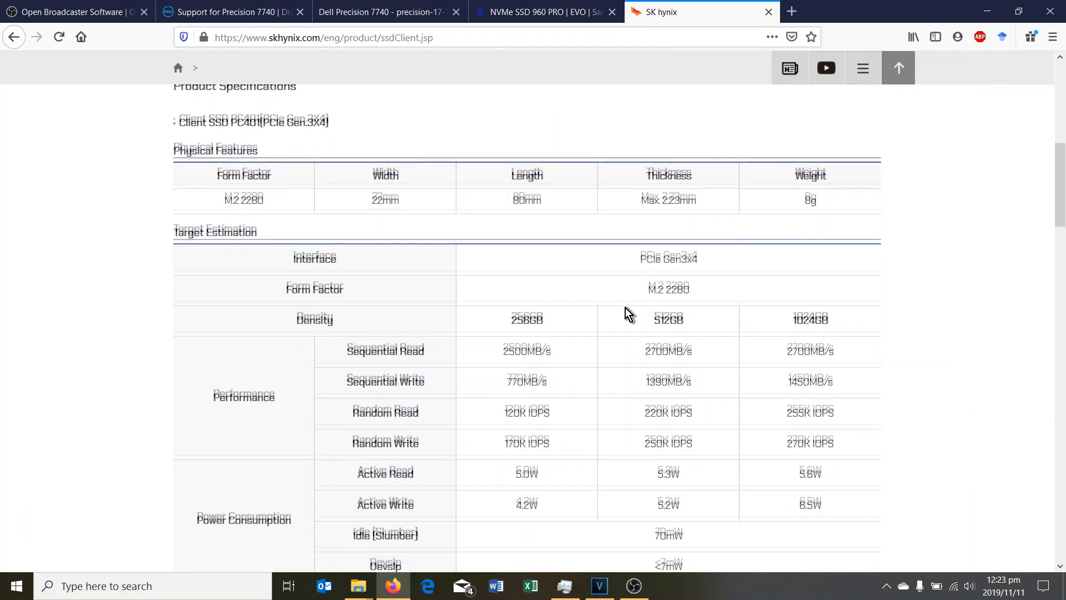
{"action": "scroll", "scroll_direction": "down", "scroll_amount": 3}
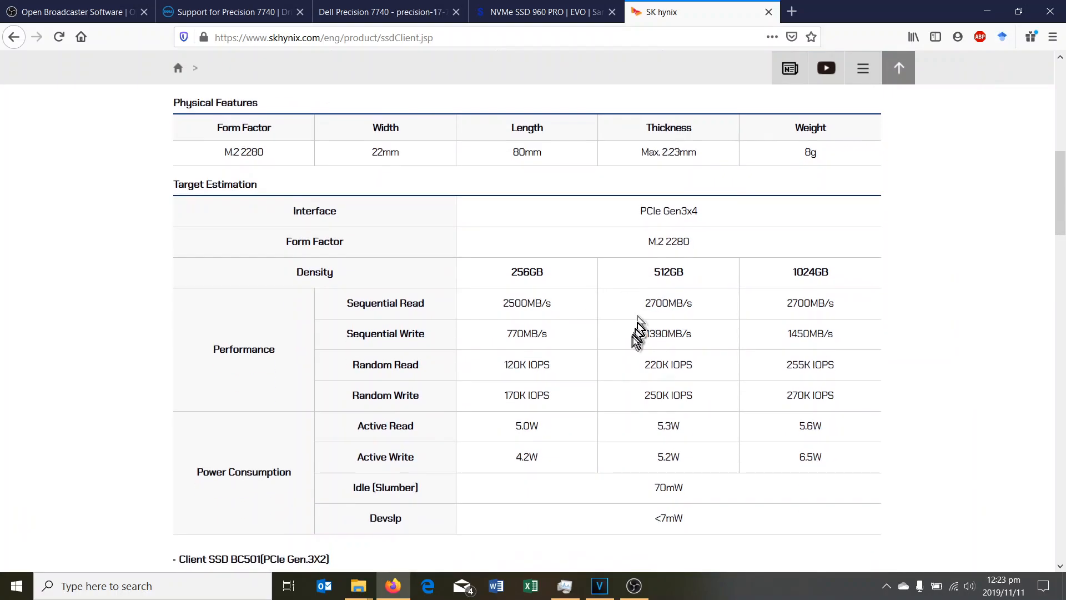
{"action": "mouse_move", "coordinate": [669, 323]}
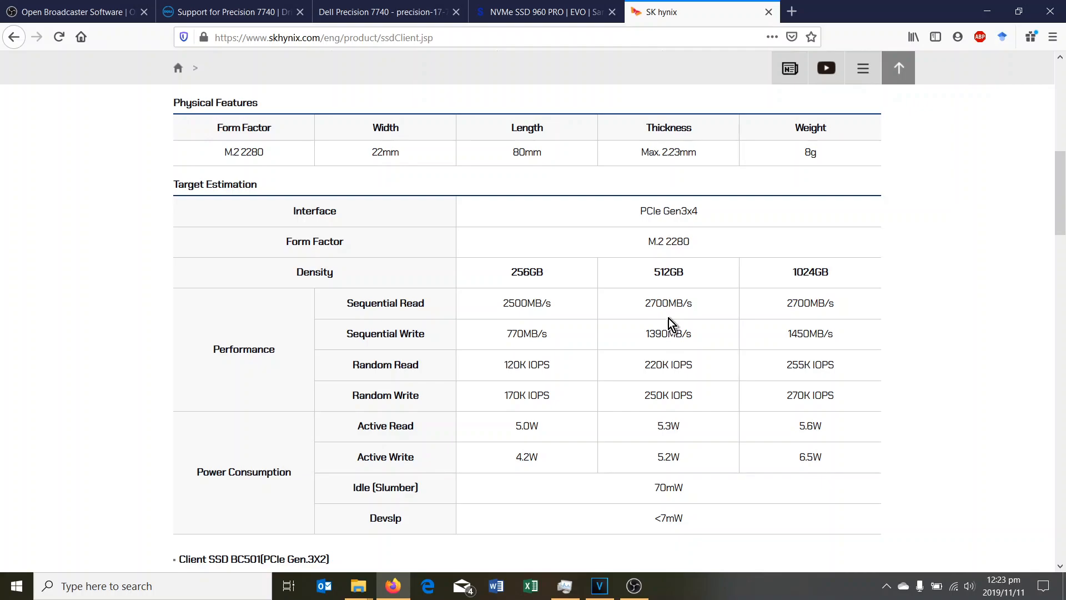
{"action": "mouse_move", "coordinate": [672, 338]}
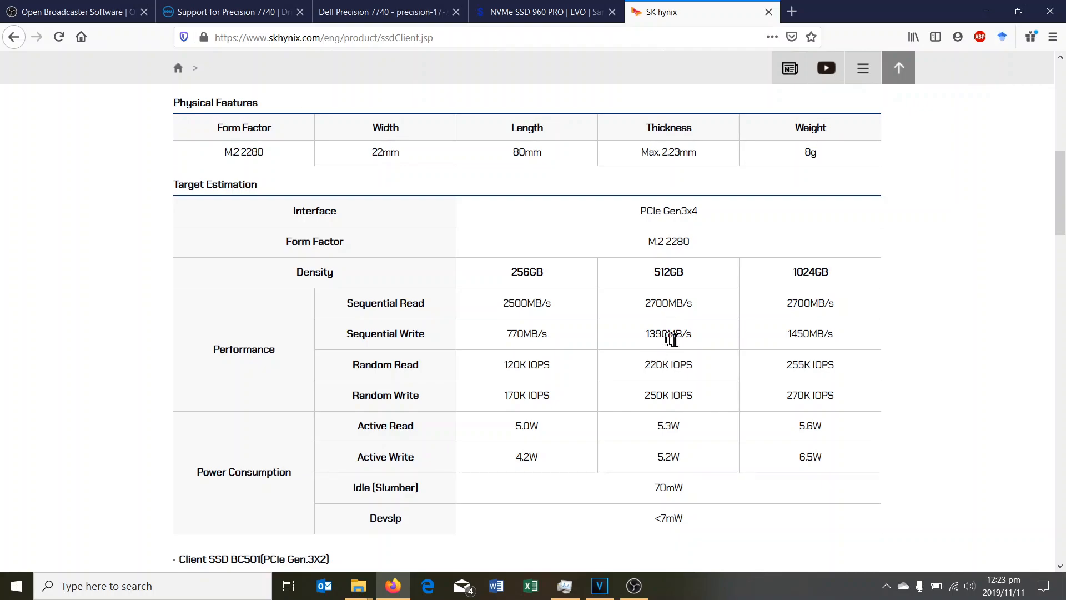
{"action": "left_click", "coordinate": [544, 11]}
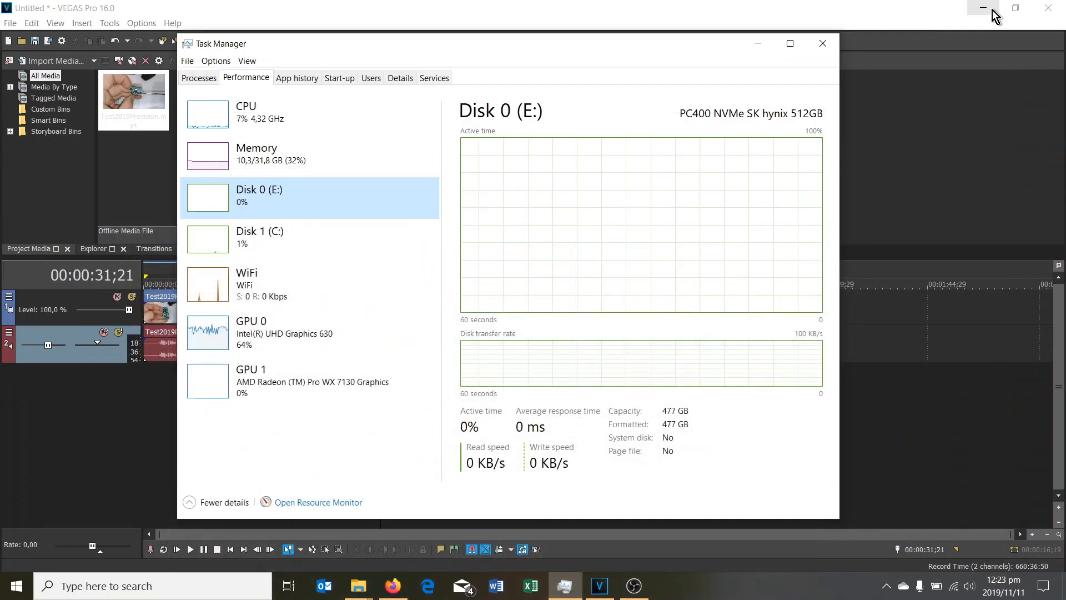
{"action": "mouse_move", "coordinate": [982, 8]}
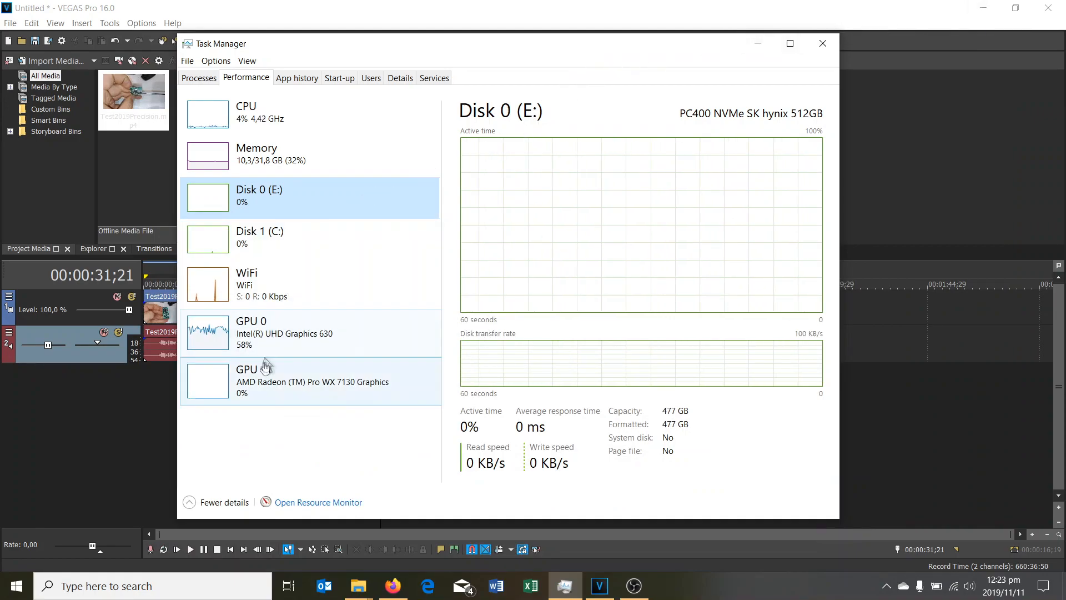
- Check load on Intel UHD 630, AMD Radeon WX 7130 and the i9-9980HK CPU in Task Manager
{"action": "left_click", "coordinate": [285, 333]}
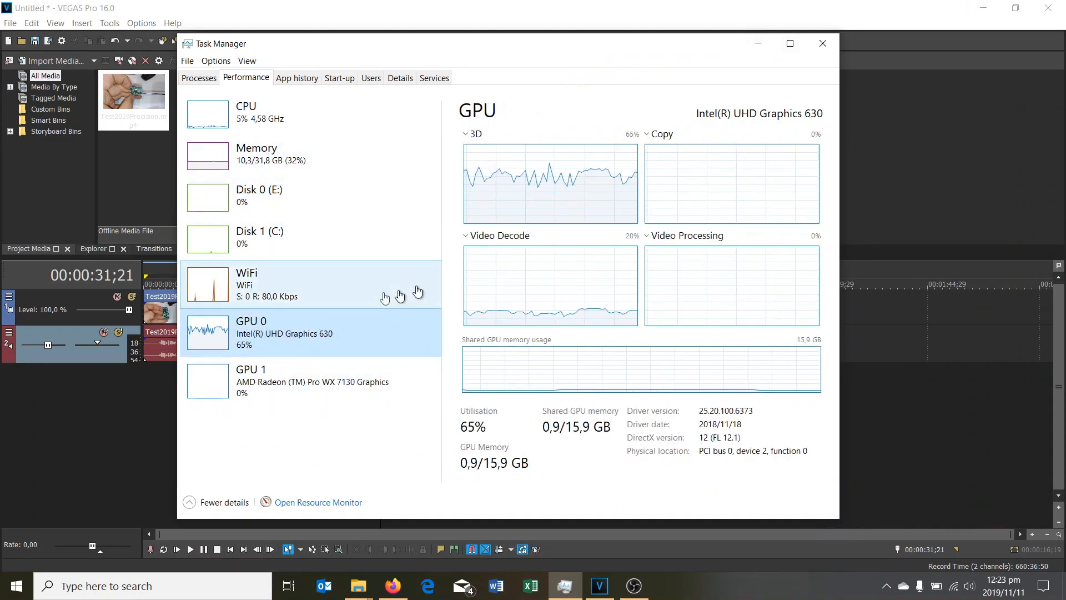
{"action": "left_click", "coordinate": [284, 381]}
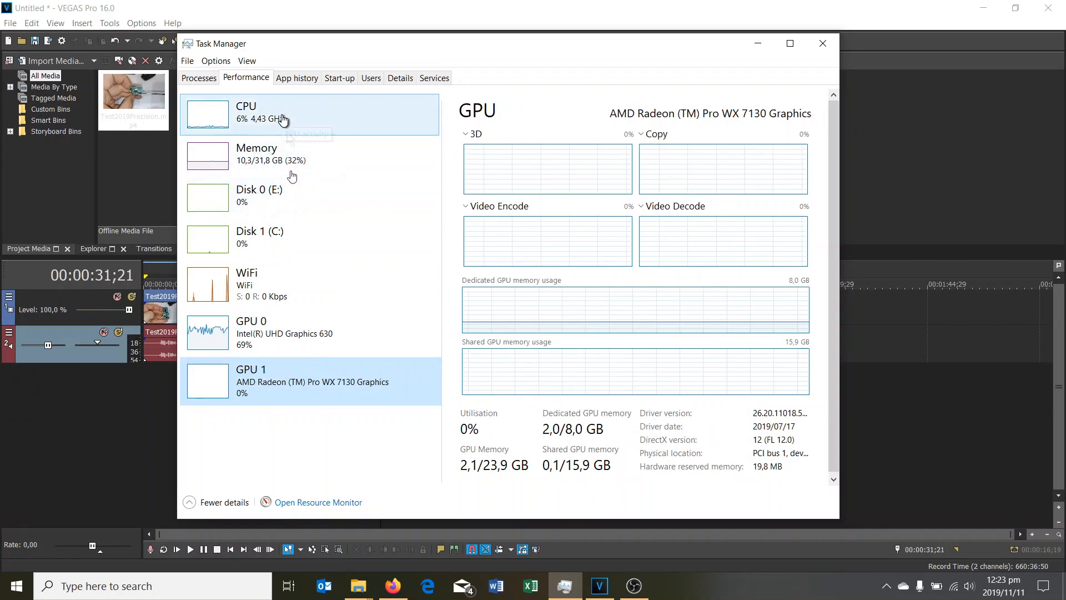
{"action": "left_click", "coordinate": [286, 333]}
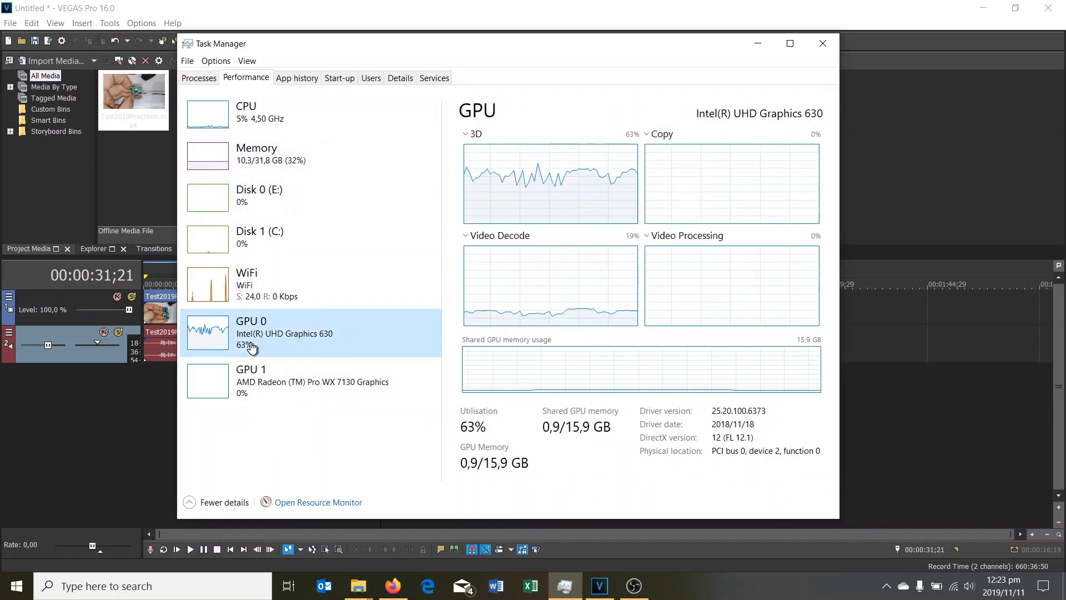
{"action": "left_click", "coordinate": [258, 113]}
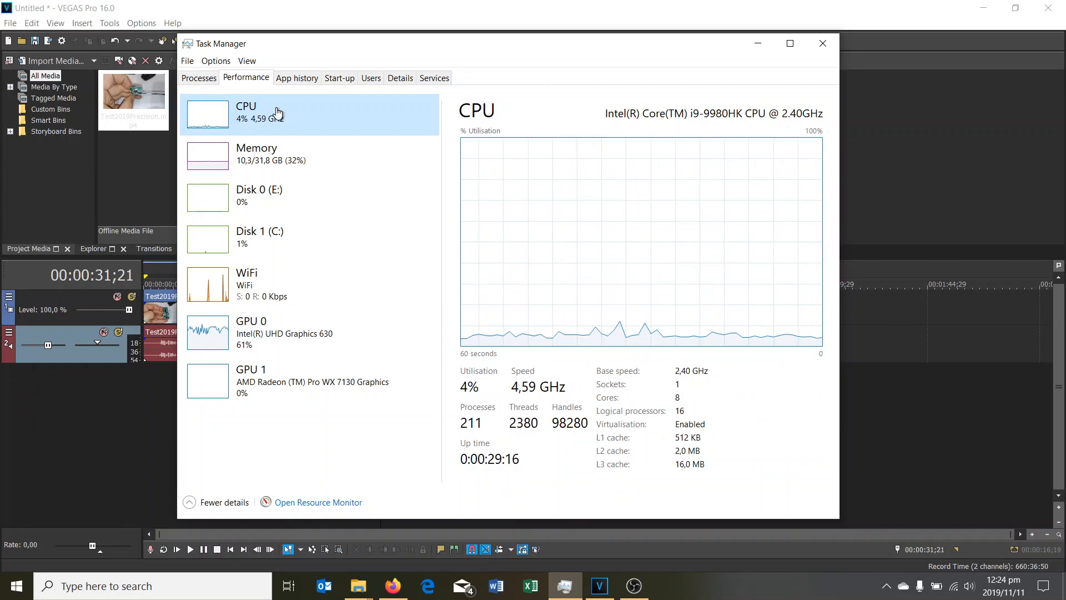
{"action": "mouse_move", "coordinate": [362, 7]}
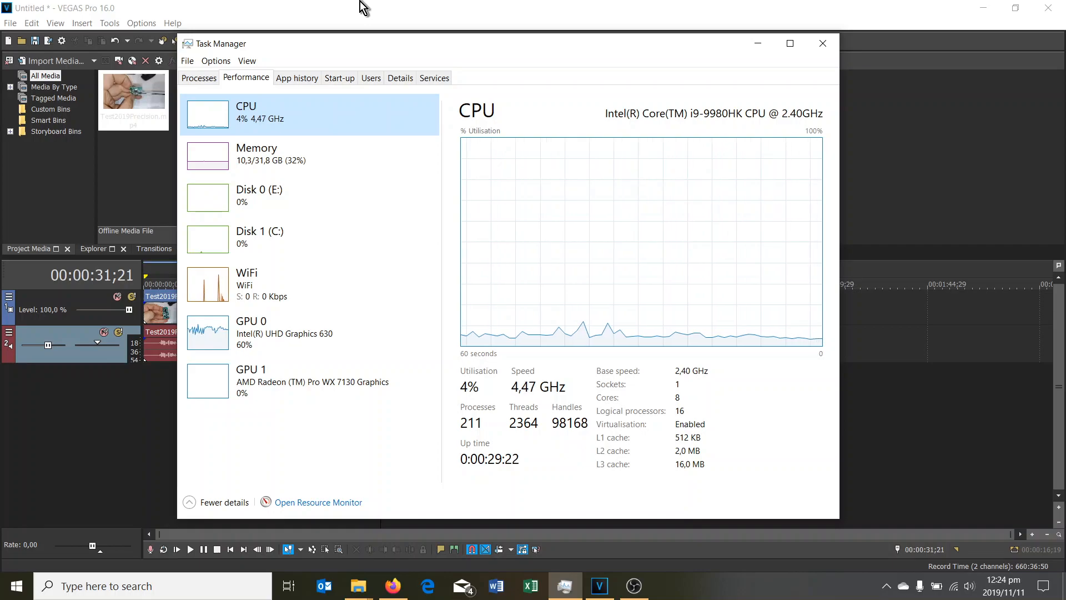
- Bring VEGAS Pro back to the front and reach its File menu for the next render
{"action": "left_click", "coordinate": [822, 44]}
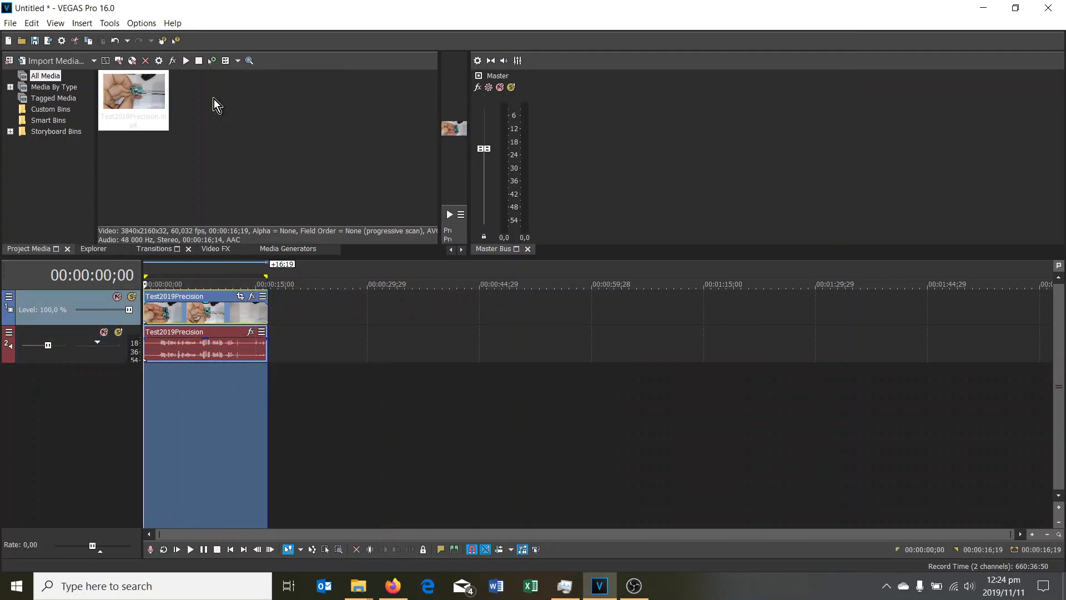
{"action": "left_click", "coordinate": [10, 22]}
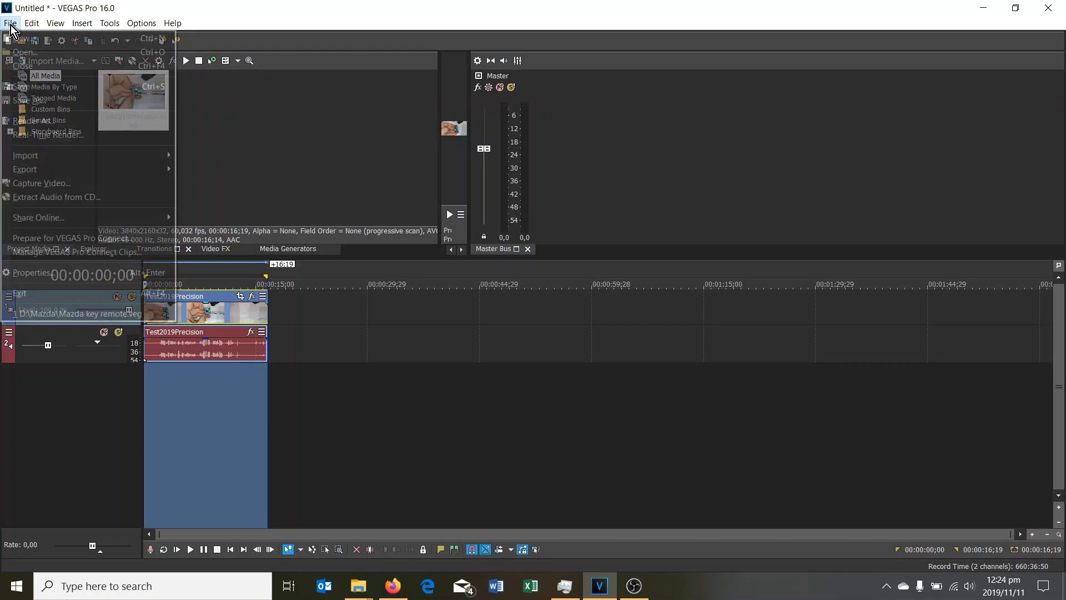
- Render Untitled.mp4 with the Internet 4K 2160p 59.94 fps (Intel QSV) template and watch GPU load
{"action": "left_click", "coordinate": [35, 120]}
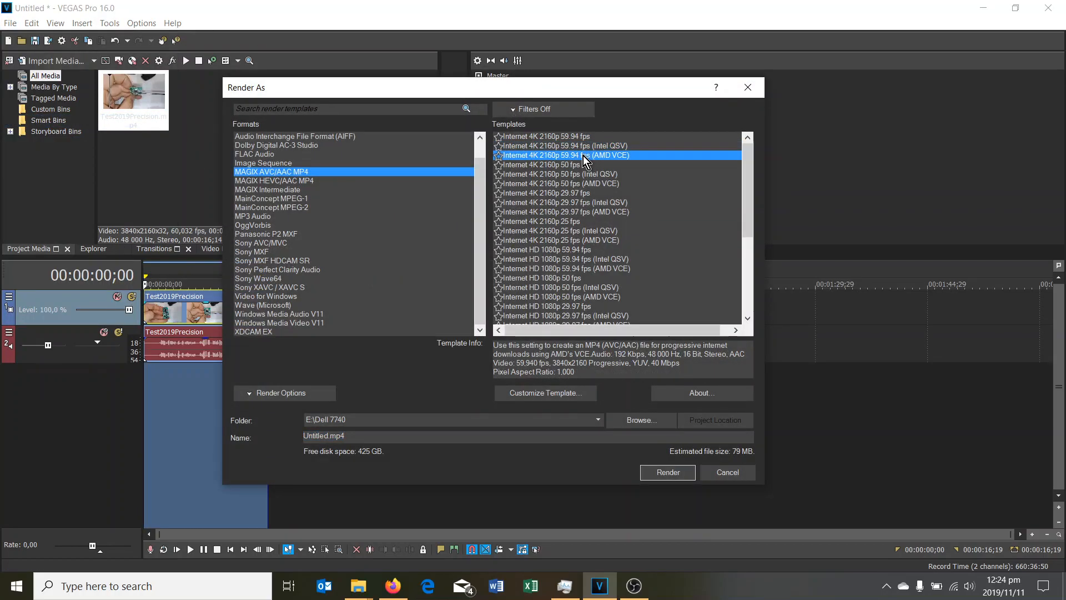
{"action": "left_click", "coordinate": [562, 146]}
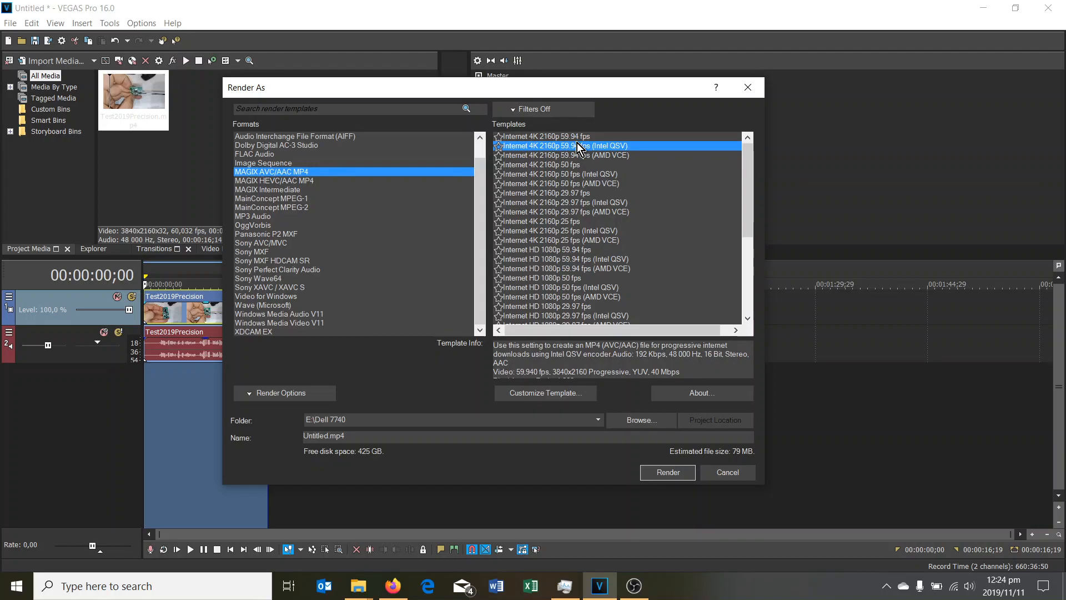
{"action": "mouse_move", "coordinate": [573, 396]}
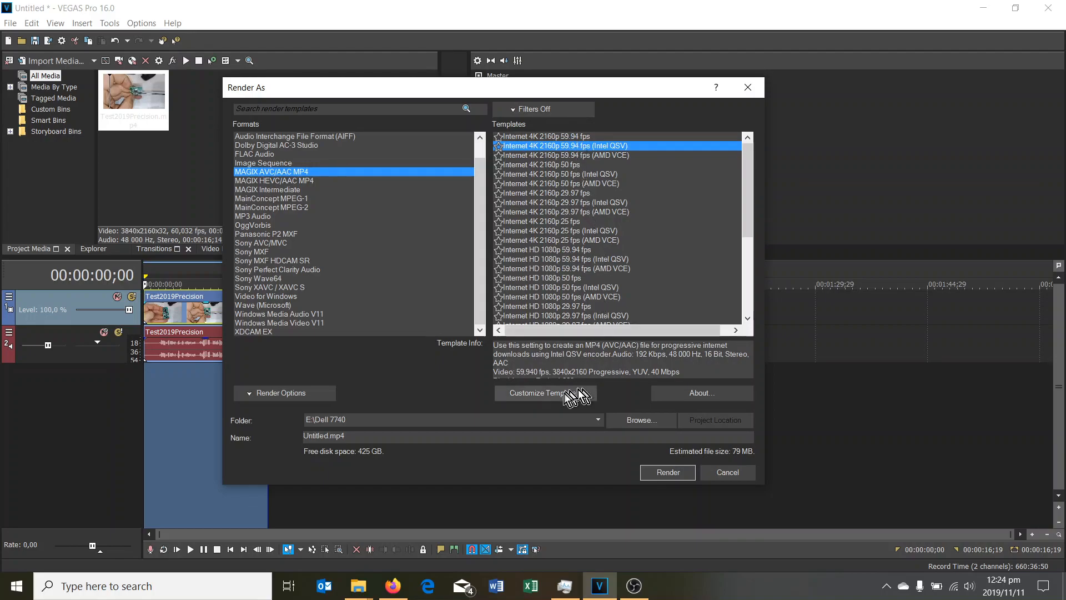
{"action": "left_click", "coordinate": [544, 392]}
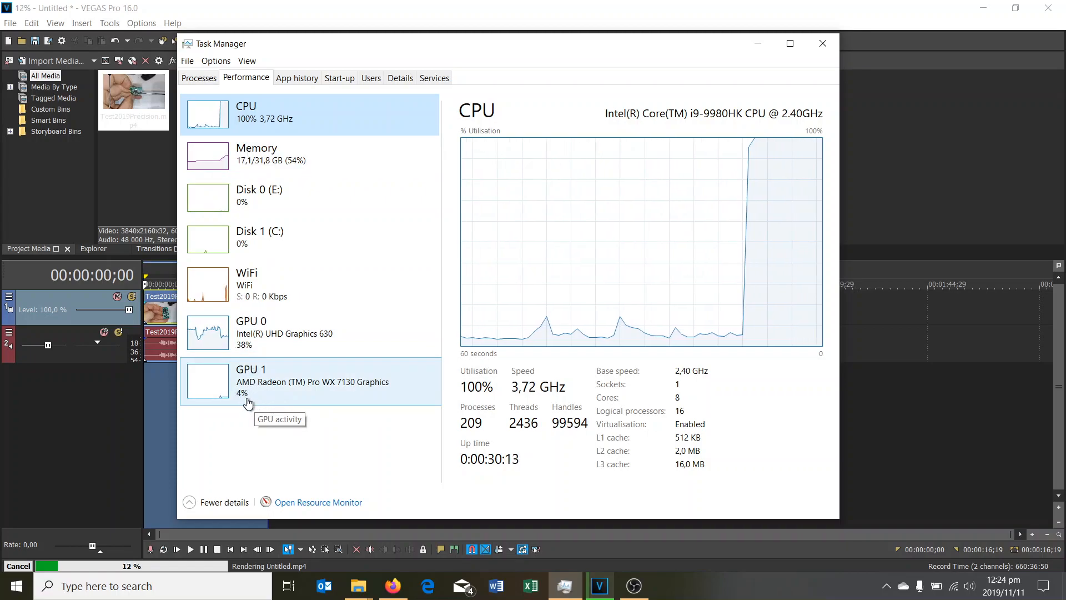
{"action": "left_click", "coordinate": [530, 585]}
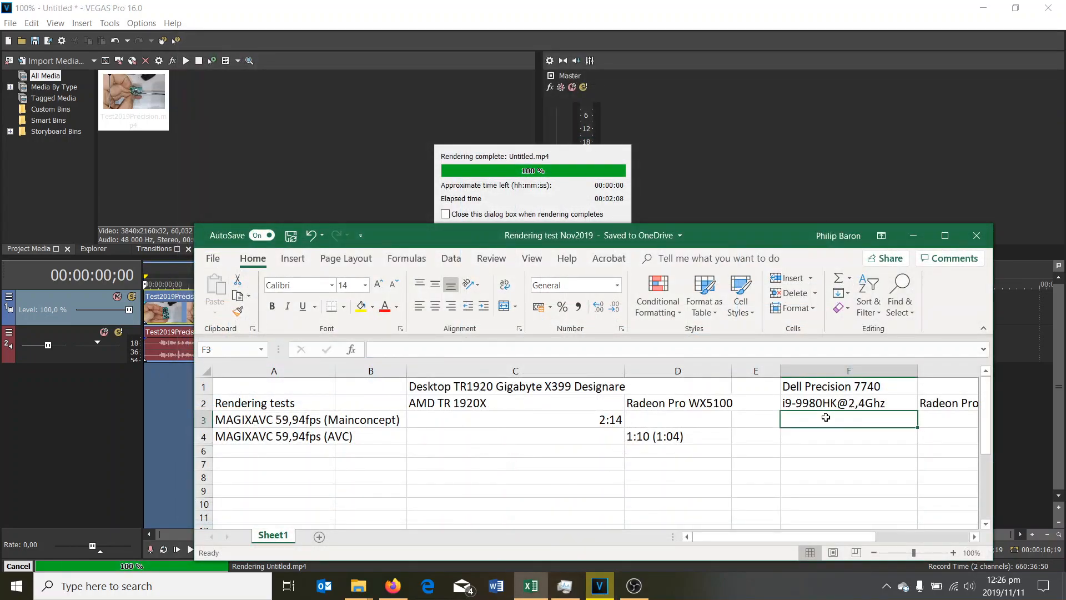
- Render Untitled.mp4 with the Internet 4K 2160p 59.94 fps (AMD VCE) template while monitoring Task Manager
{"action": "left_click", "coordinate": [10, 22]}
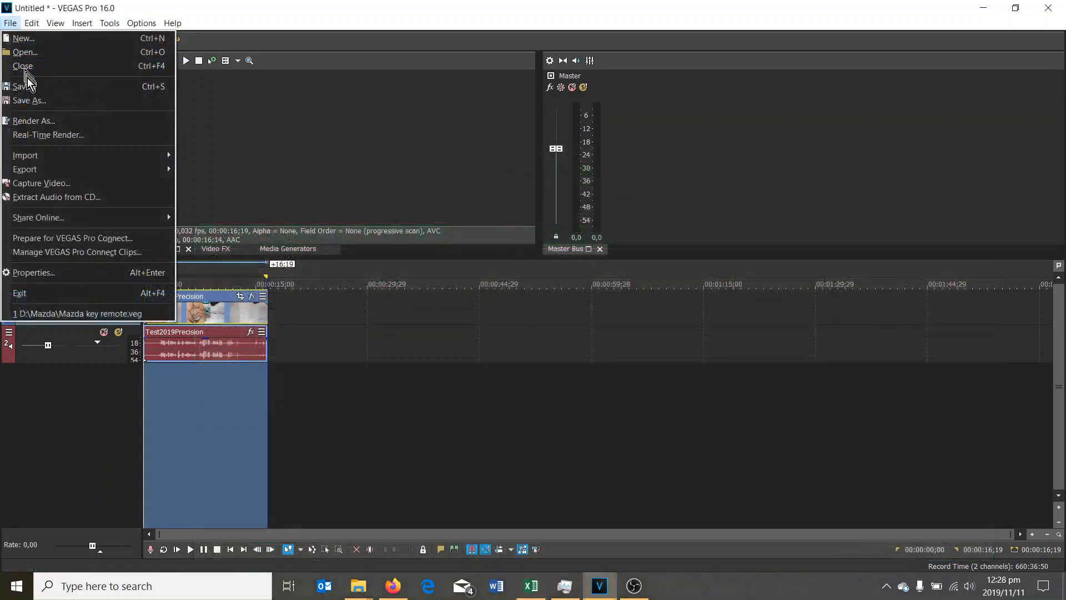
{"action": "left_click", "coordinate": [33, 120]}
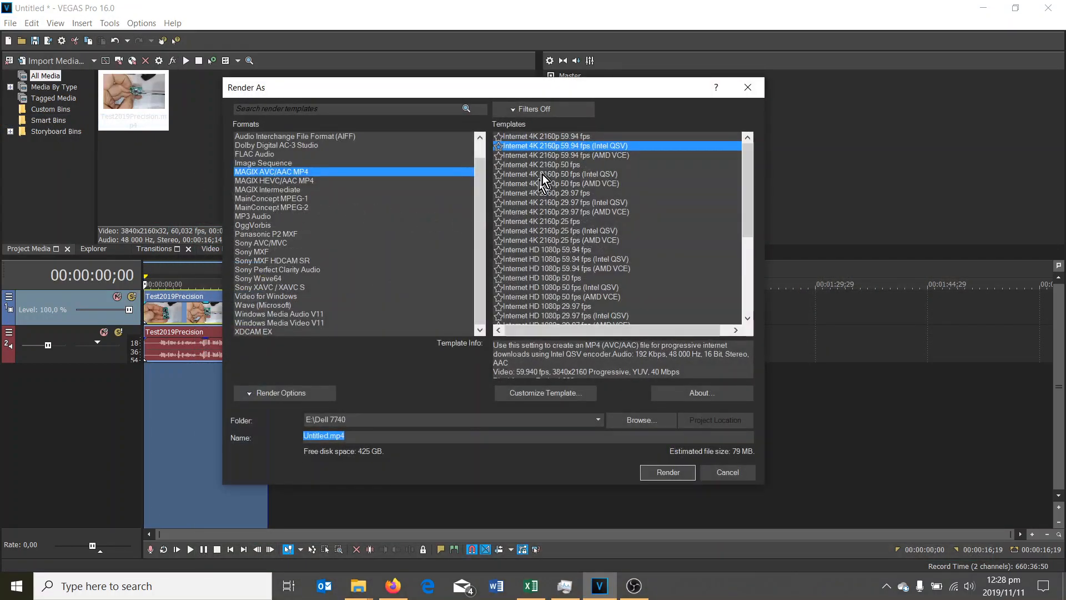
{"action": "left_click", "coordinate": [564, 155]}
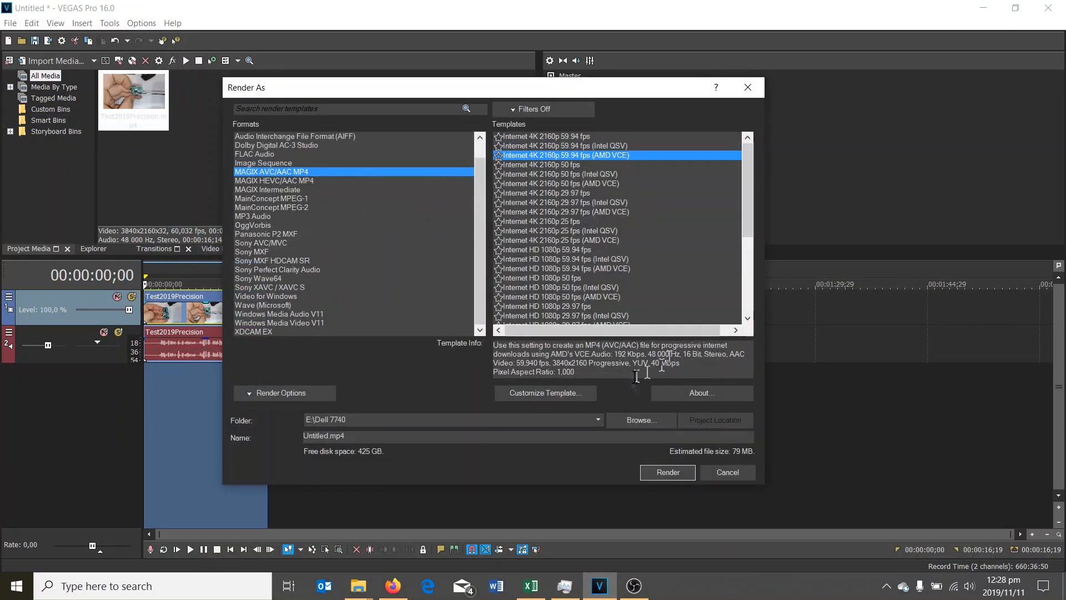
{"action": "left_click", "coordinate": [666, 471]}
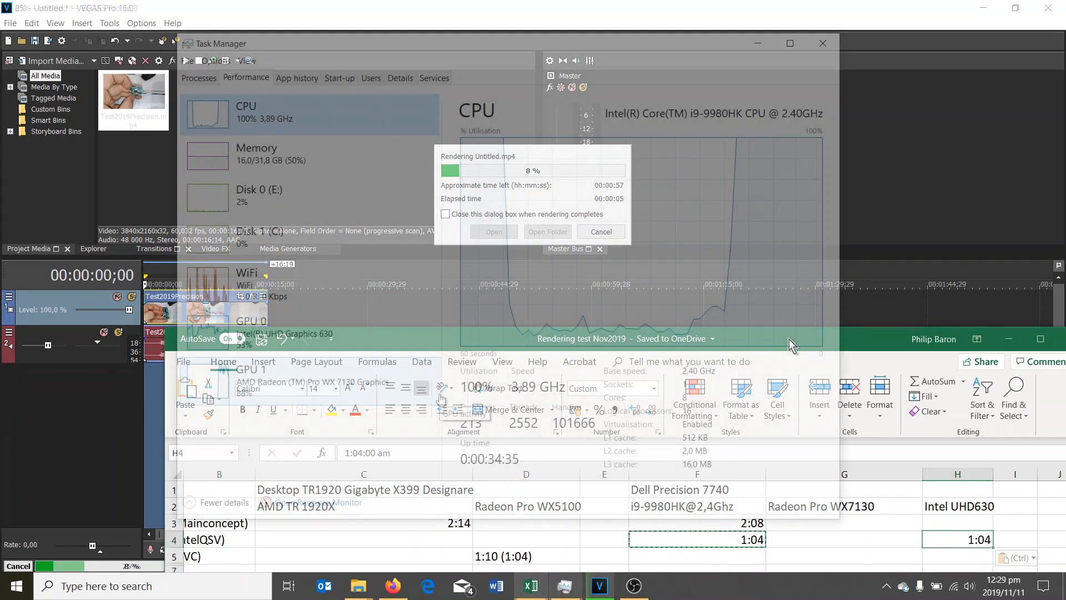
{"action": "left_click", "coordinate": [601, 231]}
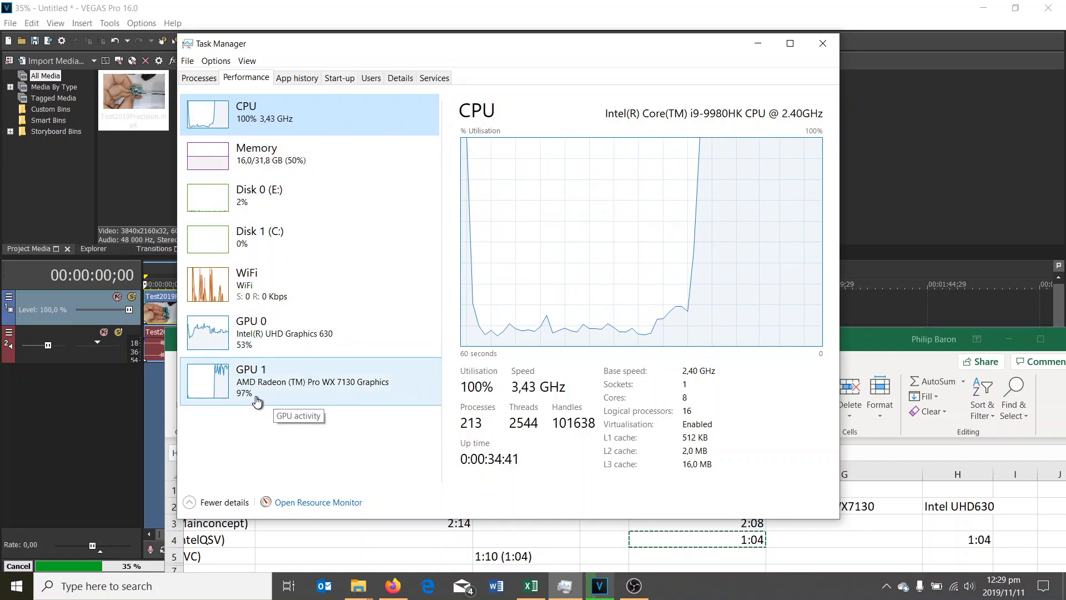
{"action": "mouse_move", "coordinate": [271, 342]}
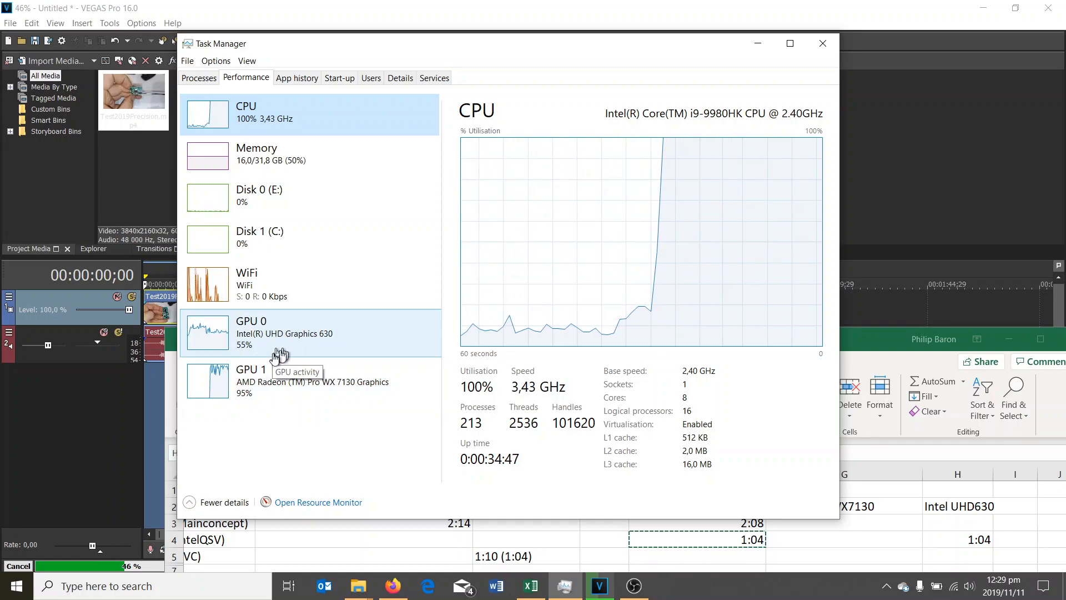
{"action": "mouse_move", "coordinate": [272, 397]}
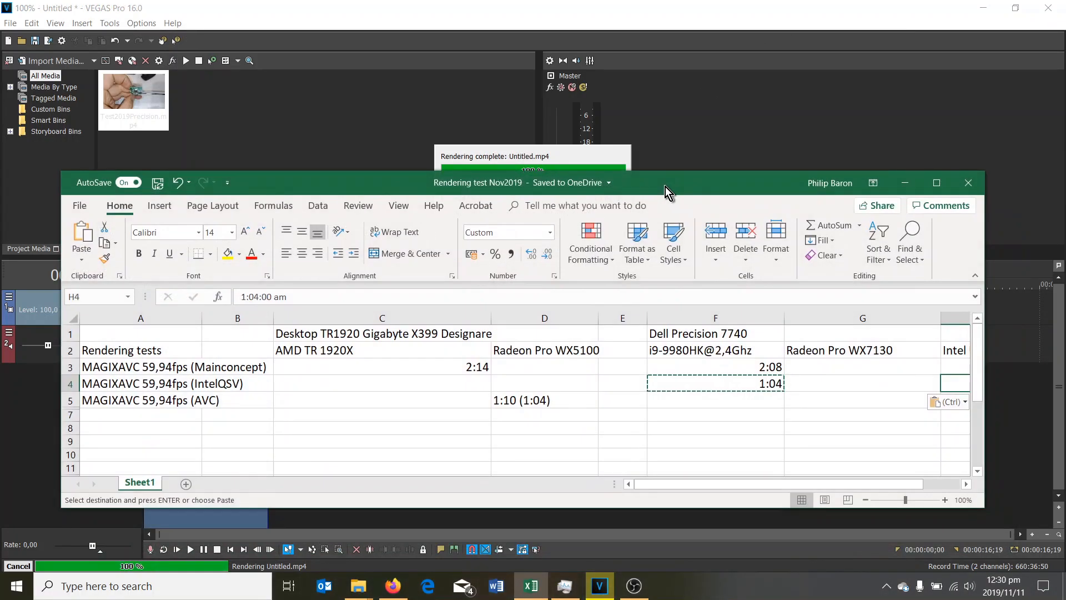
{"action": "left_click", "coordinate": [714, 399]}
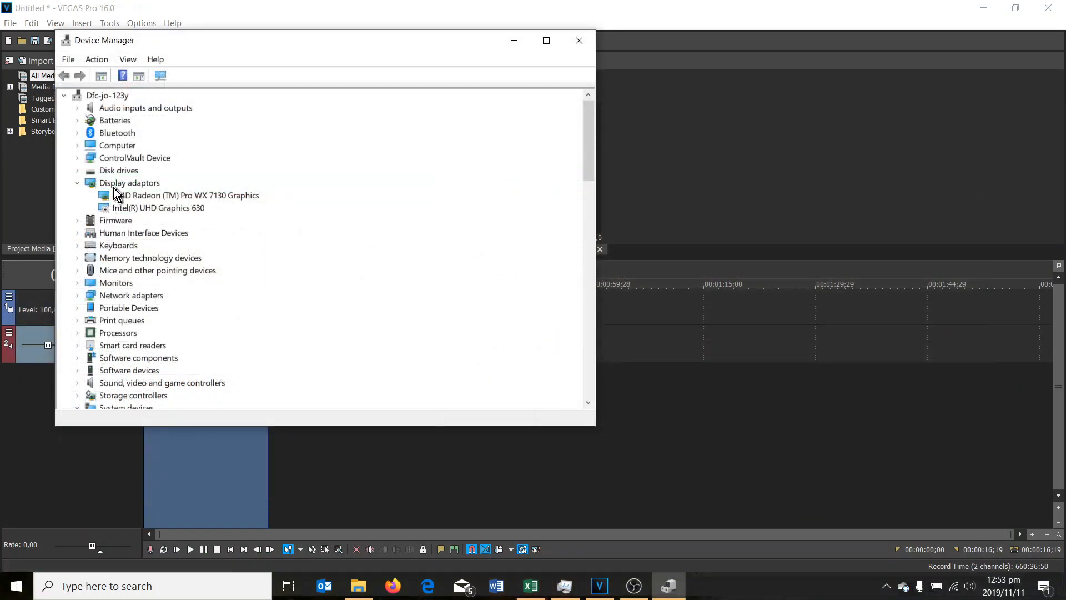
{"action": "mouse_move", "coordinate": [140, 211]}
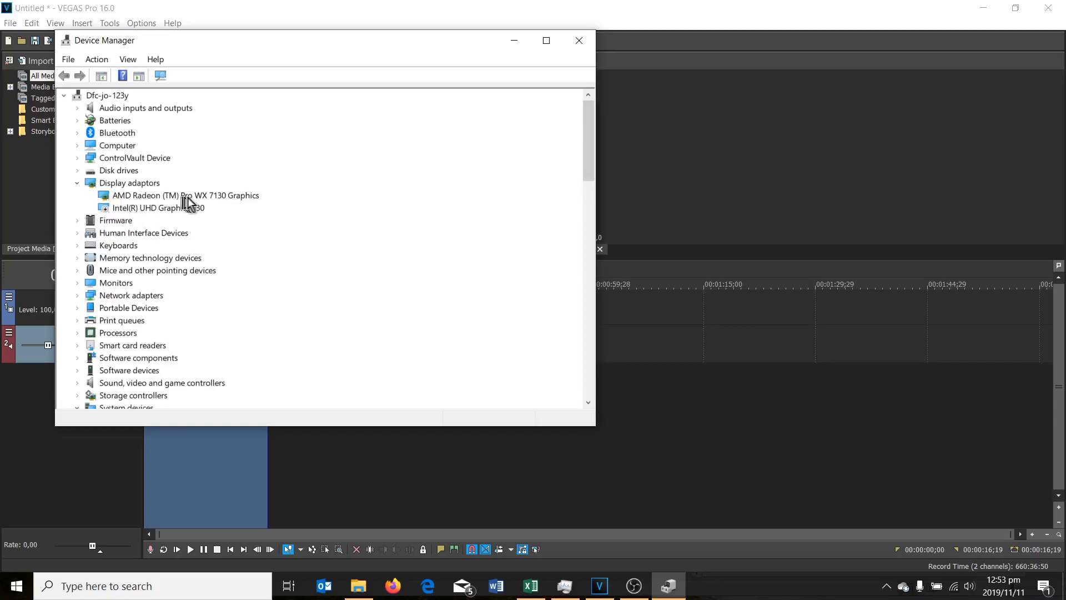
{"action": "mouse_move", "coordinate": [213, 211]}
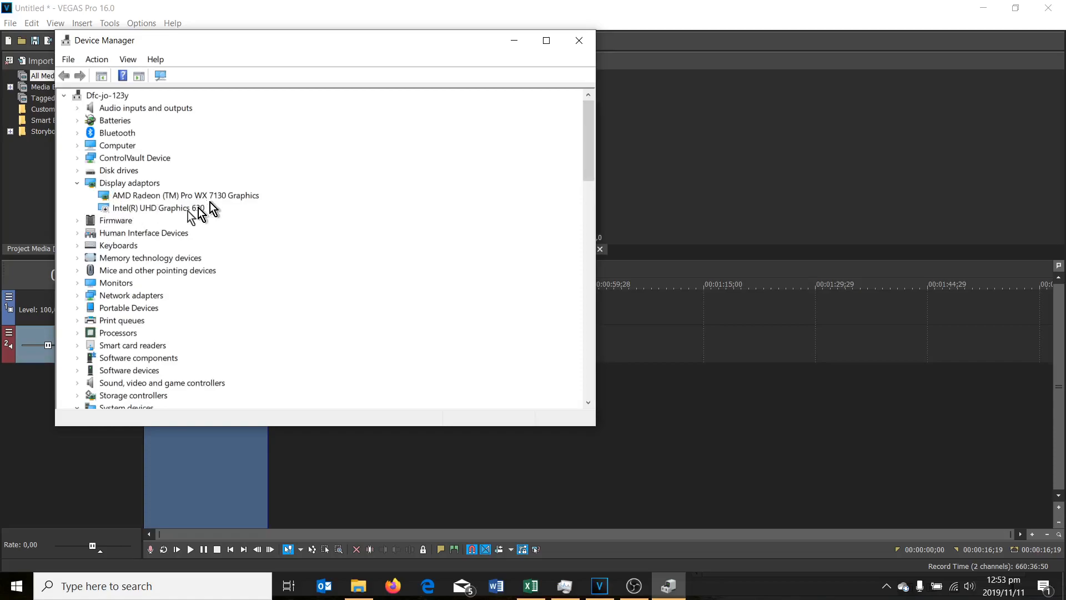
{"action": "mouse_move", "coordinate": [184, 212]}
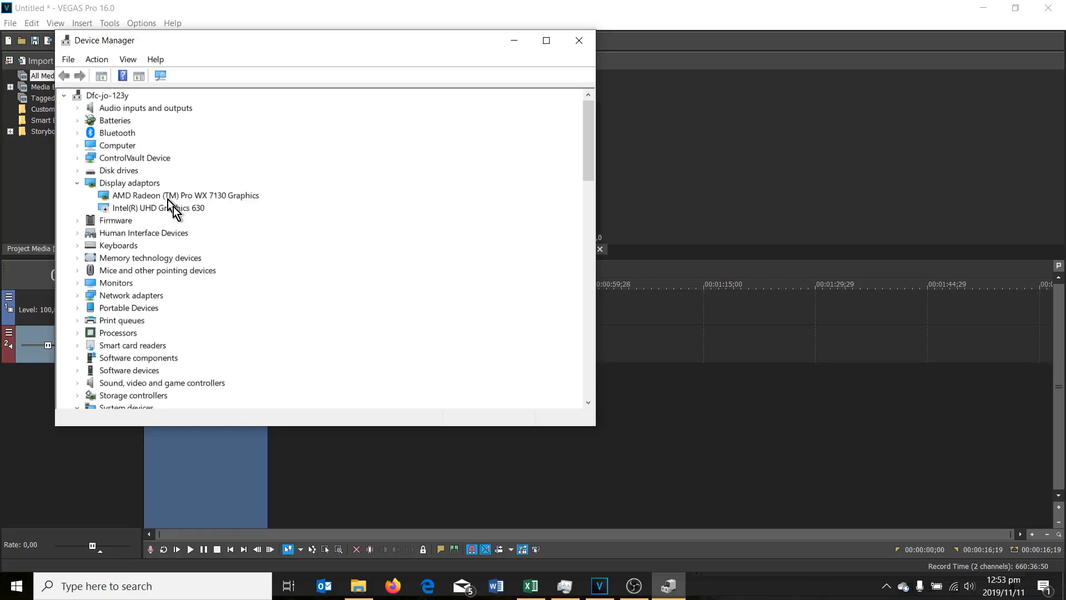
{"action": "mouse_move", "coordinate": [132, 224]}
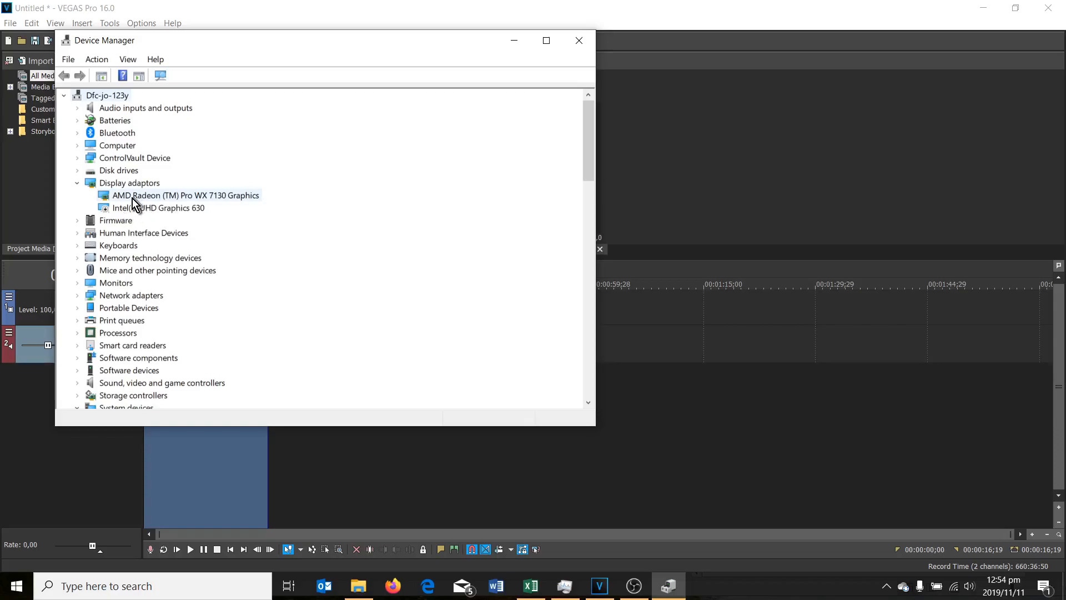
- Select the AMD Radeon Pro WX 7130 display adaptor in Device Manager, then close it
{"action": "left_click", "coordinate": [186, 195]}
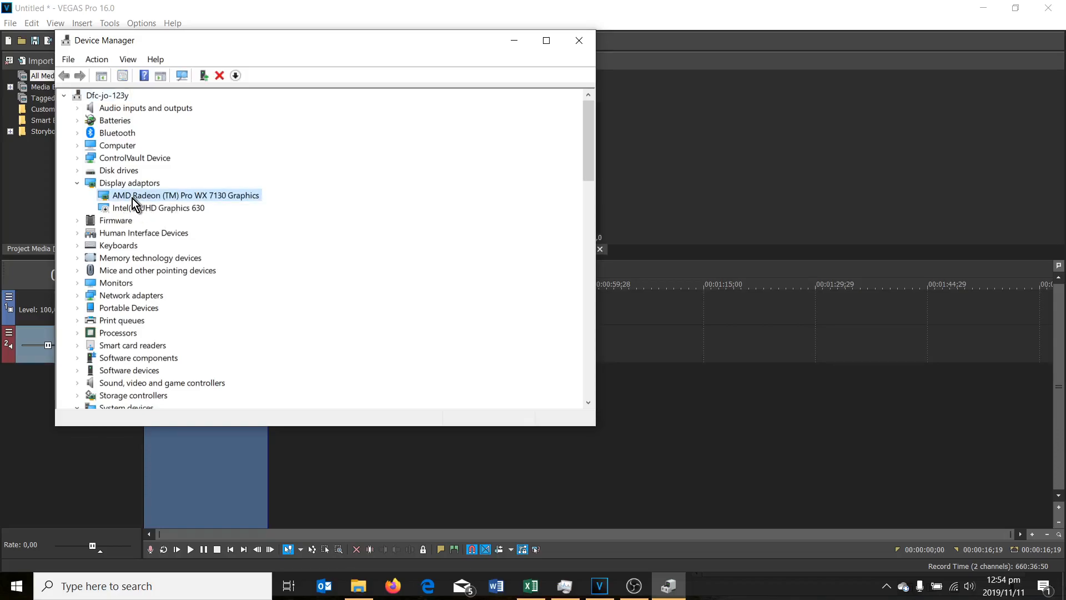
{"action": "left_click", "coordinate": [577, 40]}
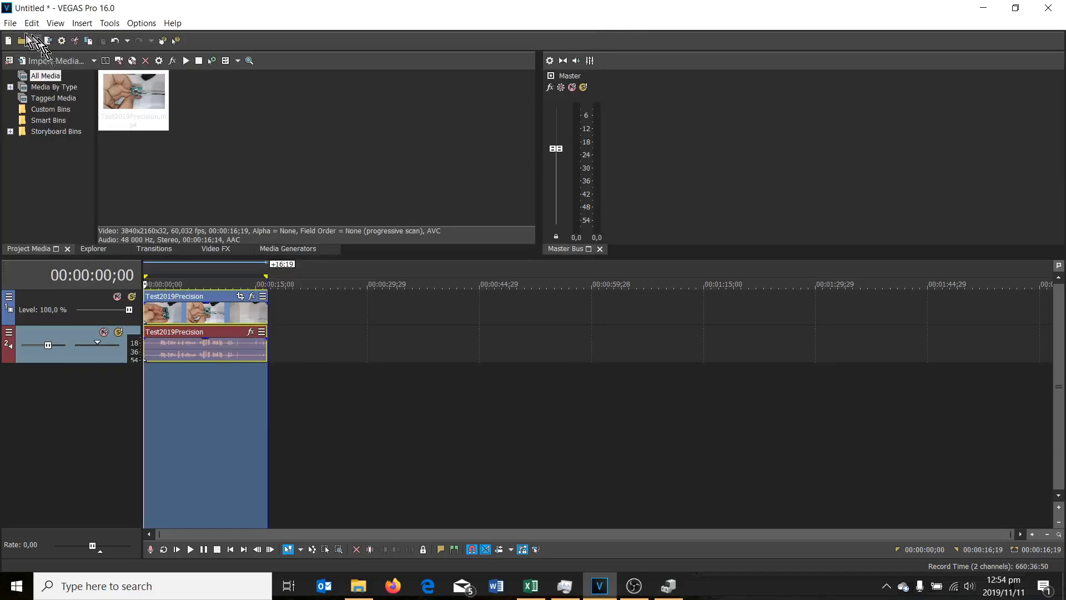
- Start another Untitled.mp4 render on the Radeon WX 7130 and bring the render-times spreadsheet forward
{"action": "left_click", "coordinate": [48, 120]}
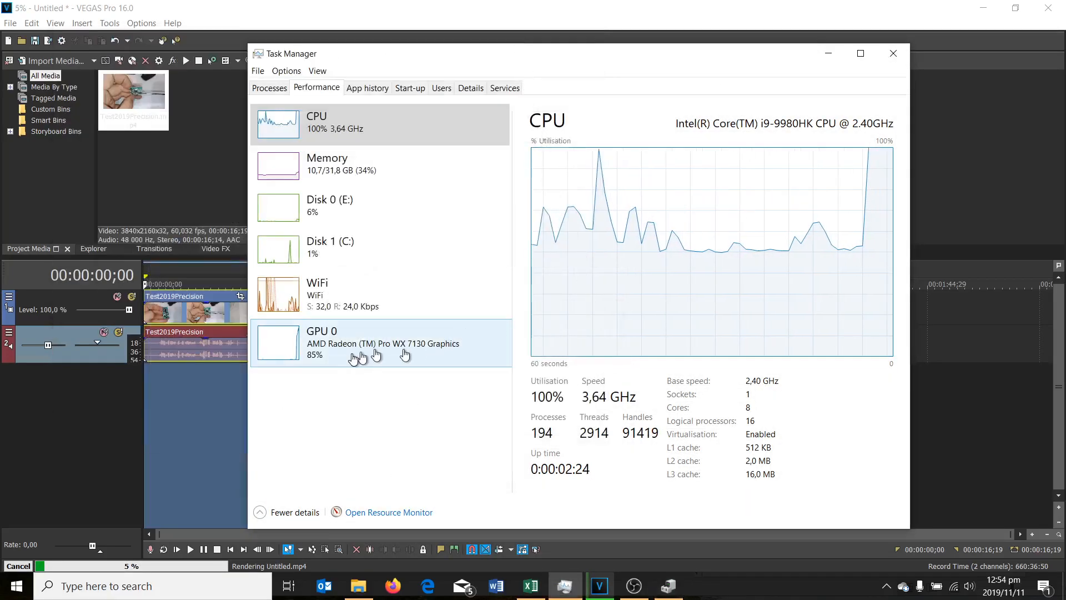
{"action": "mouse_move", "coordinate": [339, 358]}
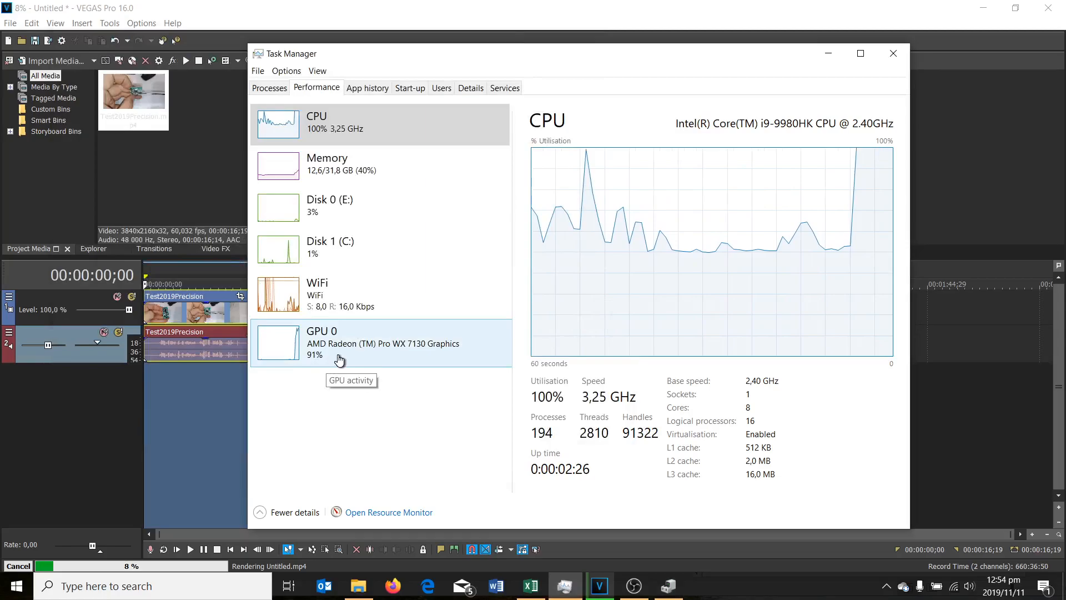
{"action": "mouse_move", "coordinate": [319, 144]}
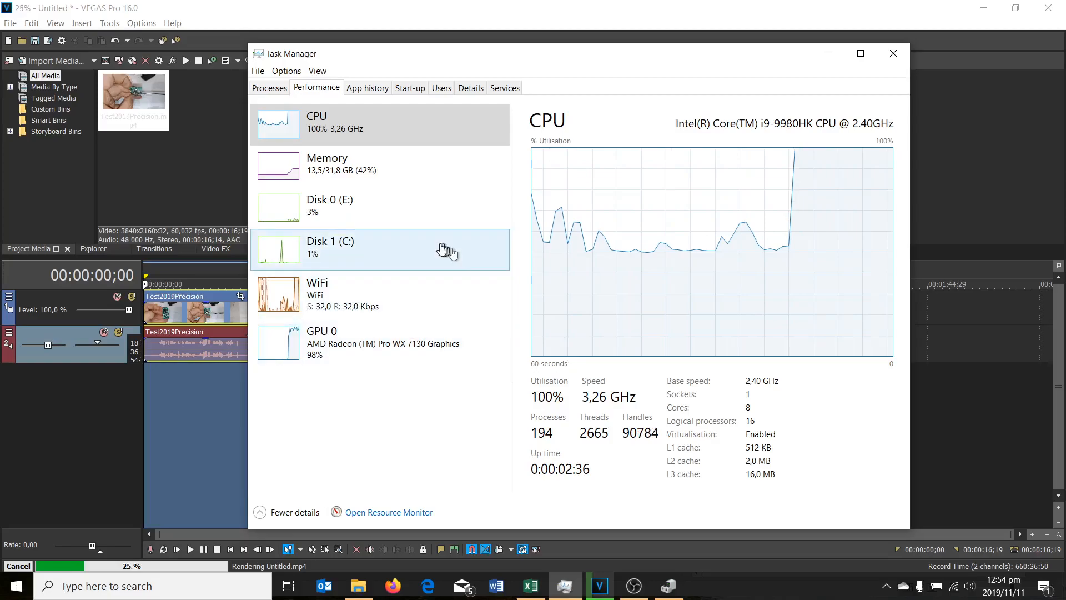
{"action": "mouse_move", "coordinate": [441, 248]}
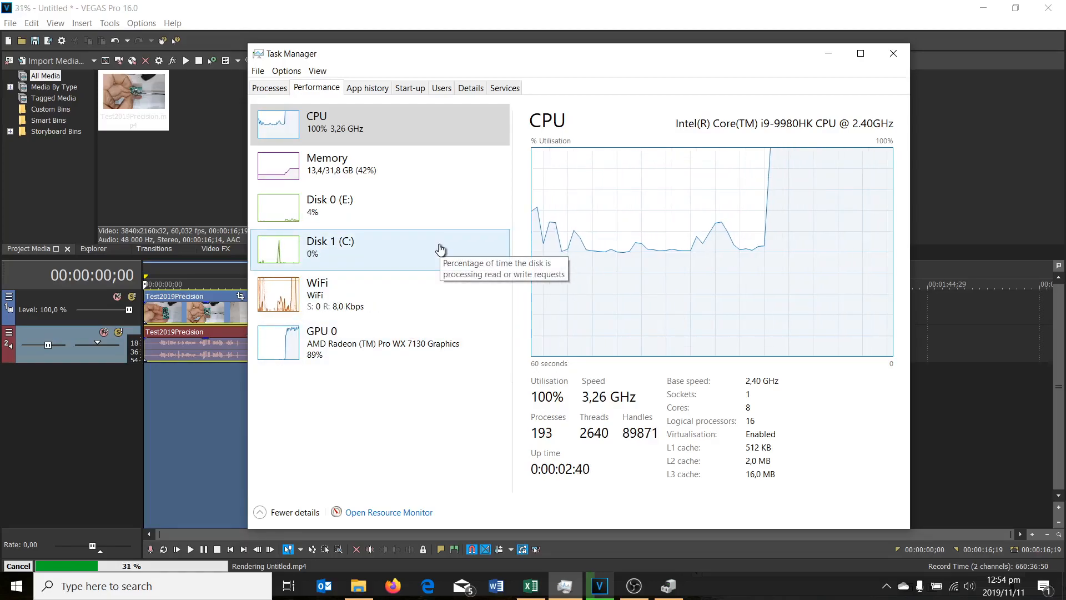
{"action": "mouse_move", "coordinate": [358, 356]}
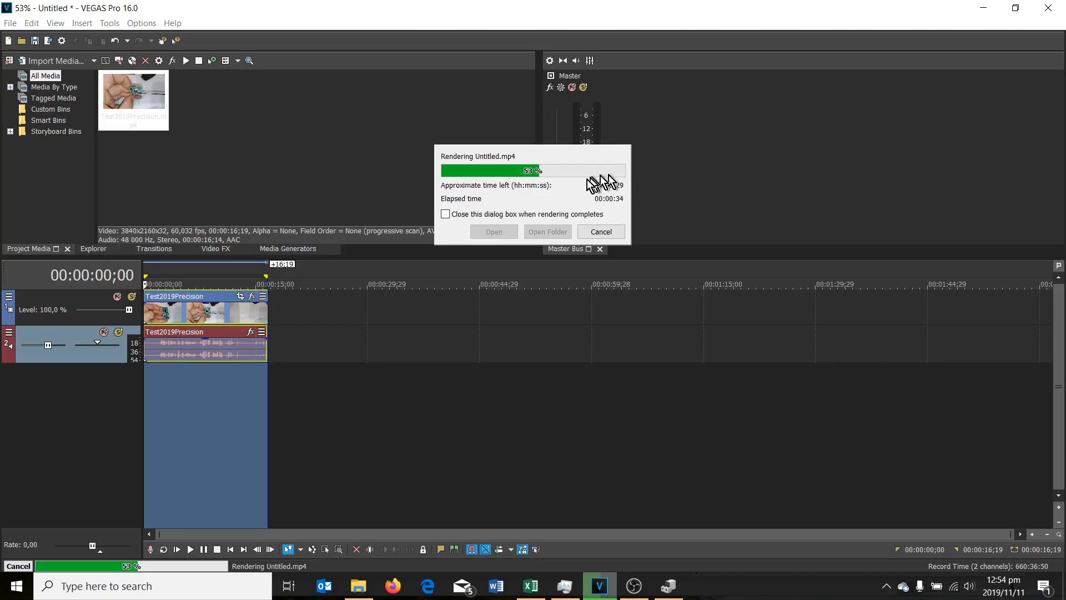
{"action": "left_click", "coordinate": [530, 585]}
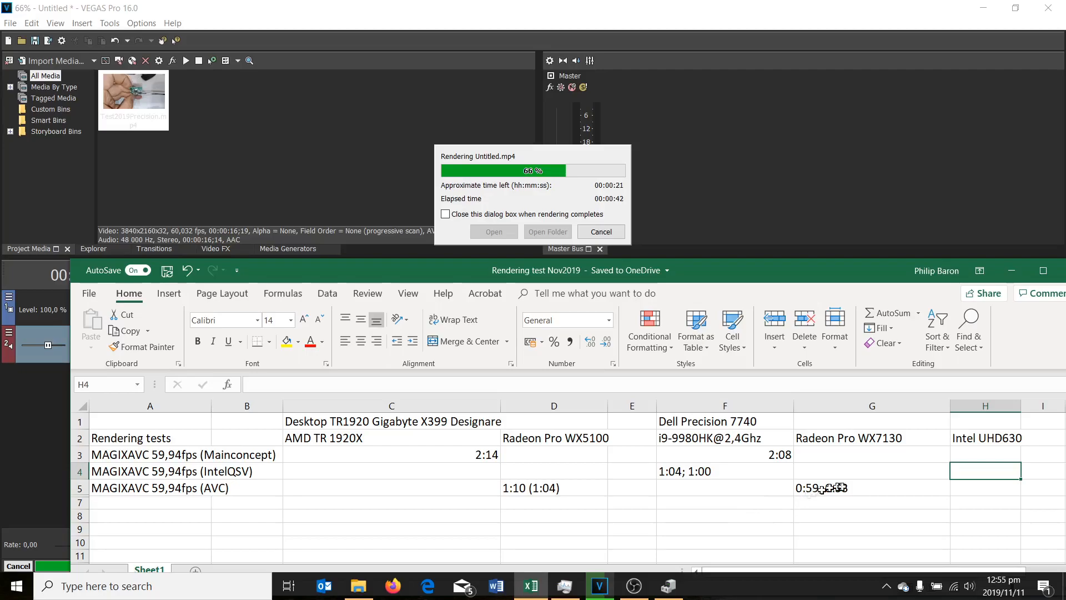
- Verify the WX7130 AVC entry 0:59; 0:53 in the Excel table, then dismiss VEGAS Pro's render-complete dialog
{"action": "left_click", "coordinate": [871, 487]}
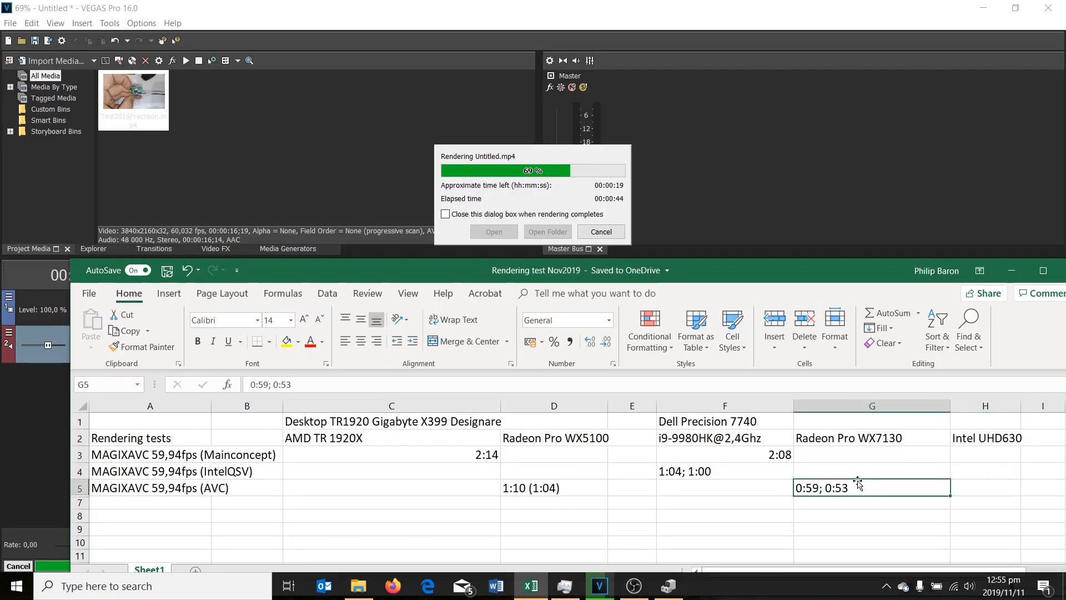
{"action": "left_click", "coordinate": [870, 470]}
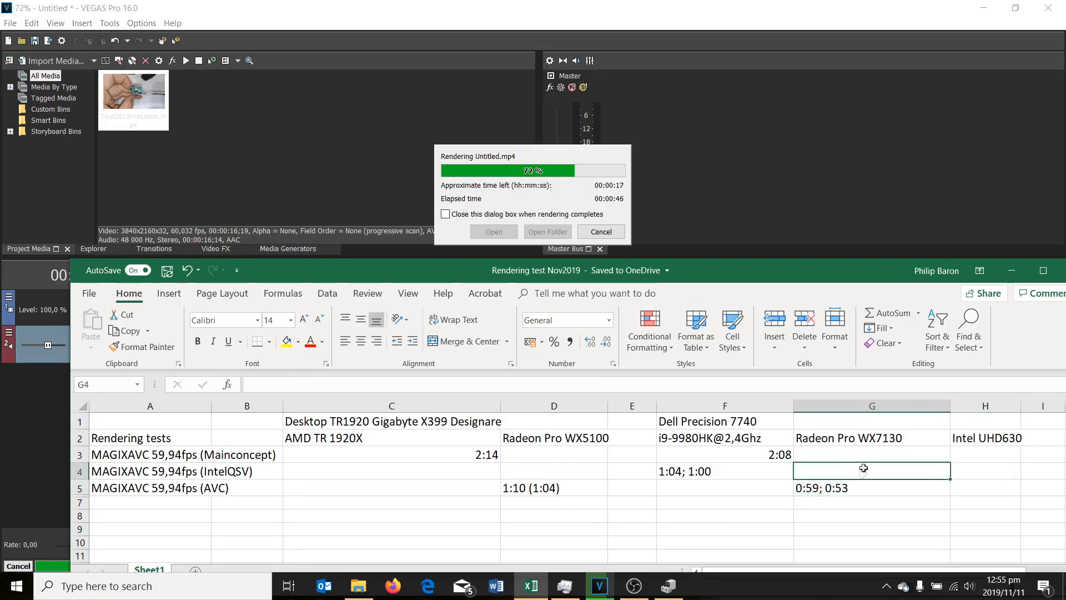
{"action": "left_click", "coordinate": [871, 502]}
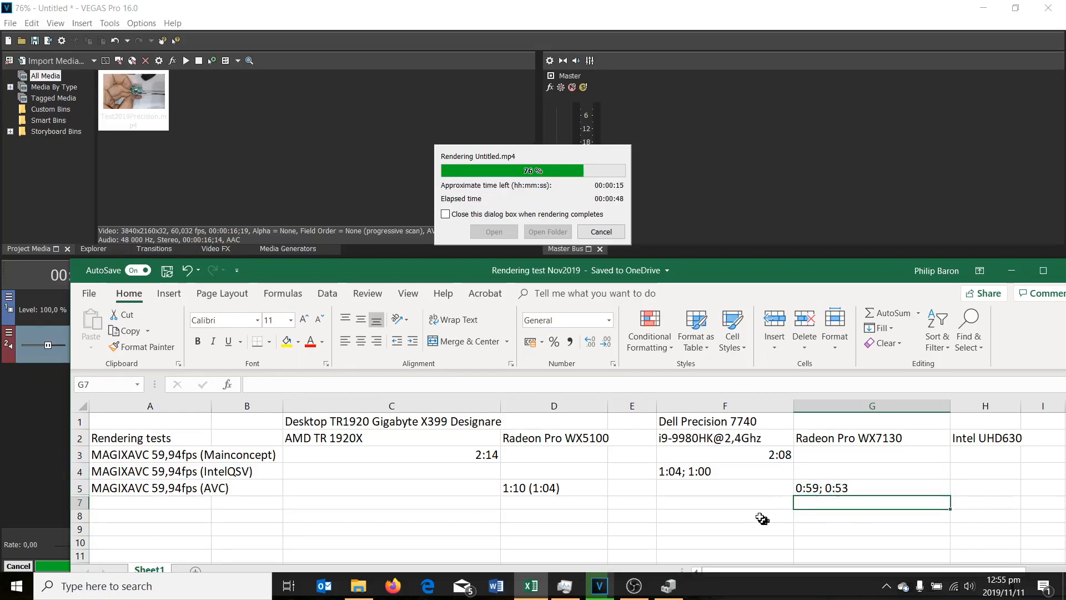
{"action": "left_click", "coordinate": [724, 487]}
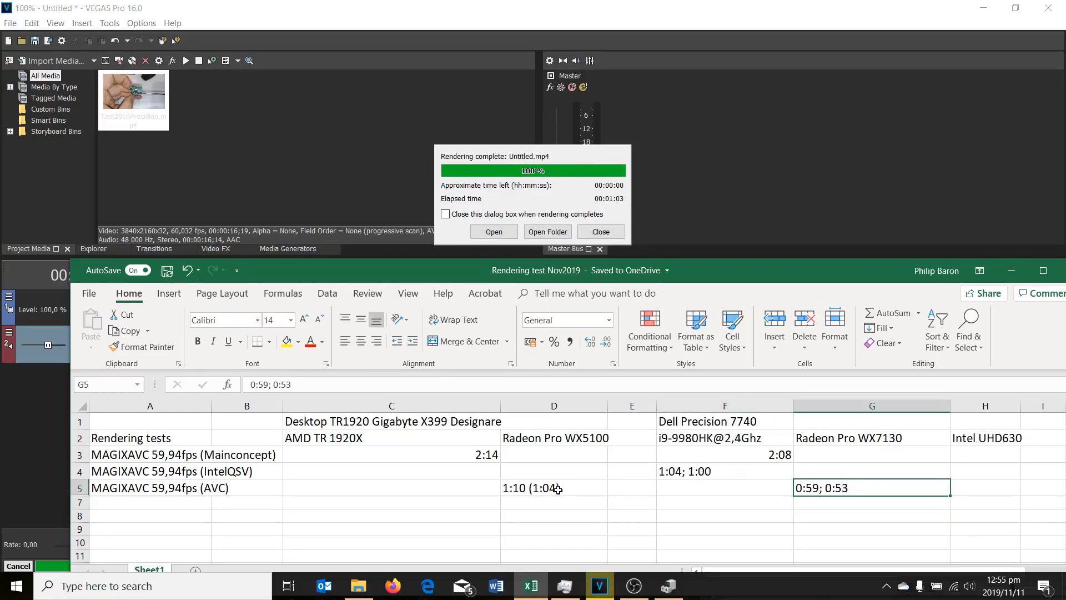
{"action": "left_click", "coordinate": [598, 231]}
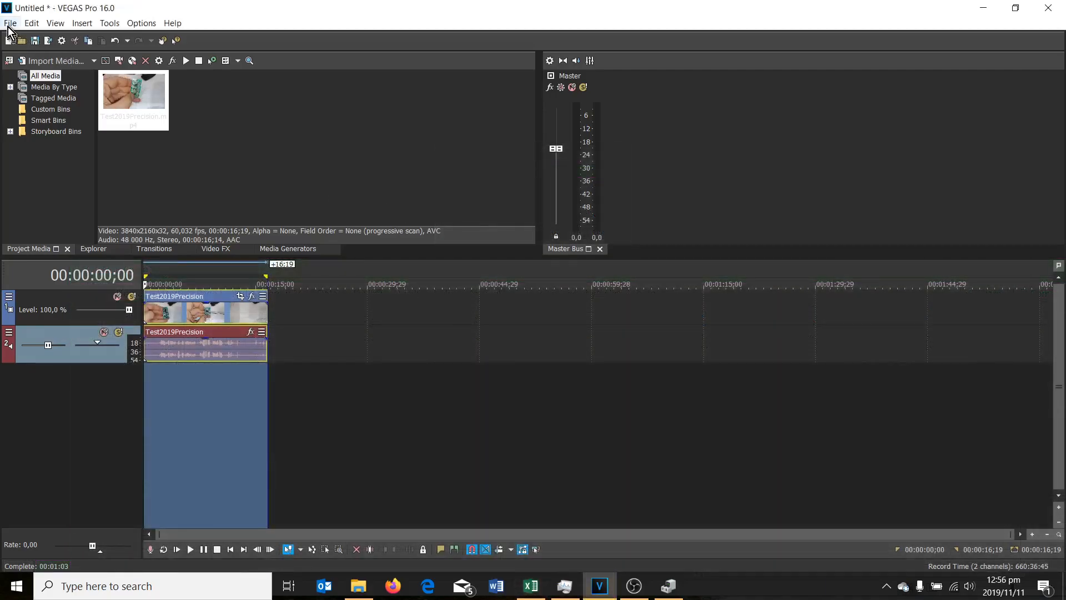
- Reach VEGAS Pro's File menu to set up another 4K render of the project
{"action": "left_click", "coordinate": [10, 22]}
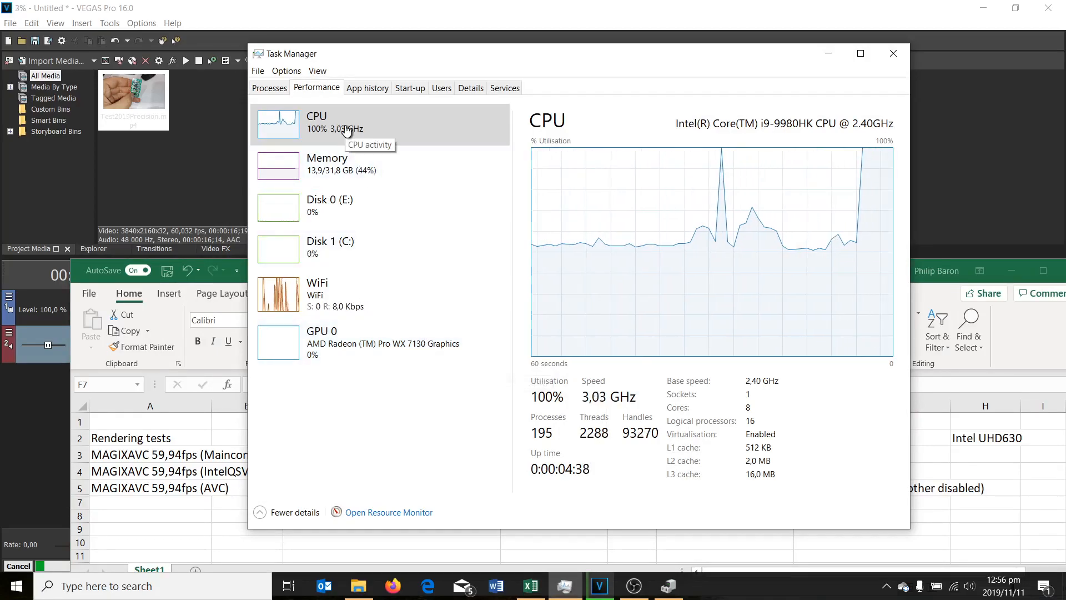
{"action": "mouse_move", "coordinate": [340, 353]}
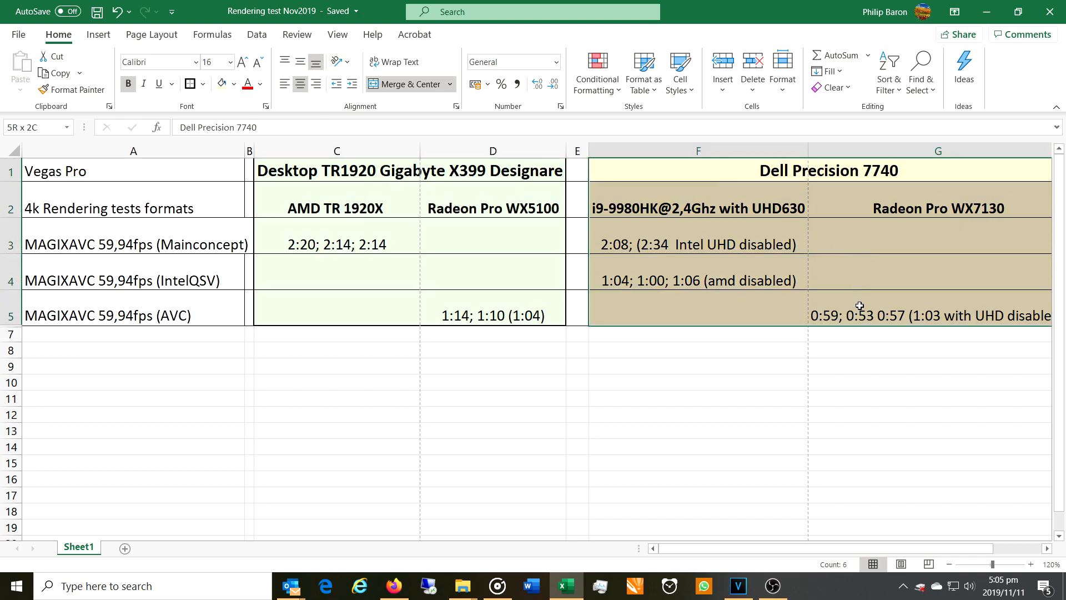
{"action": "left_click", "coordinate": [336, 245]}
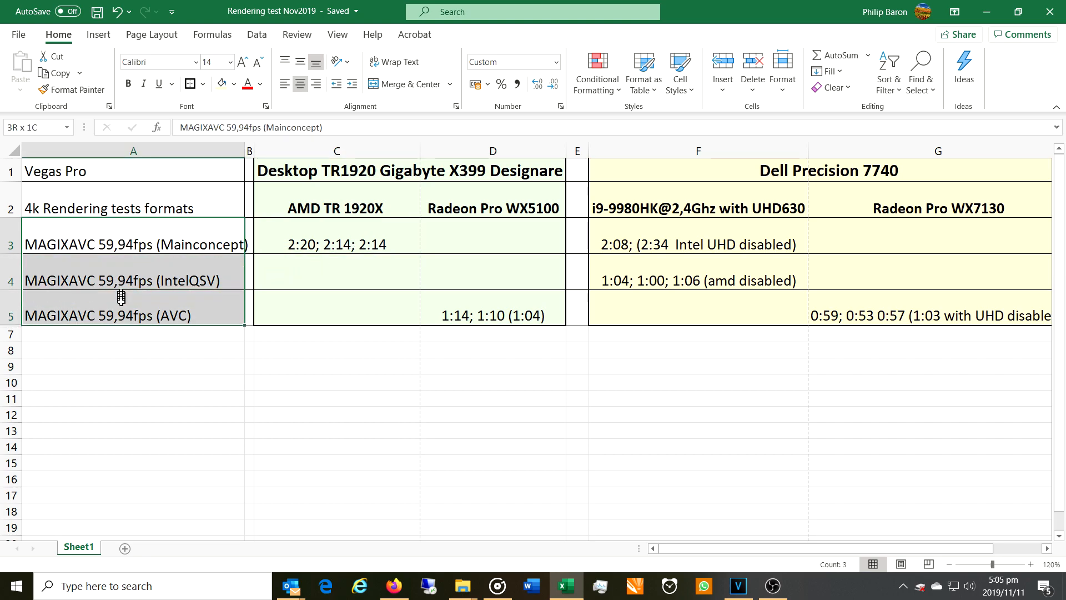
{"action": "left_click", "coordinate": [133, 244]}
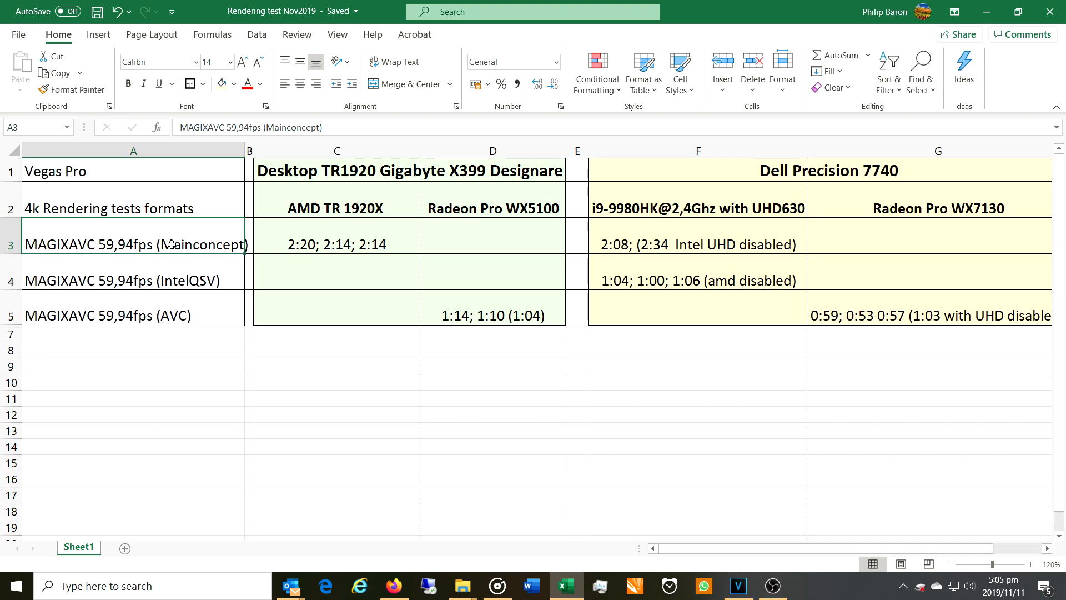
{"action": "left_click", "coordinate": [133, 280]}
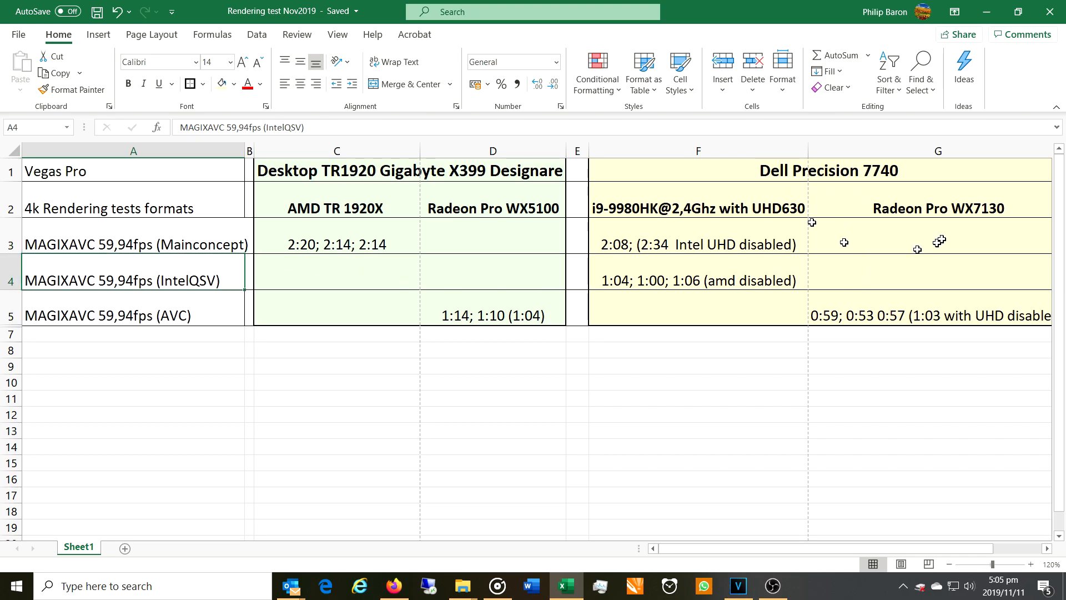
{"action": "mouse_move", "coordinate": [153, 279]}
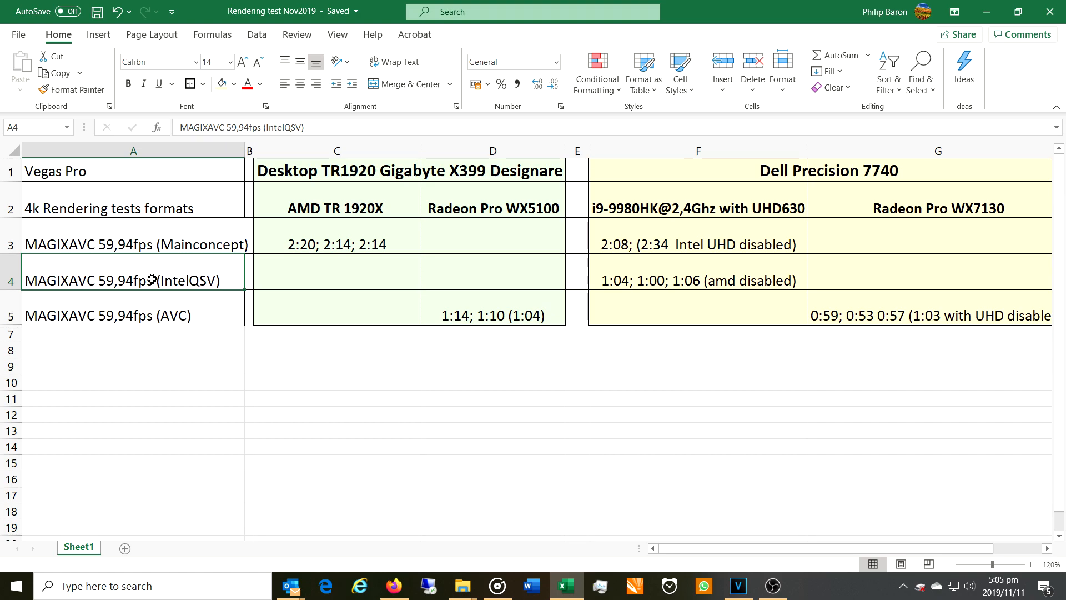
{"action": "mouse_move", "coordinate": [100, 284]}
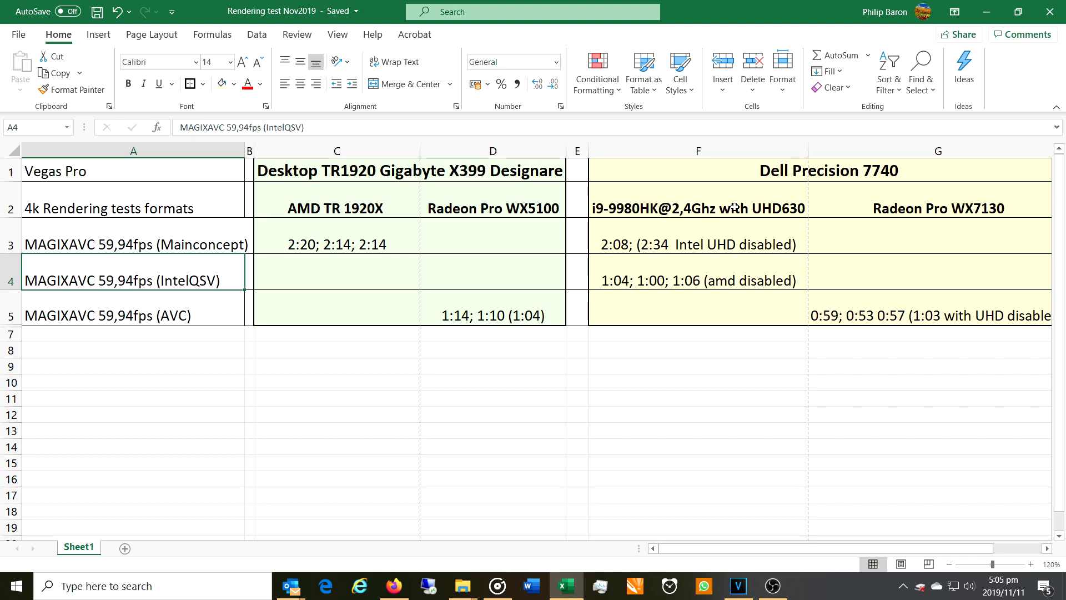
{"action": "mouse_move", "coordinate": [711, 231]}
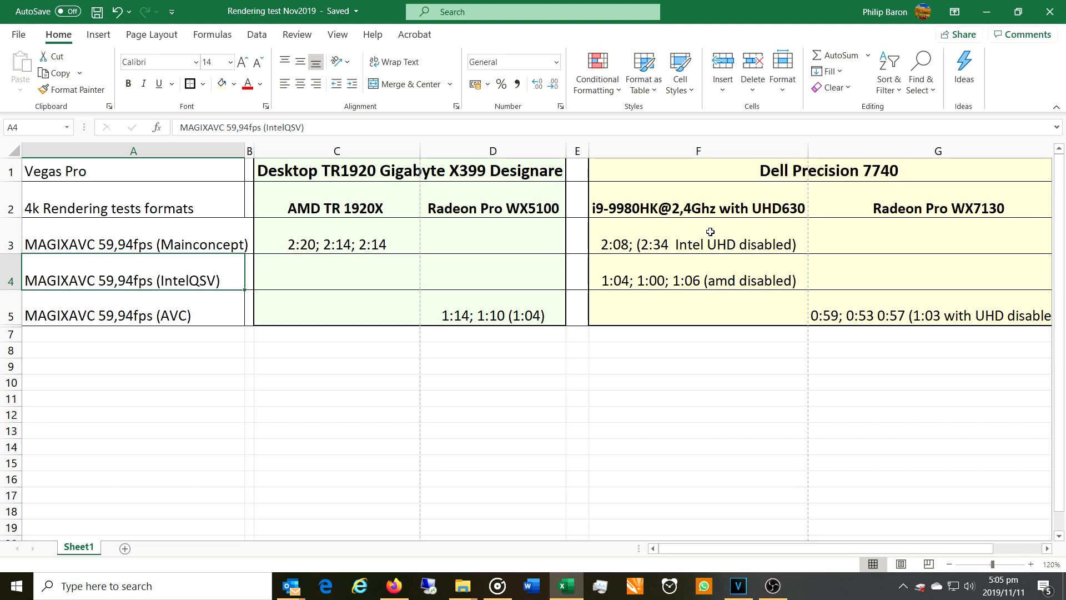
{"action": "mouse_move", "coordinate": [698, 278]}
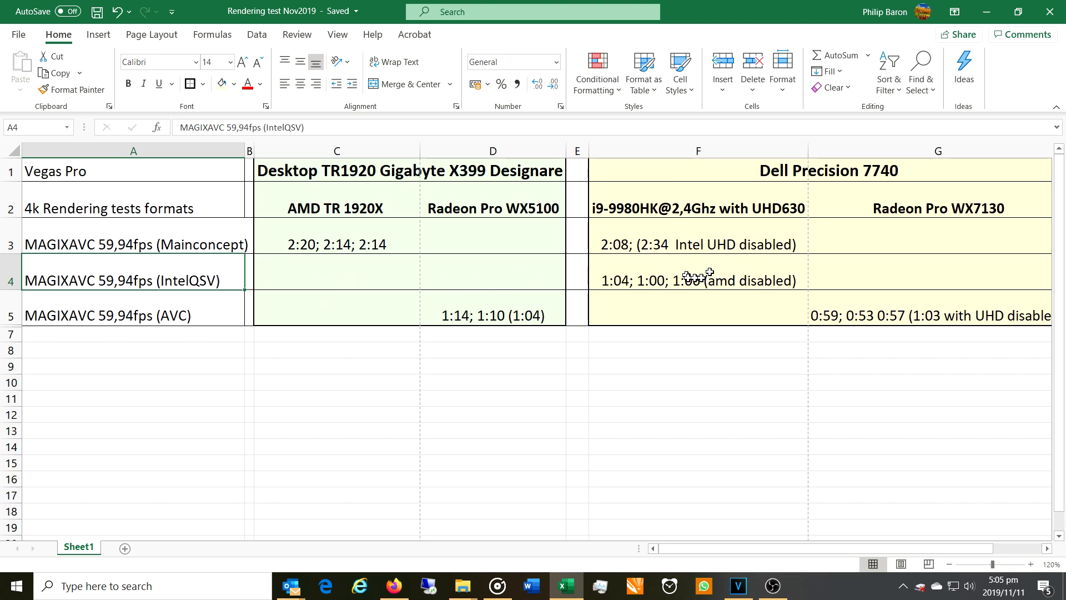
{"action": "left_click", "coordinate": [696, 280]}
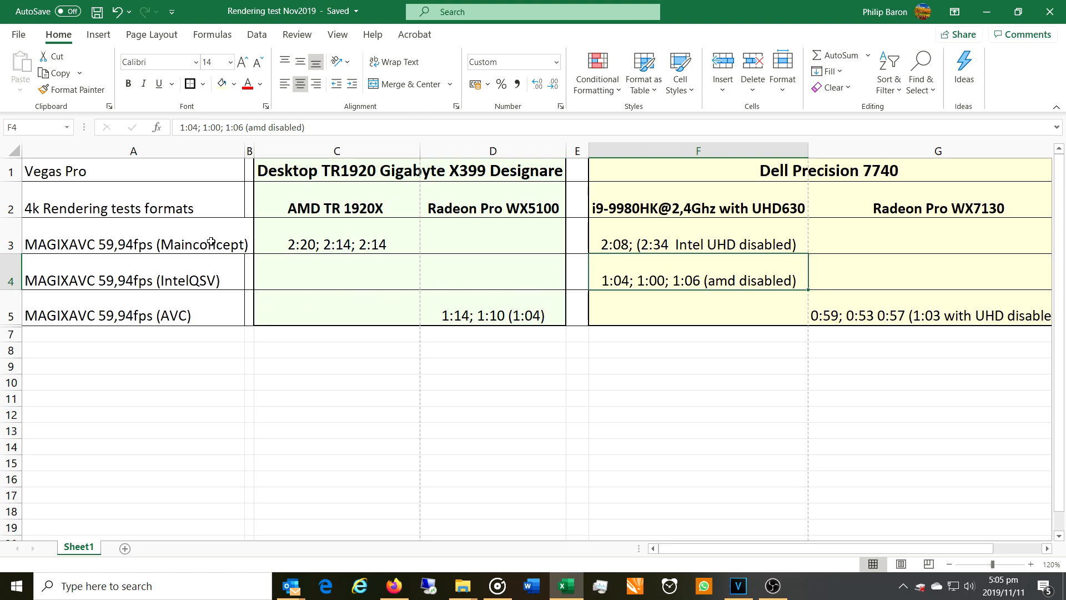
{"action": "left_click", "coordinate": [696, 243]}
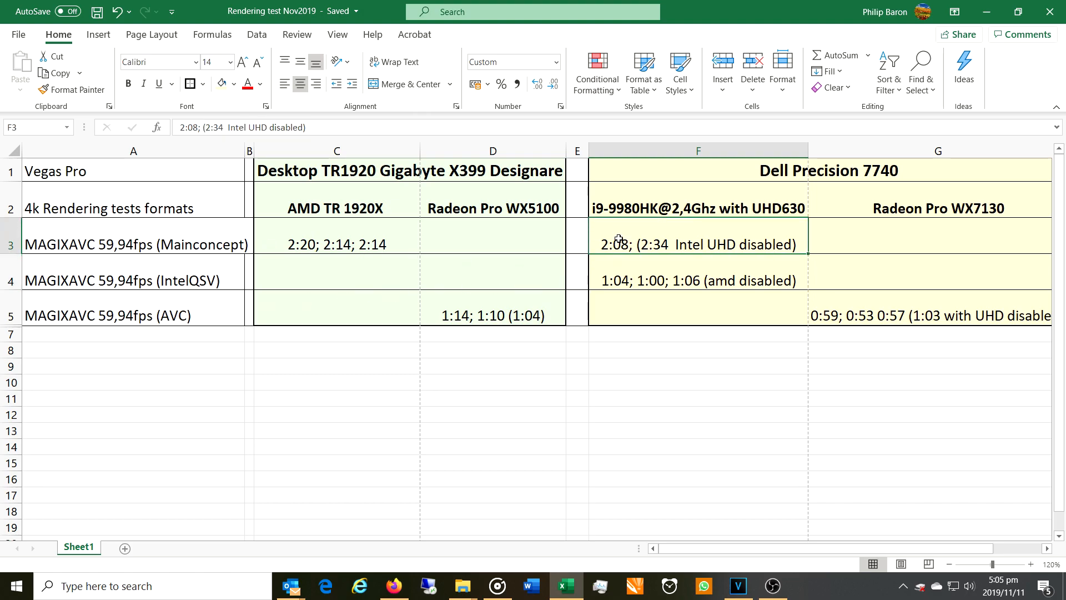
{"action": "mouse_move", "coordinate": [395, 242]}
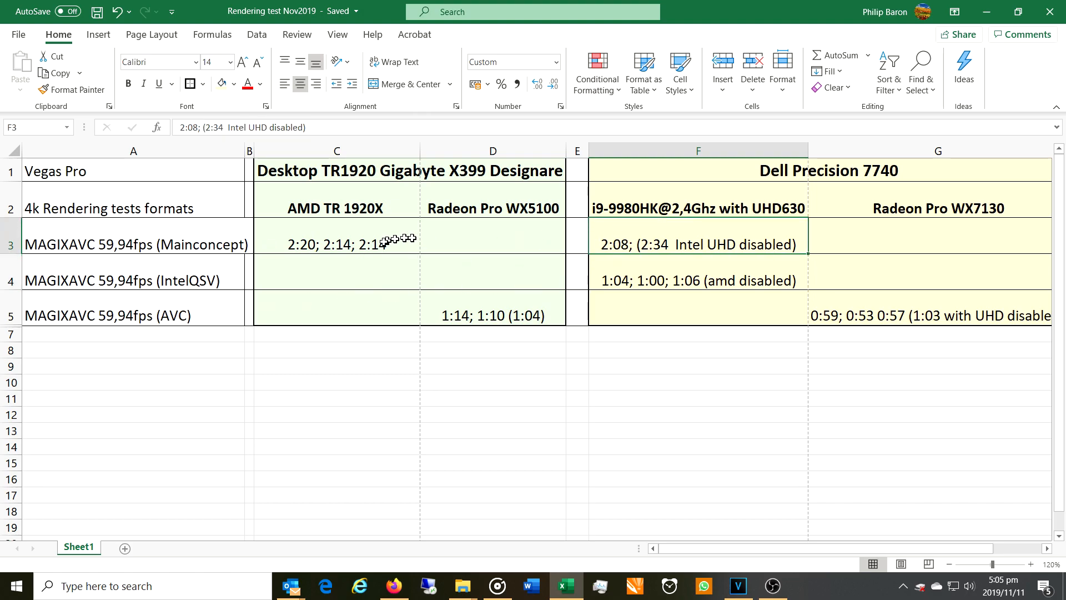
{"action": "left_click", "coordinate": [336, 244]}
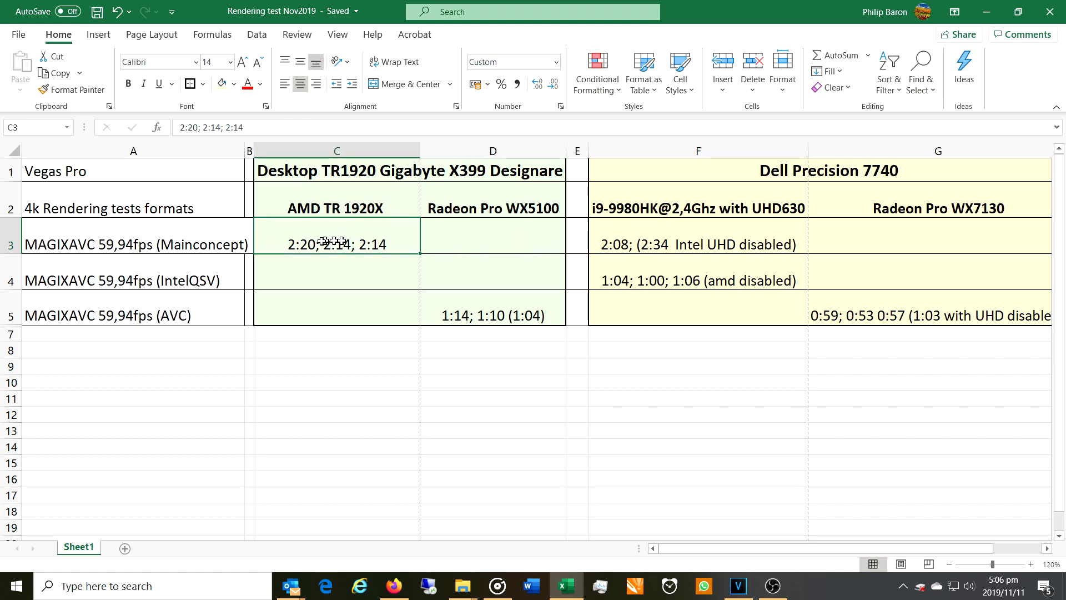
{"action": "mouse_move", "coordinate": [373, 256]}
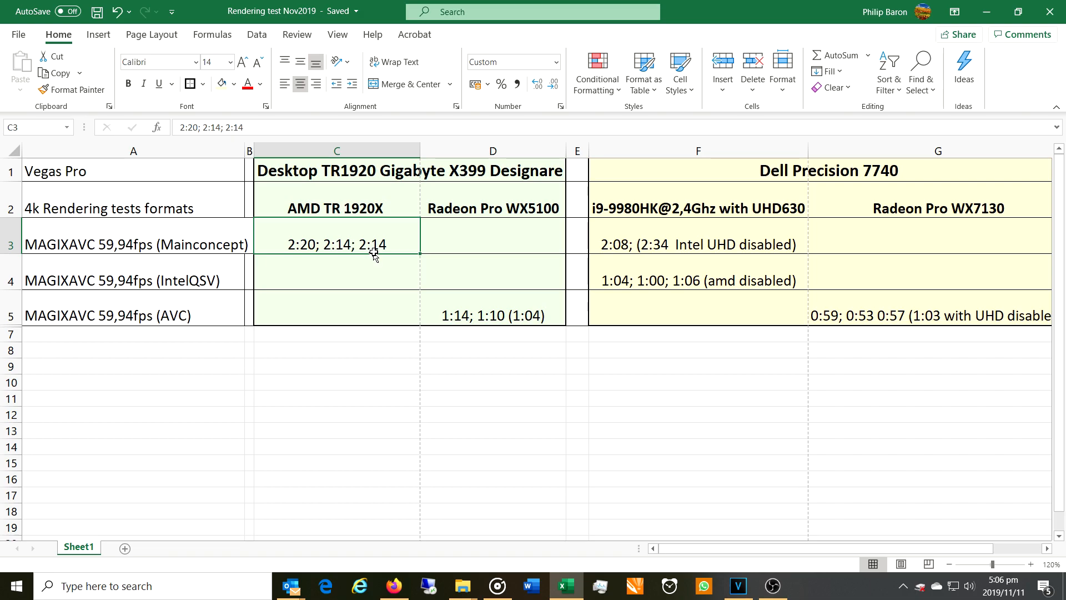
{"action": "mouse_move", "coordinate": [440, 298]}
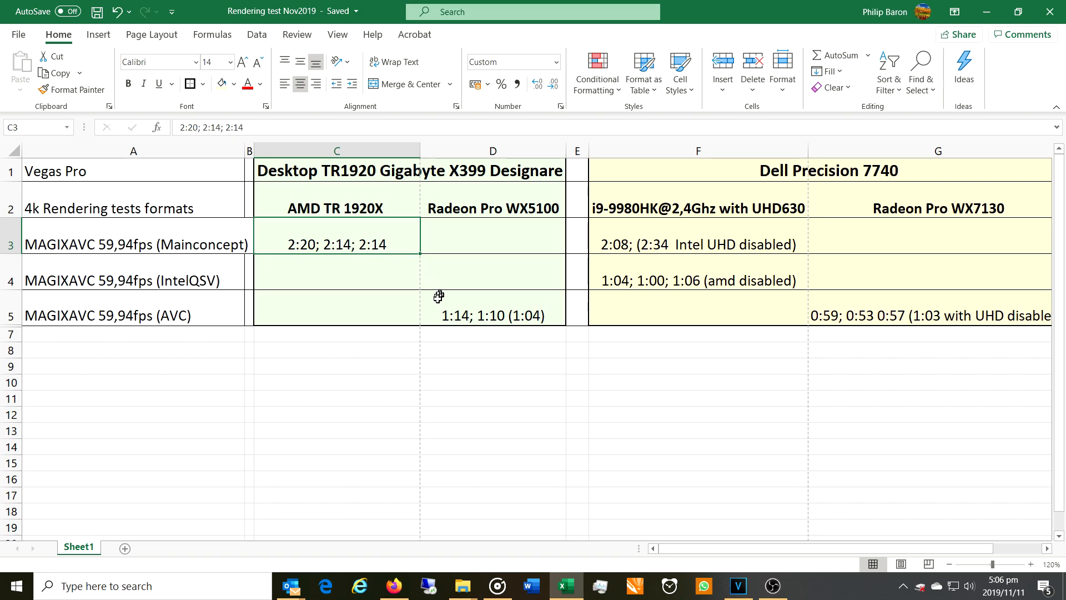
{"action": "mouse_move", "coordinate": [438, 314]}
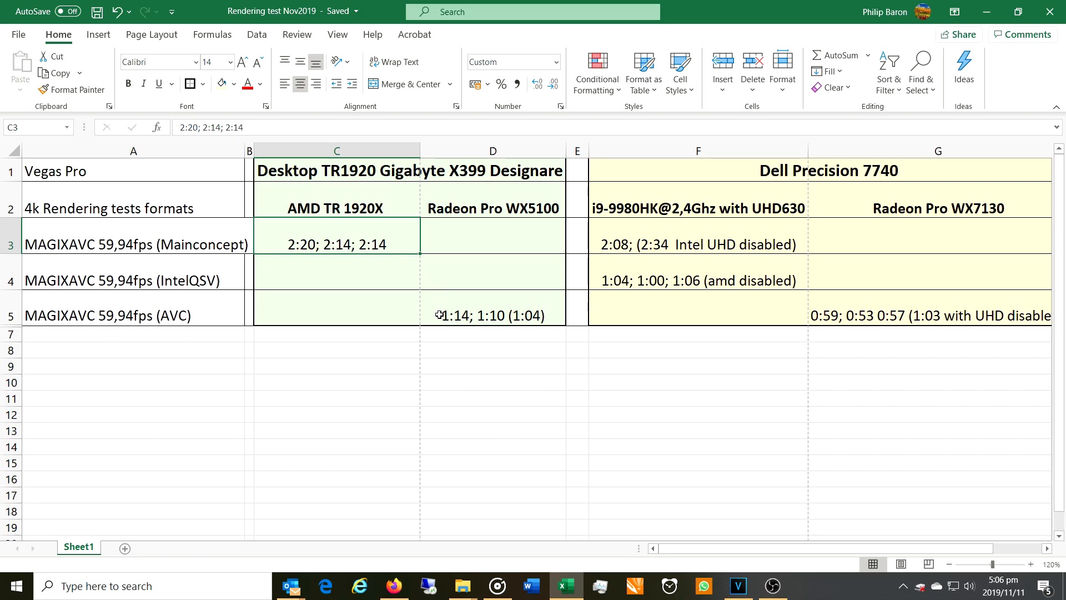
{"action": "mouse_move", "coordinate": [464, 314]}
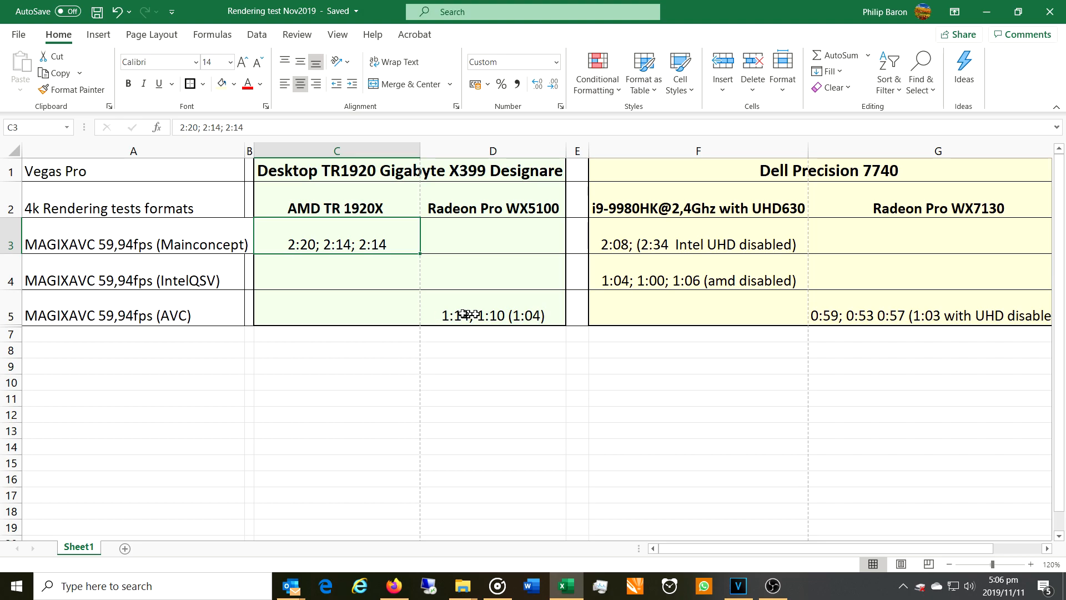
{"action": "left_click", "coordinate": [493, 315]}
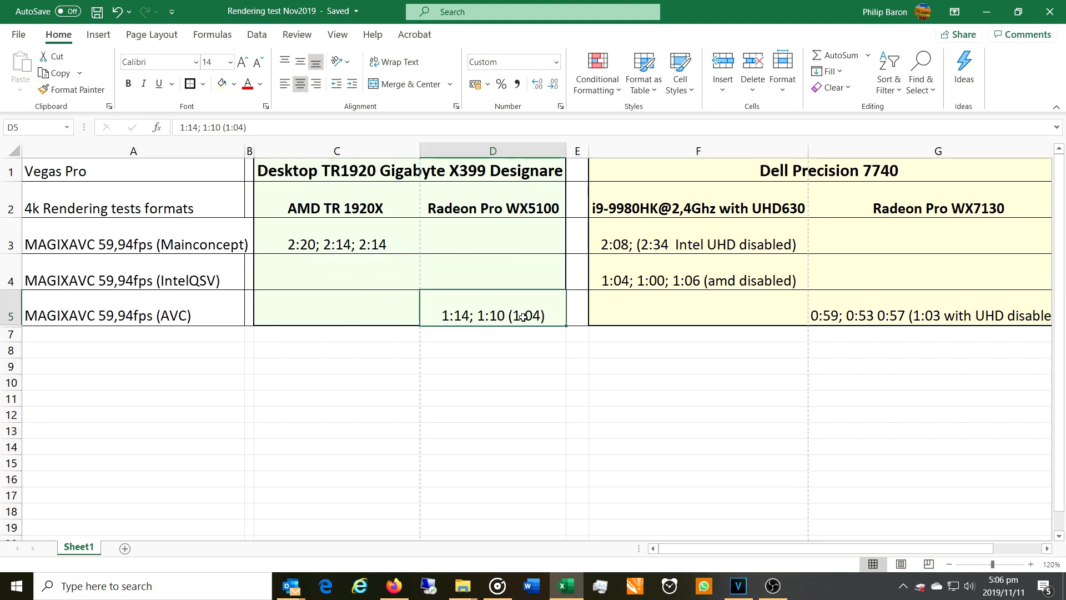
{"action": "mouse_move", "coordinate": [493, 317]}
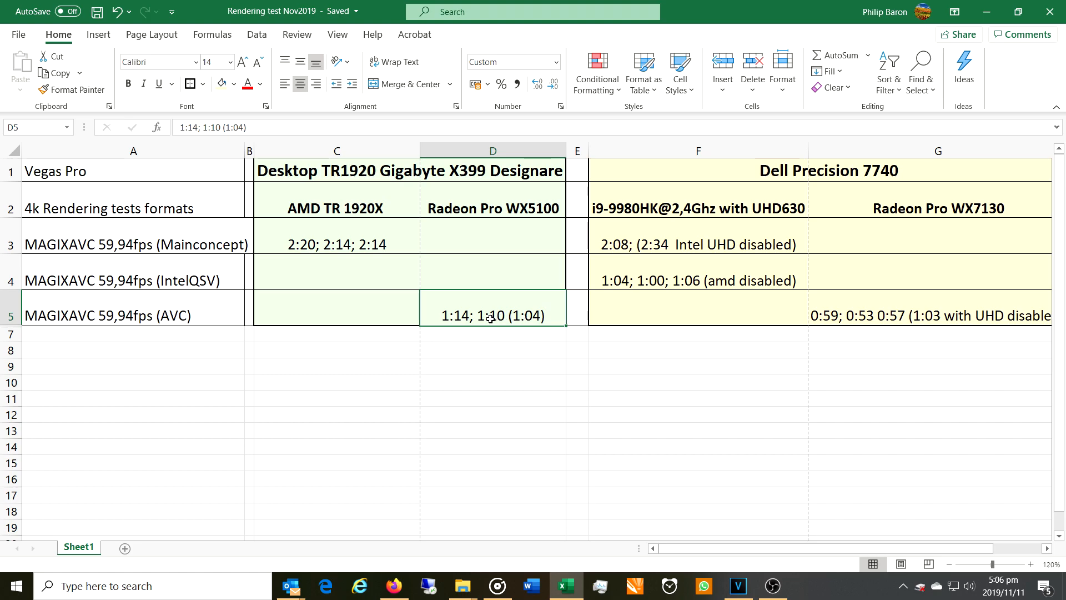
{"action": "left_click", "coordinate": [492, 208]}
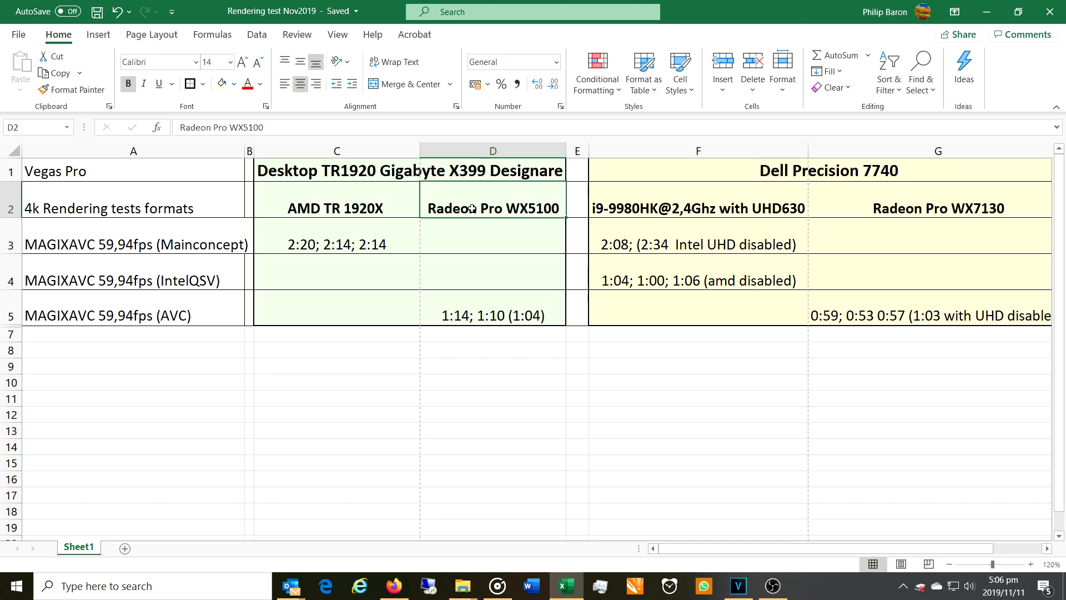
{"action": "mouse_move", "coordinate": [377, 246]}
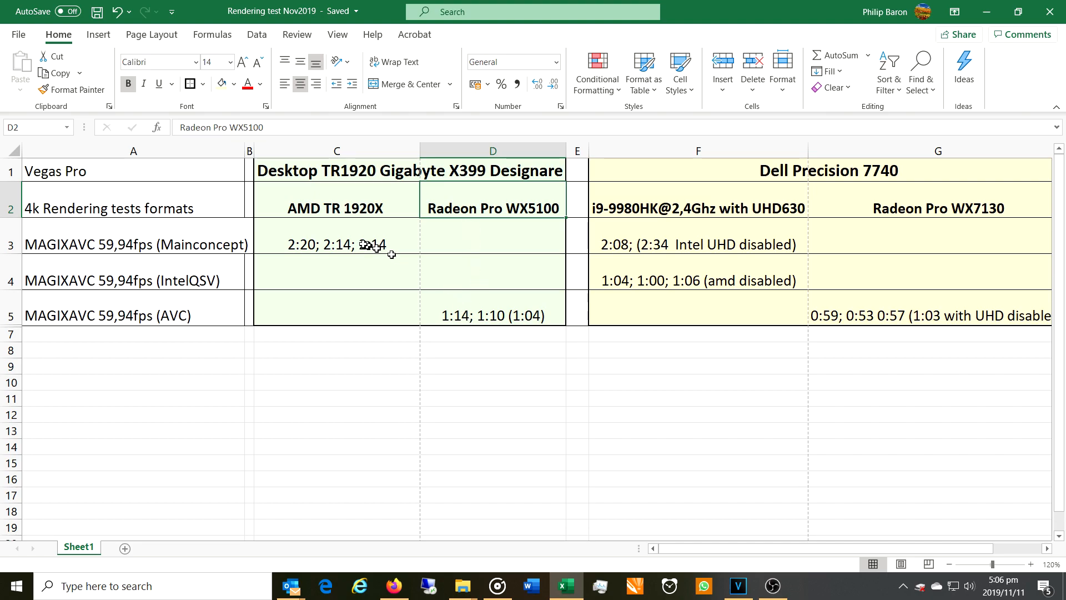
{"action": "left_click", "coordinate": [336, 244]}
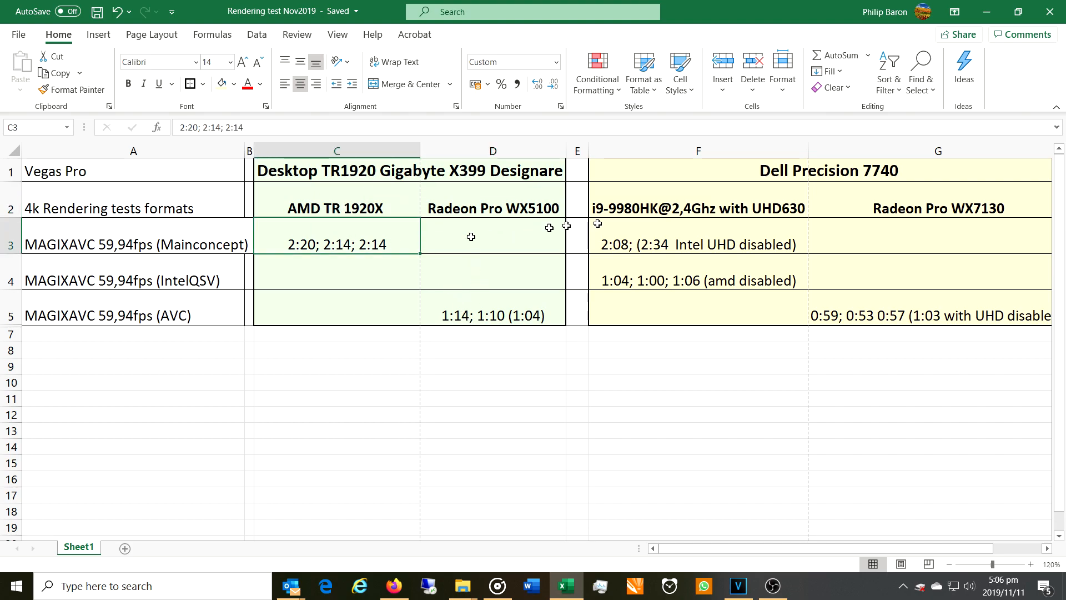
{"action": "left_click", "coordinate": [695, 245]}
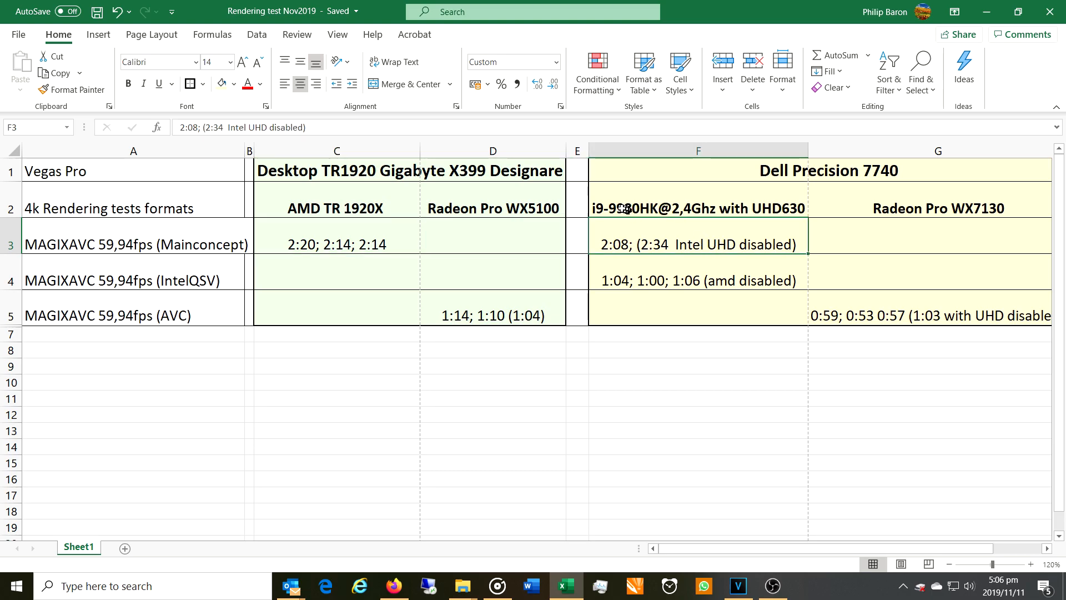
{"action": "mouse_move", "coordinate": [739, 234]}
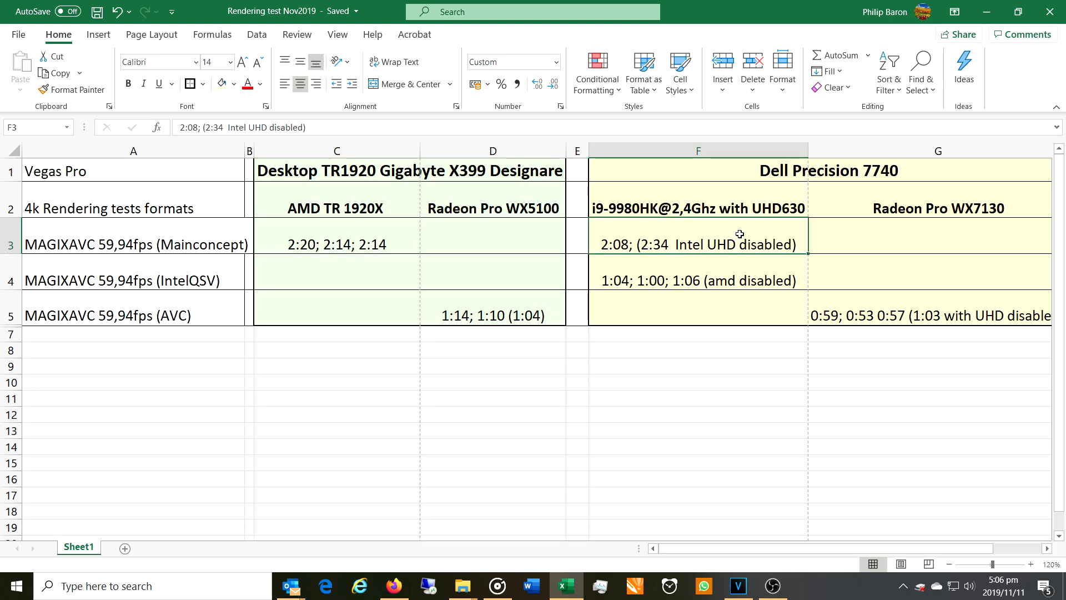
{"action": "mouse_move", "coordinate": [775, 208]}
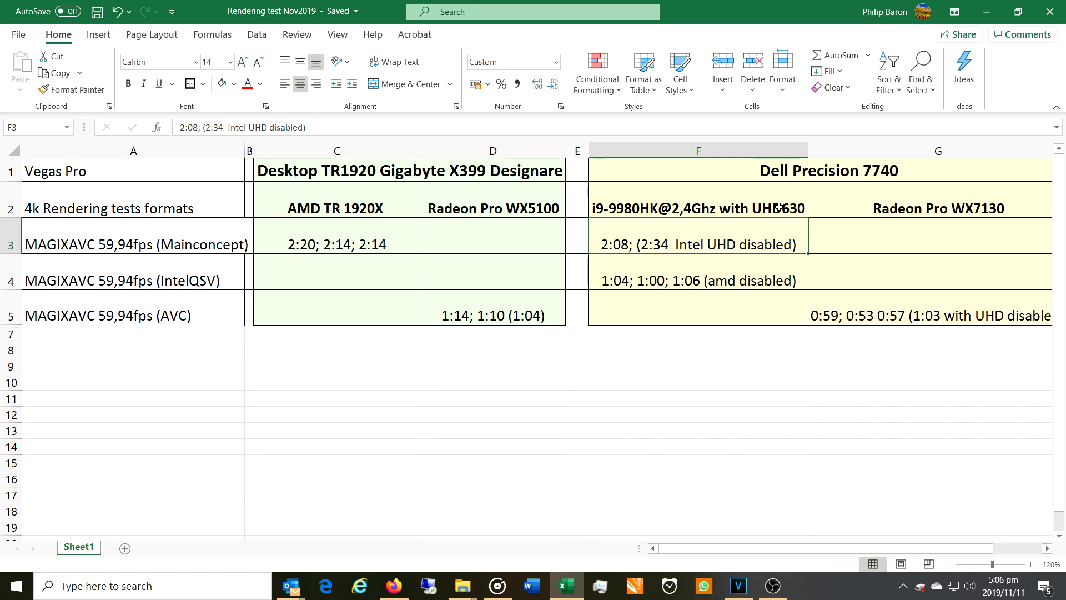
{"action": "mouse_move", "coordinate": [819, 298]}
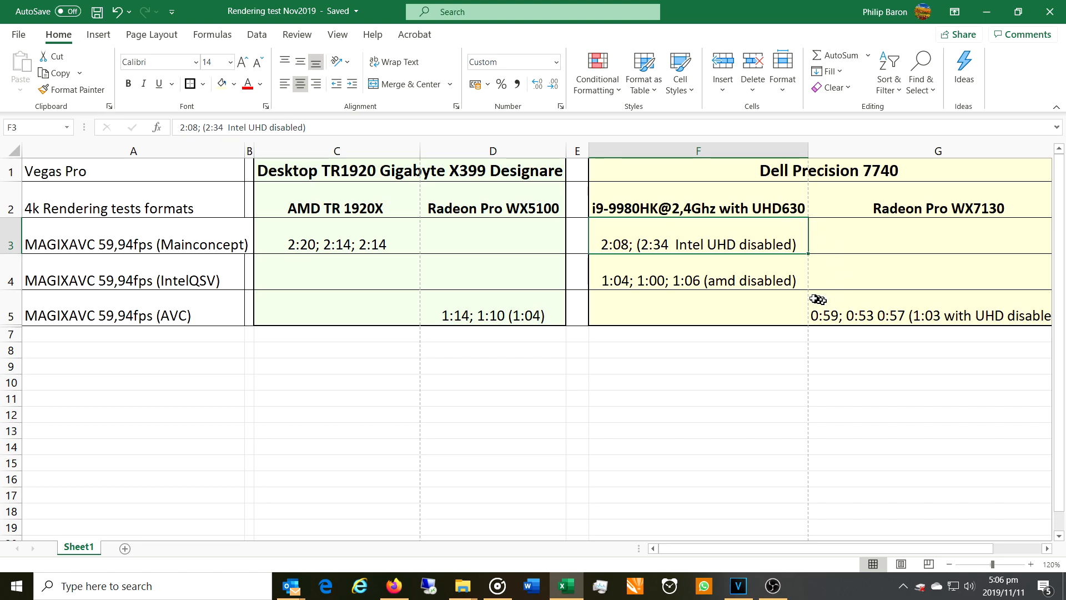
{"action": "left_click", "coordinate": [697, 280]}
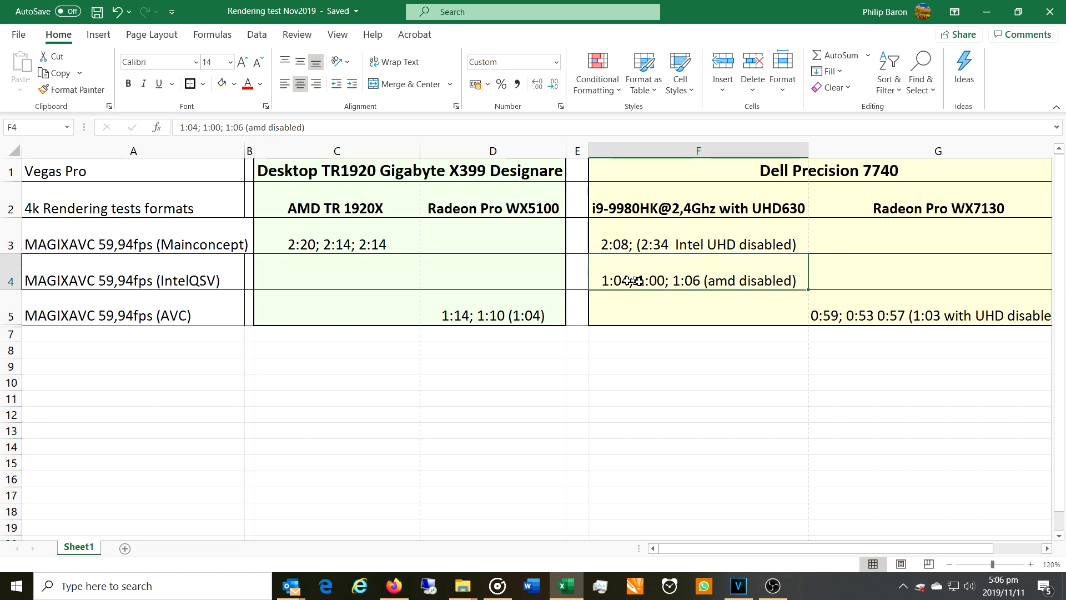
{"action": "mouse_move", "coordinate": [689, 283]}
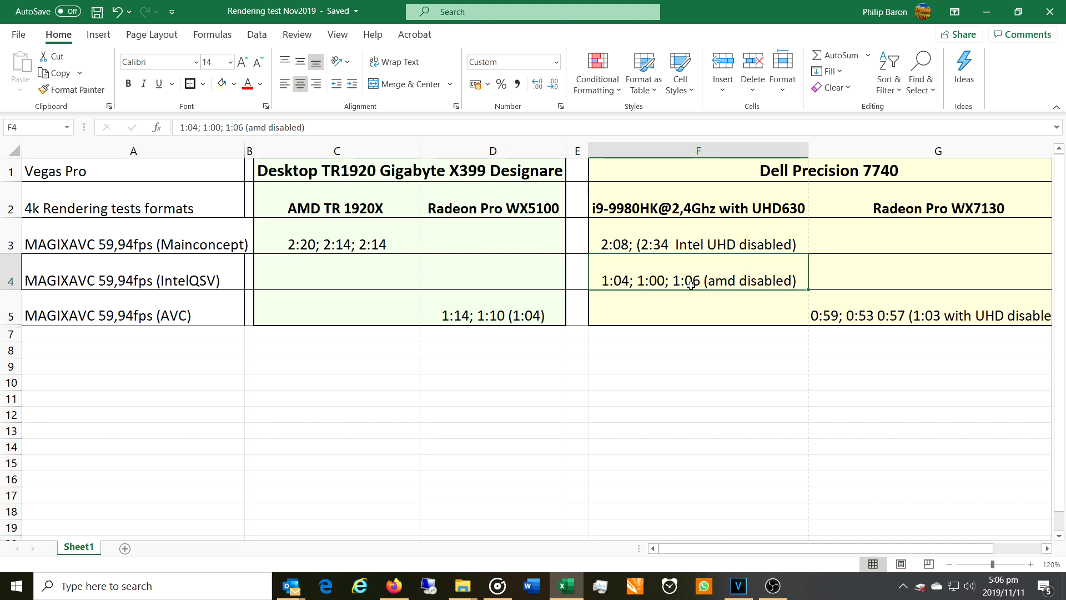
{"action": "mouse_move", "coordinate": [616, 199]}
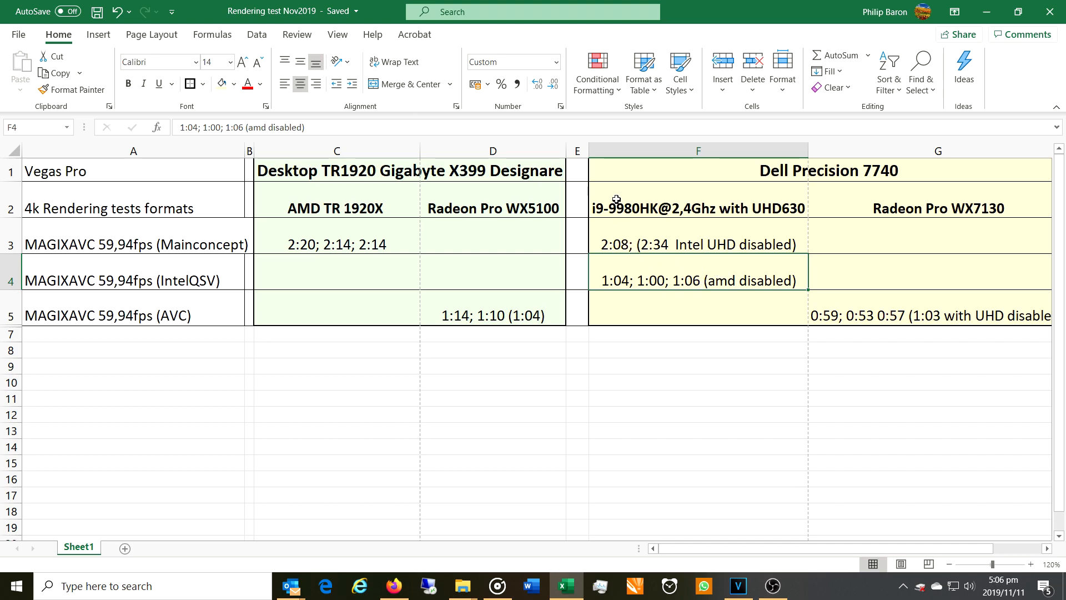
{"action": "mouse_move", "coordinate": [744, 203]}
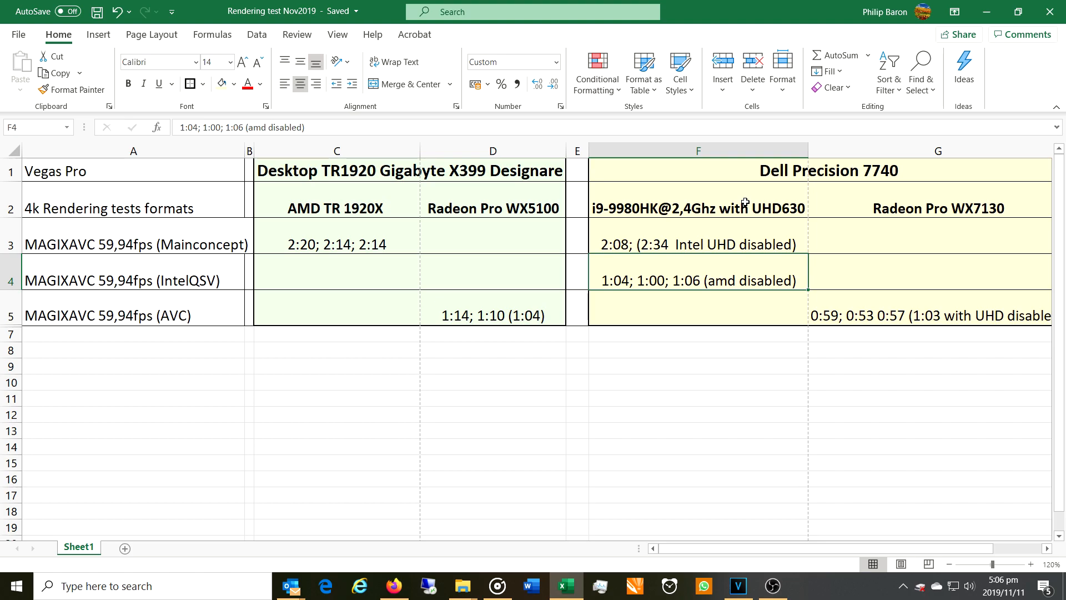
{"action": "mouse_move", "coordinate": [647, 273]}
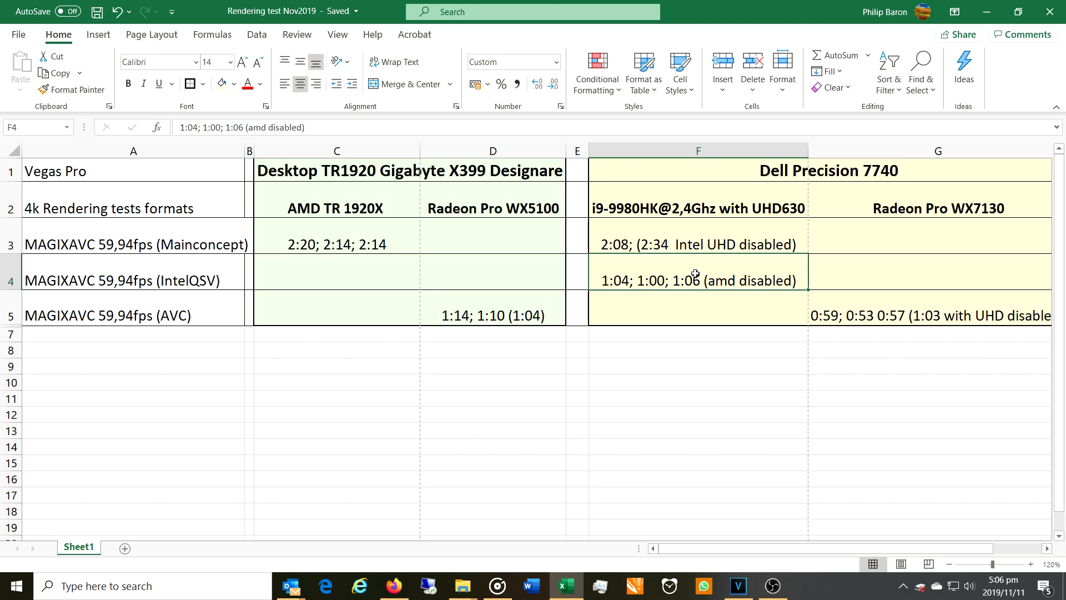
{"action": "left_click", "coordinate": [697, 244]}
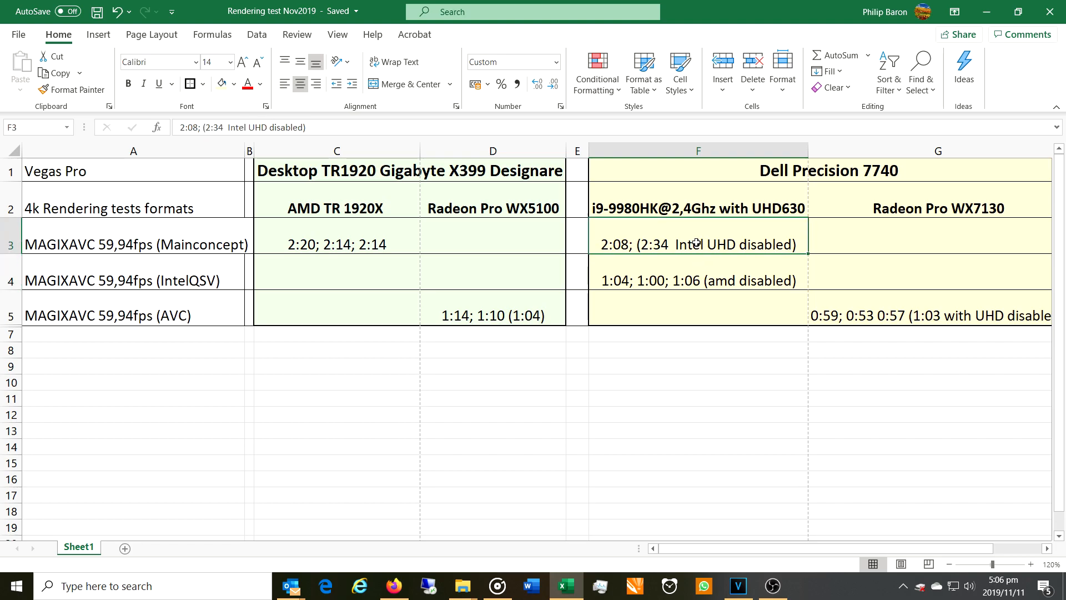
{"action": "left_click", "coordinate": [133, 244]}
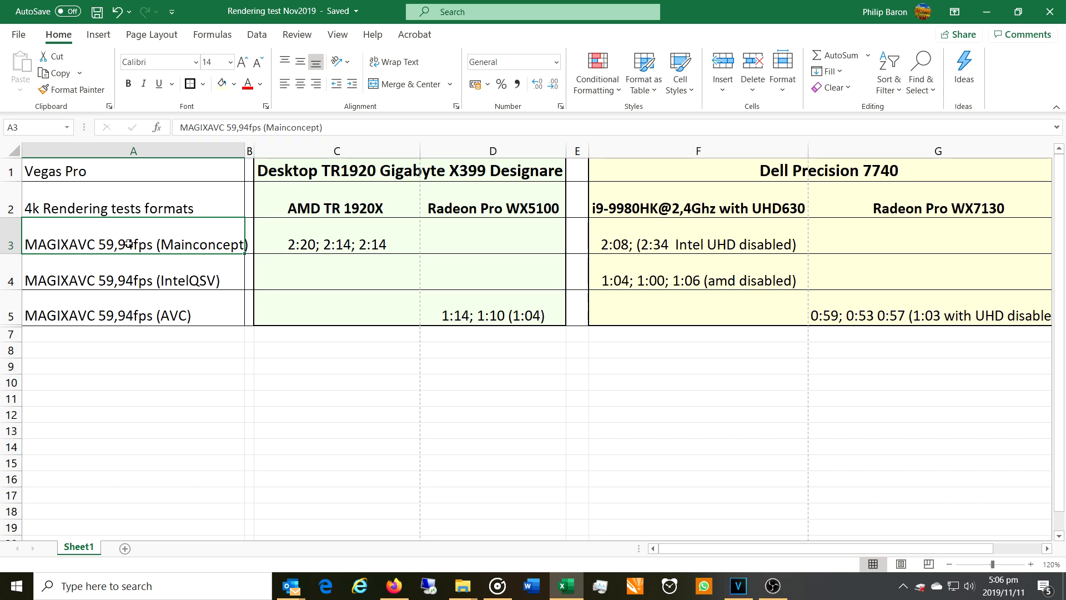
{"action": "mouse_move", "coordinate": [608, 248]}
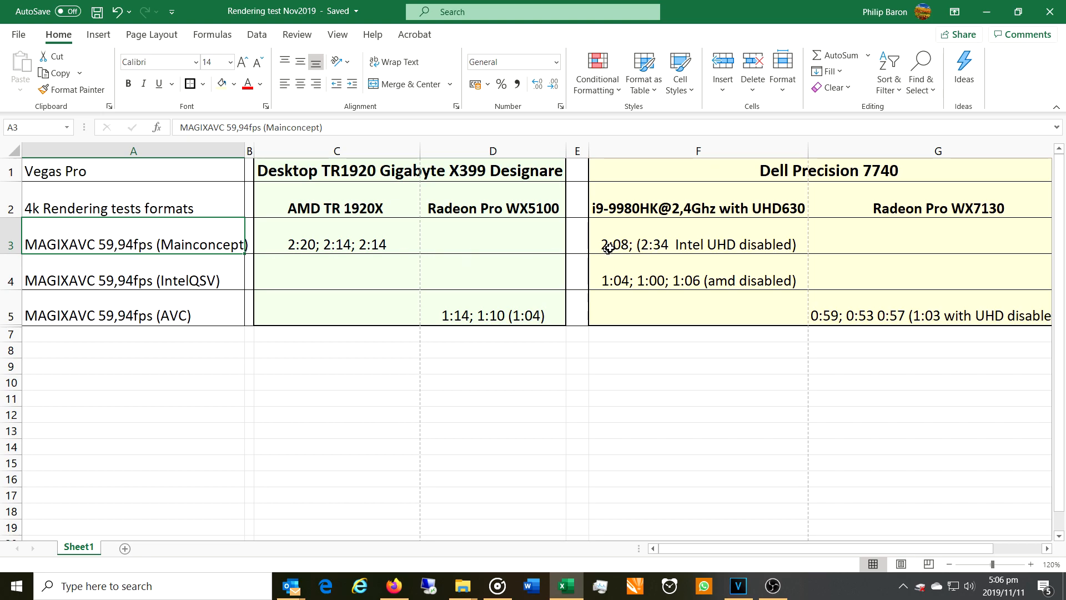
{"action": "left_click", "coordinate": [697, 244]}
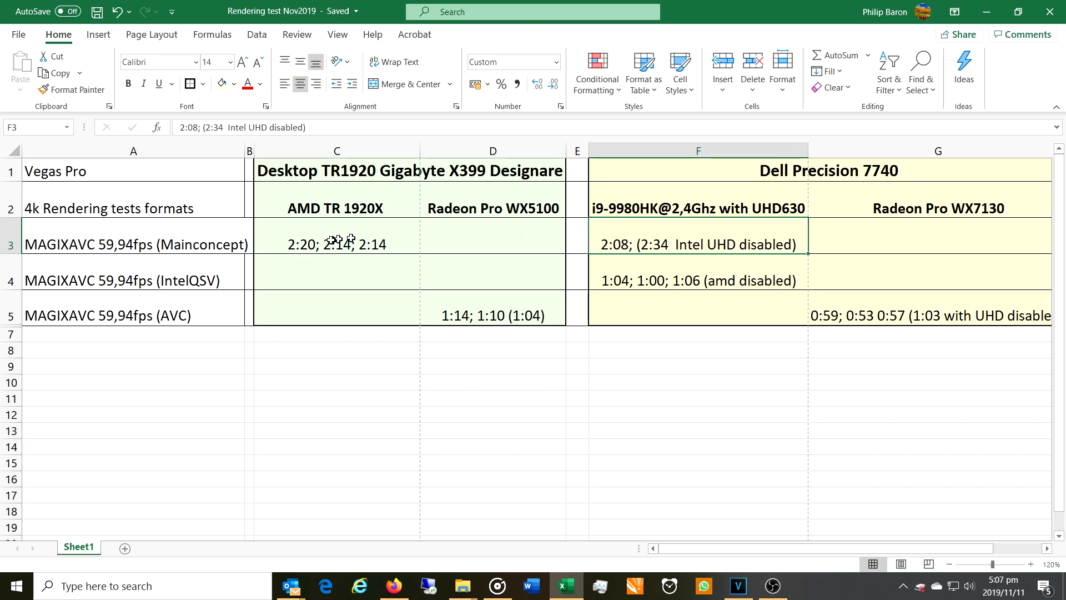
{"action": "left_click", "coordinate": [335, 243]}
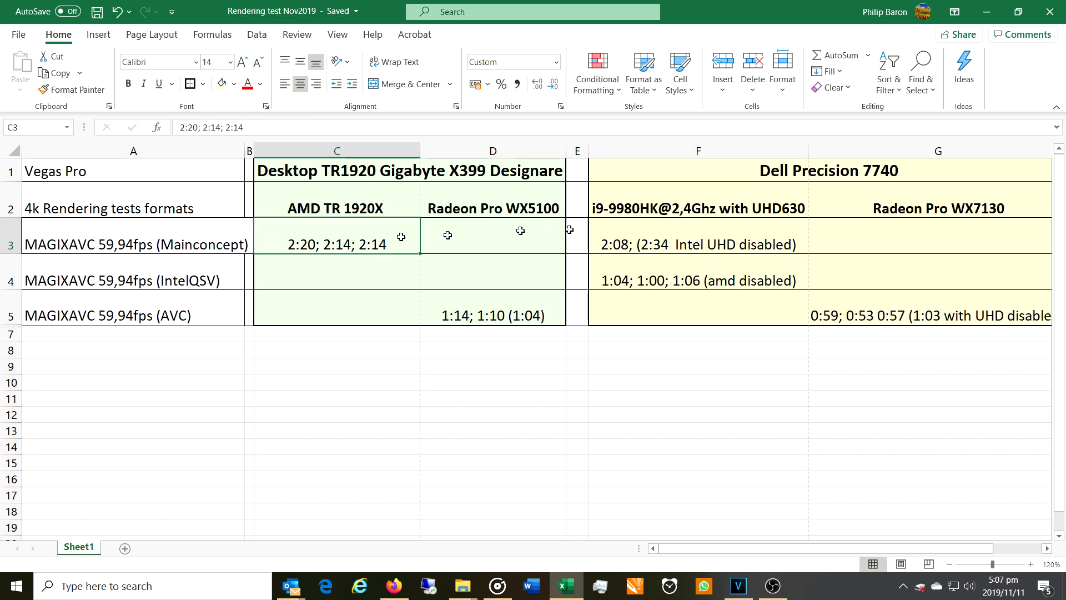
{"action": "left_click", "coordinate": [698, 244]}
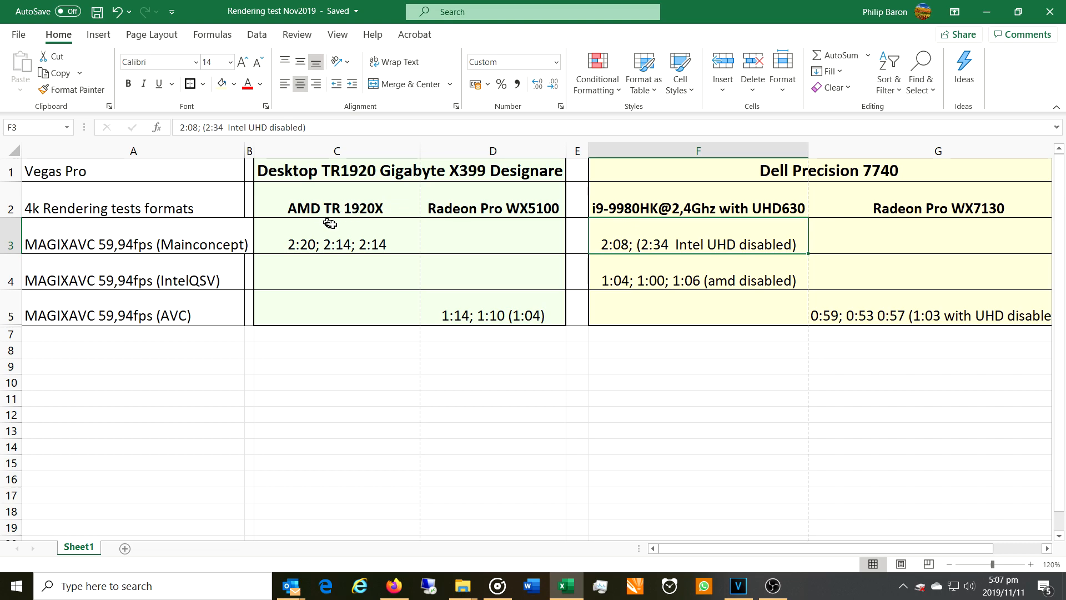
{"action": "left_click", "coordinate": [697, 207]}
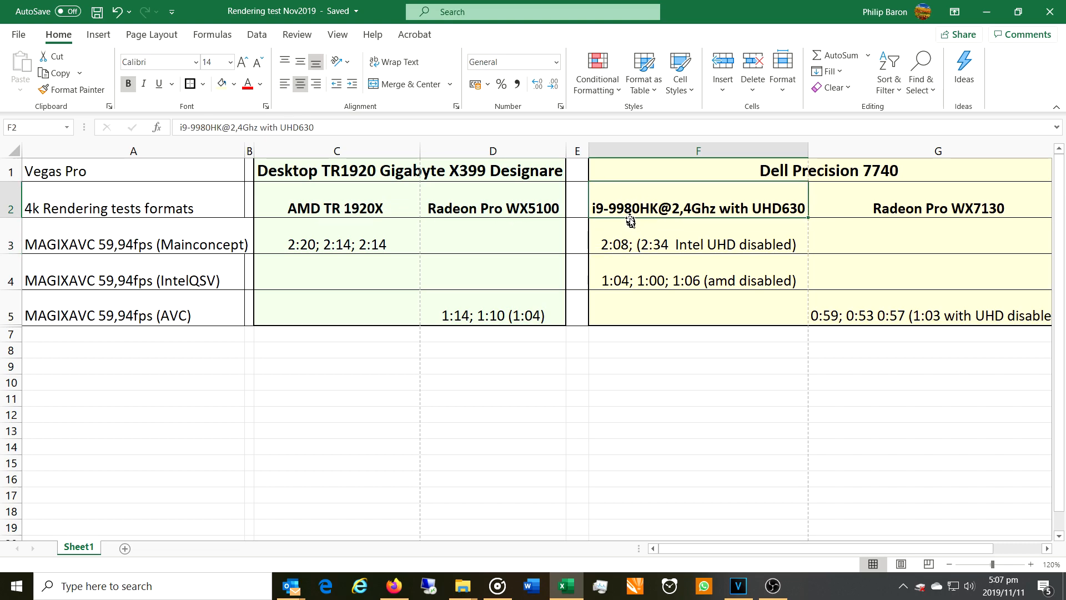
{"action": "left_click", "coordinate": [335, 208]}
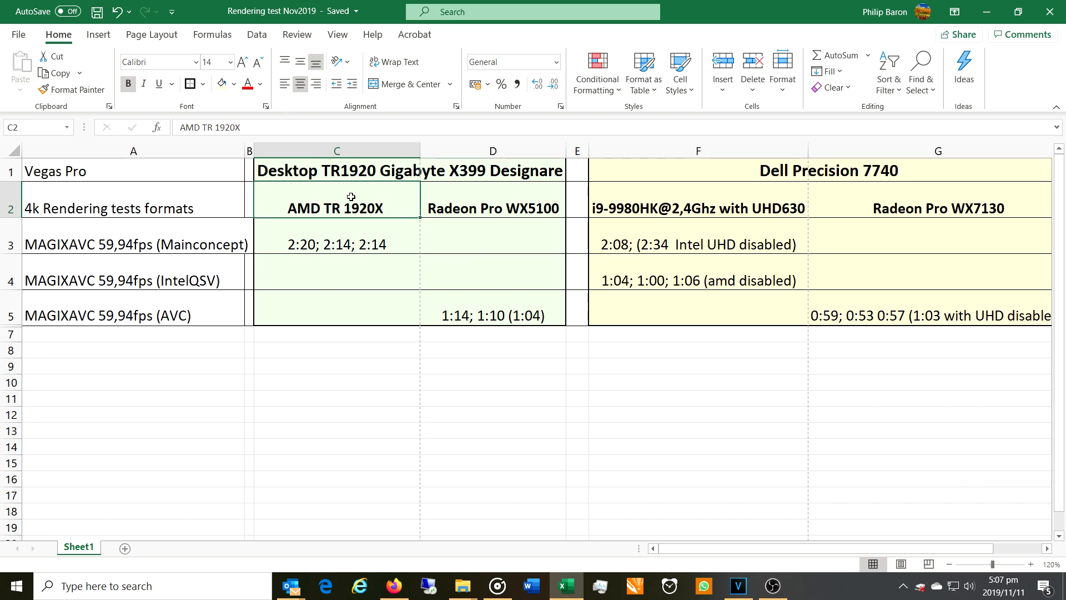
{"action": "mouse_move", "coordinate": [561, 245]}
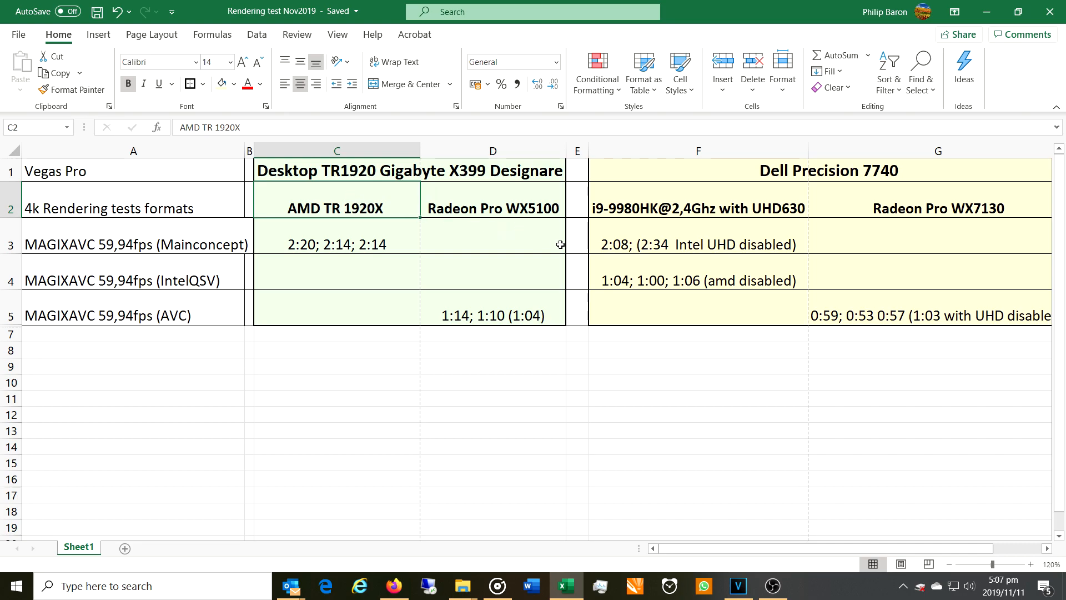
{"action": "mouse_move", "coordinate": [877, 319]}
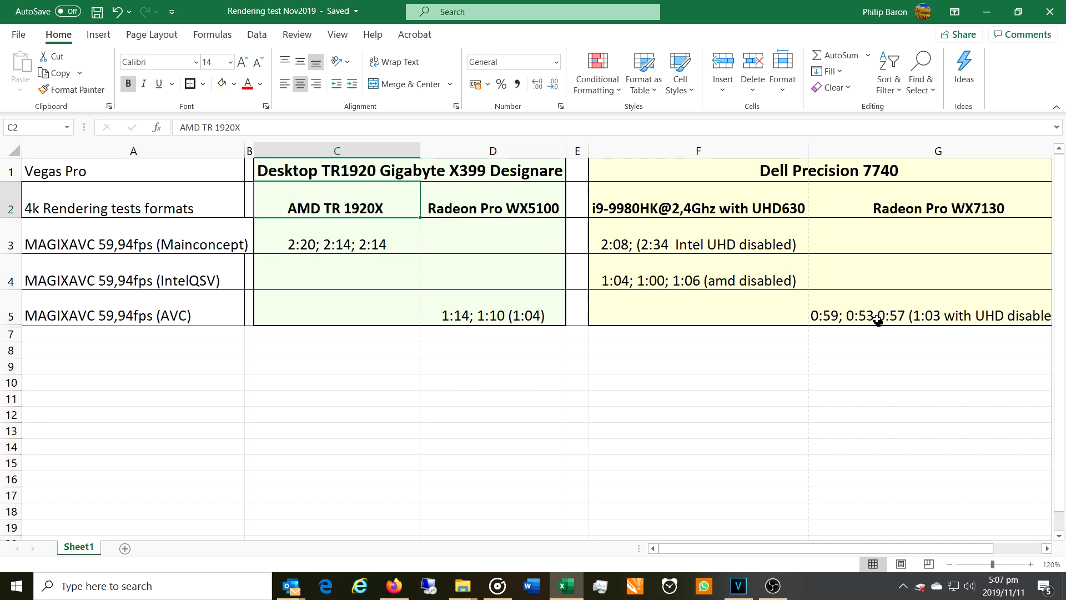
{"action": "left_click", "coordinate": [938, 314]}
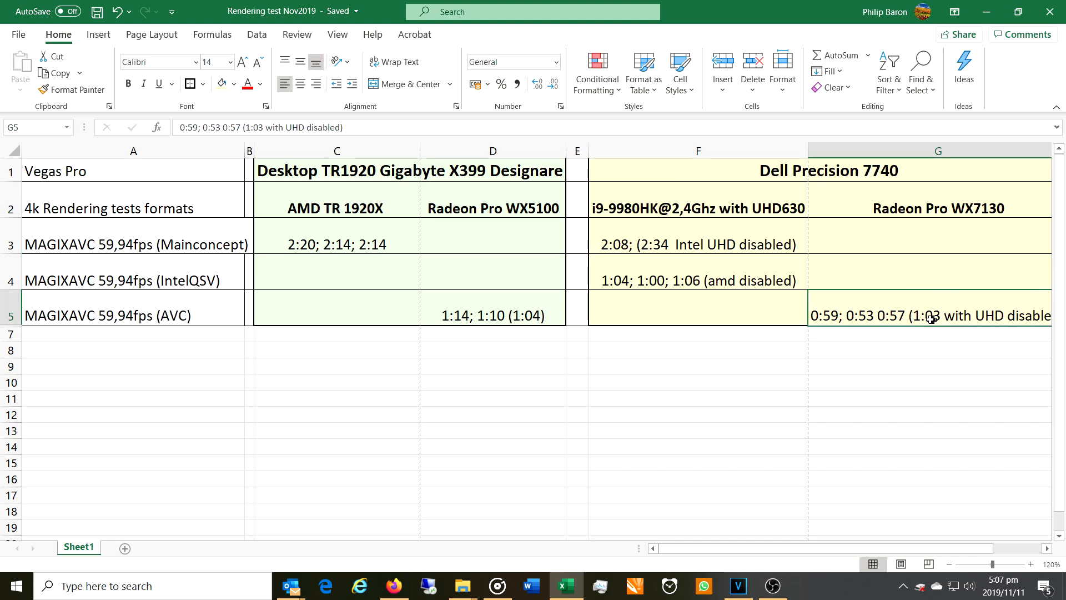
{"action": "mouse_move", "coordinate": [948, 315]}
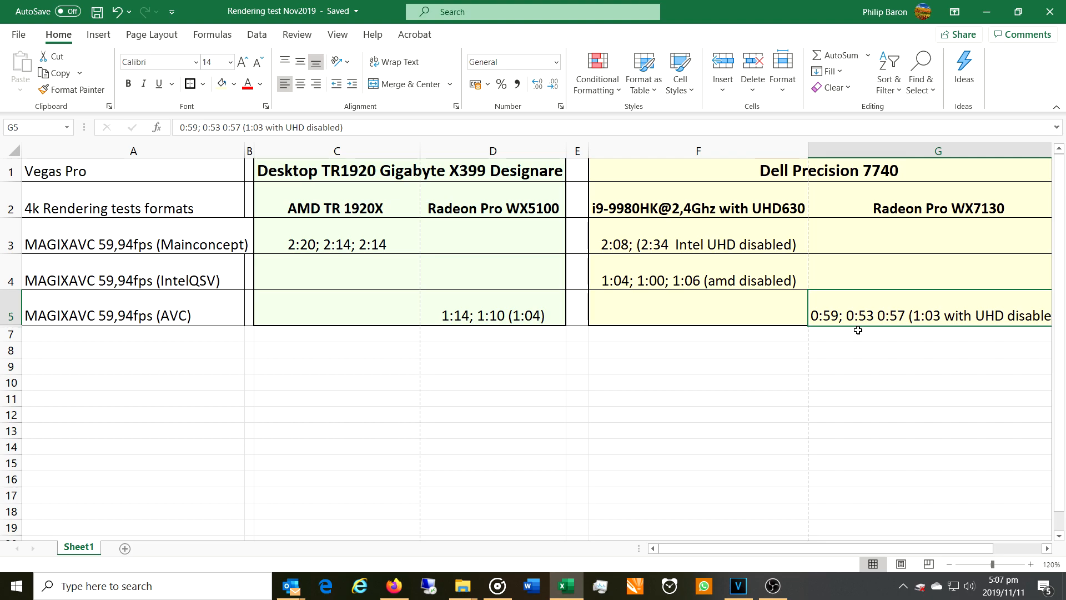
{"action": "mouse_move", "coordinate": [862, 320]}
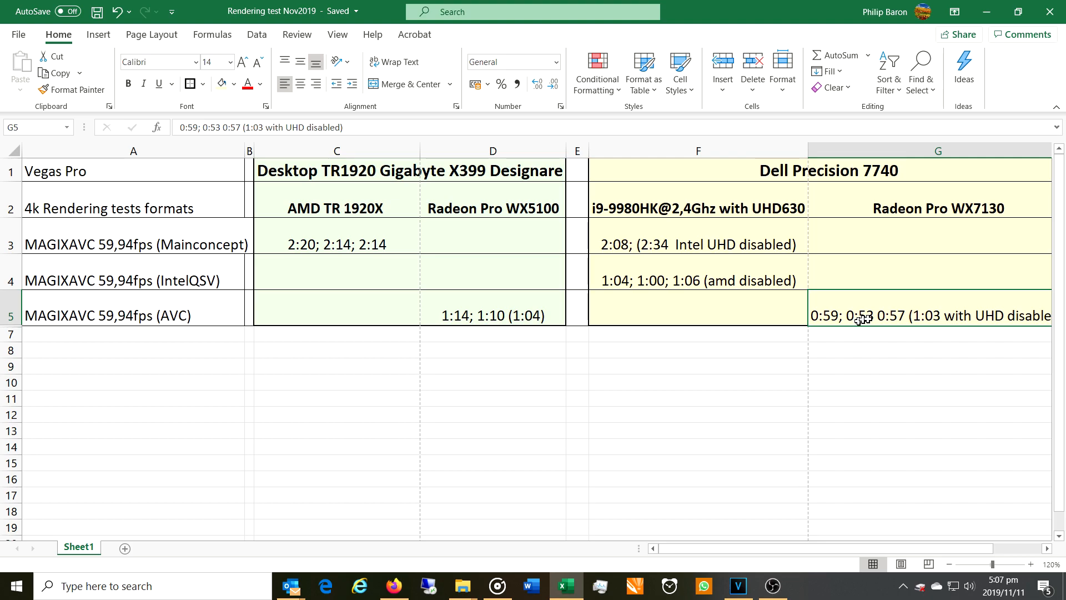
{"action": "mouse_move", "coordinate": [859, 329]}
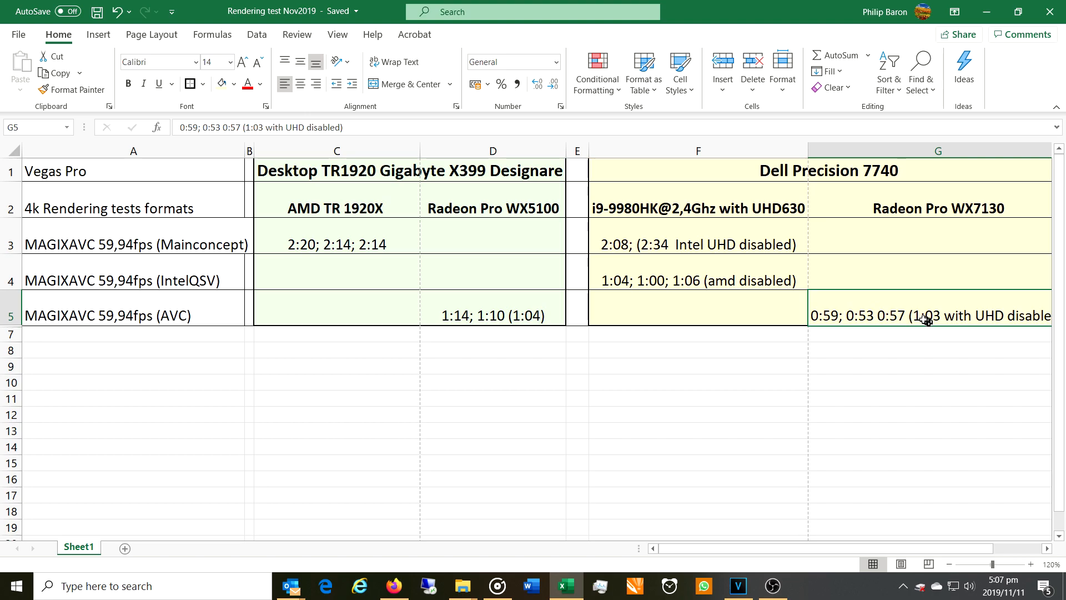
{"action": "mouse_move", "coordinate": [964, 231]}
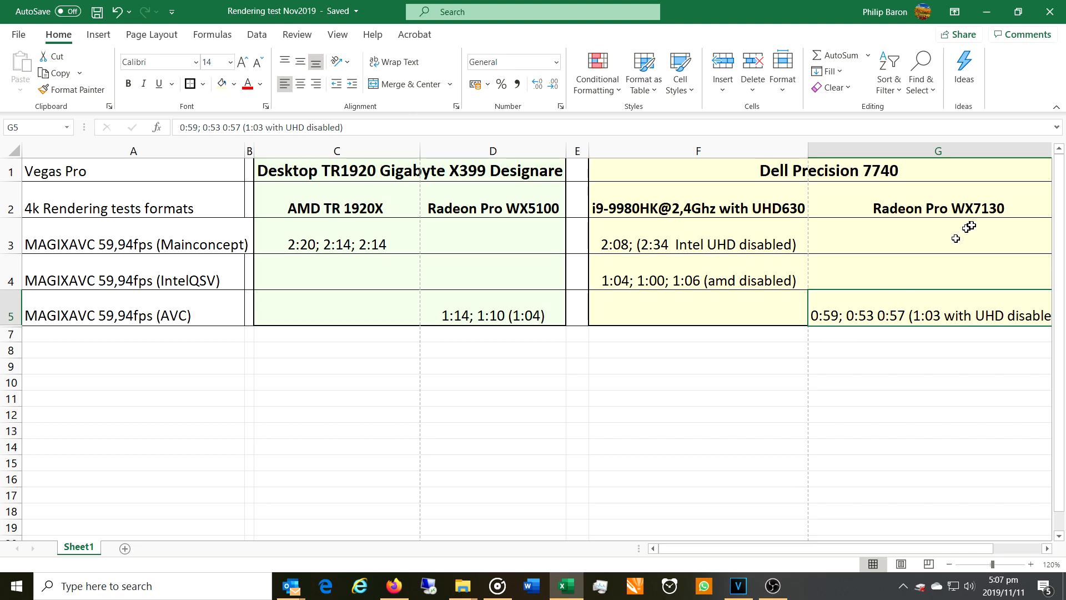
{"action": "mouse_move", "coordinate": [855, 329]}
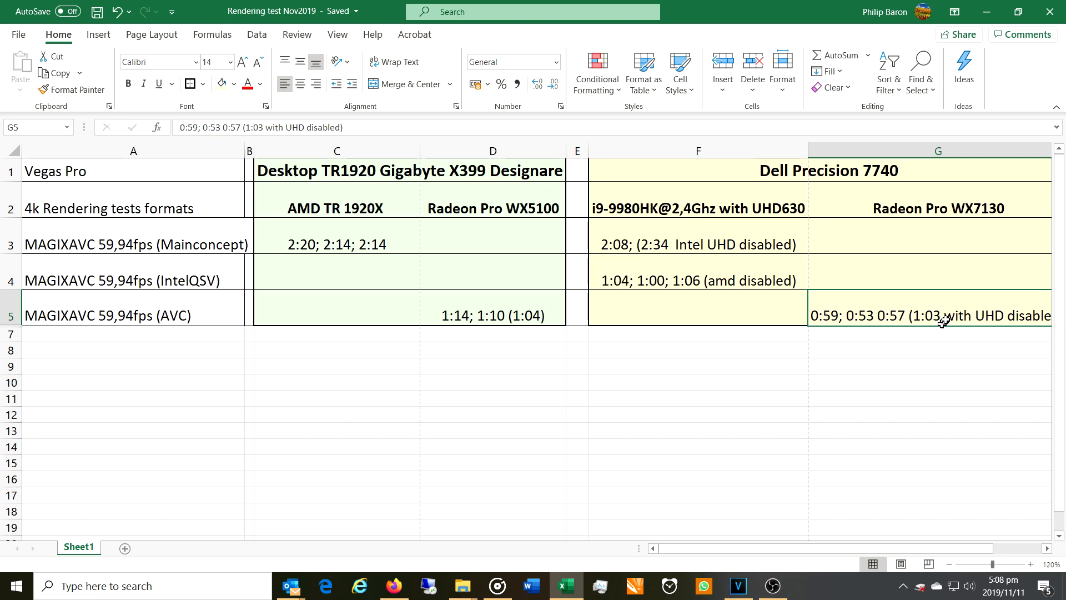
{"action": "mouse_move", "coordinate": [941, 304]}
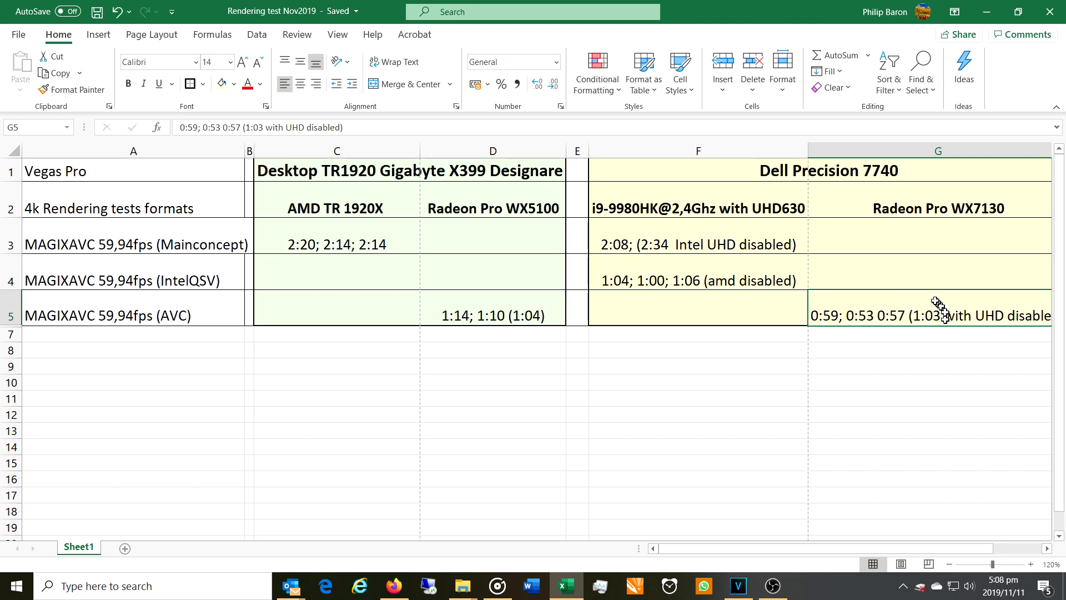
{"action": "mouse_move", "coordinate": [942, 308]}
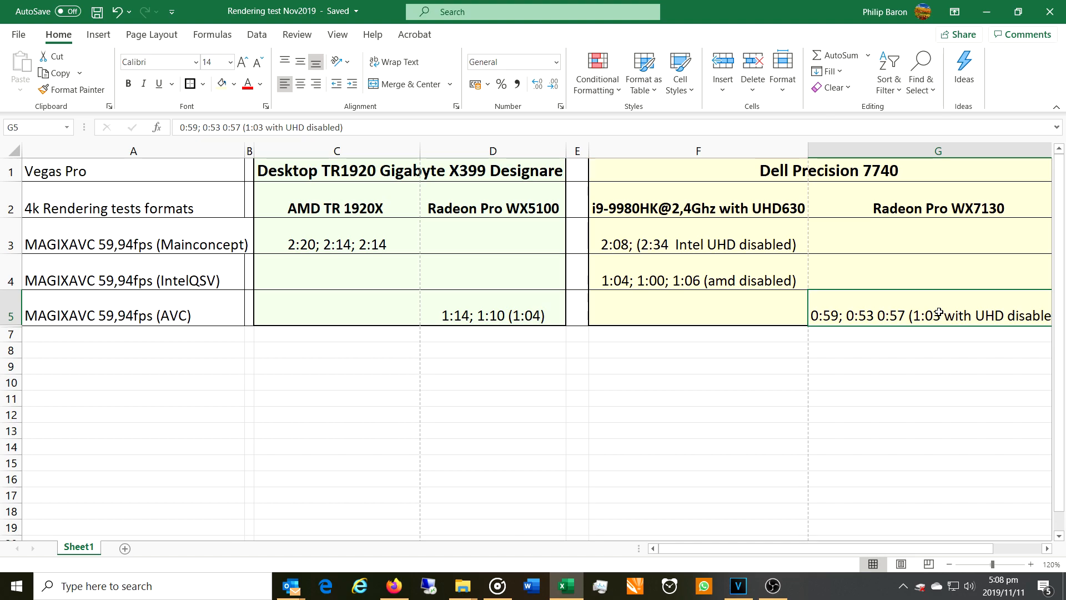
{"action": "left_click", "coordinate": [938, 365]}
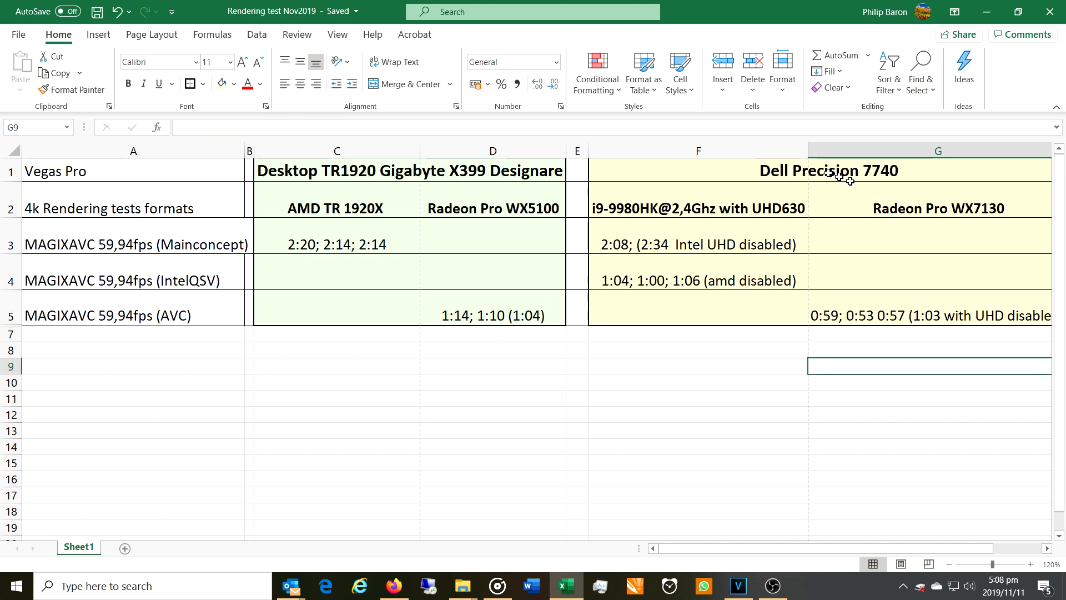
{"action": "mouse_move", "coordinate": [802, 166]}
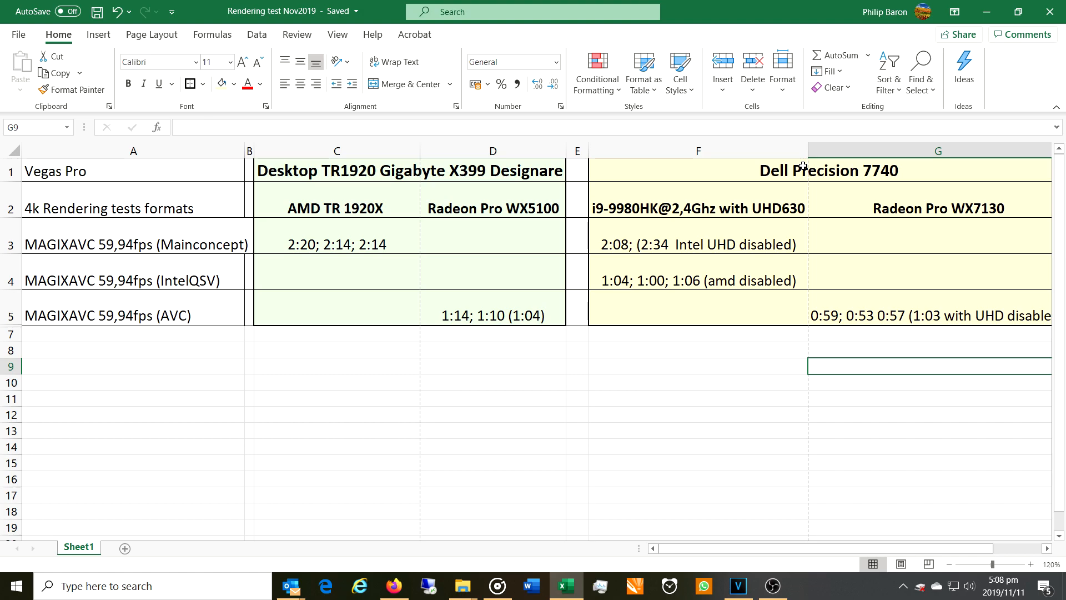
{"action": "mouse_move", "coordinate": [525, 182]}
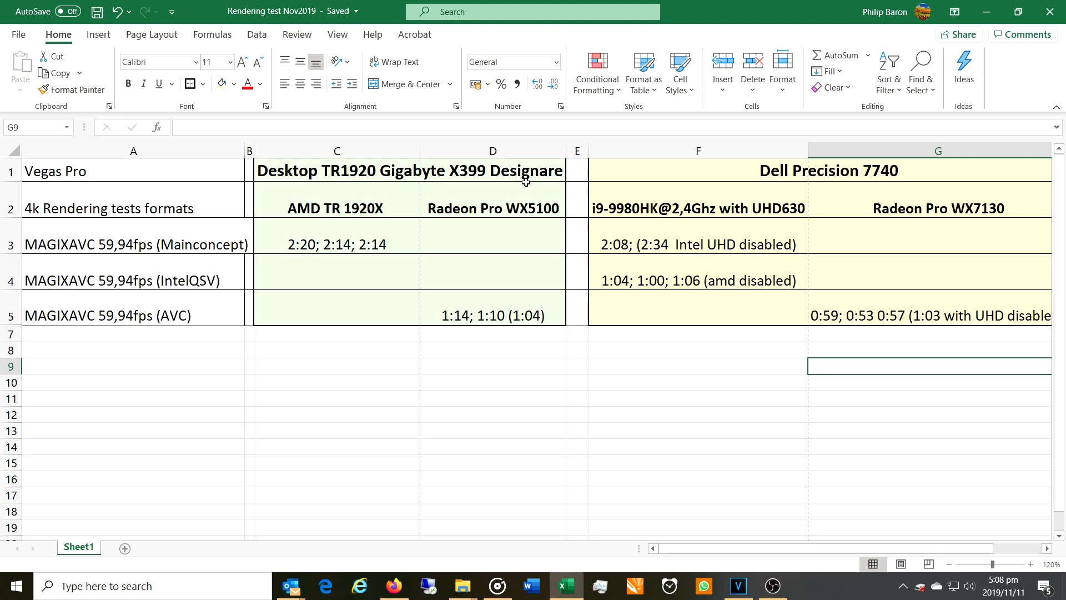
{"action": "mouse_move", "coordinate": [546, 283]}
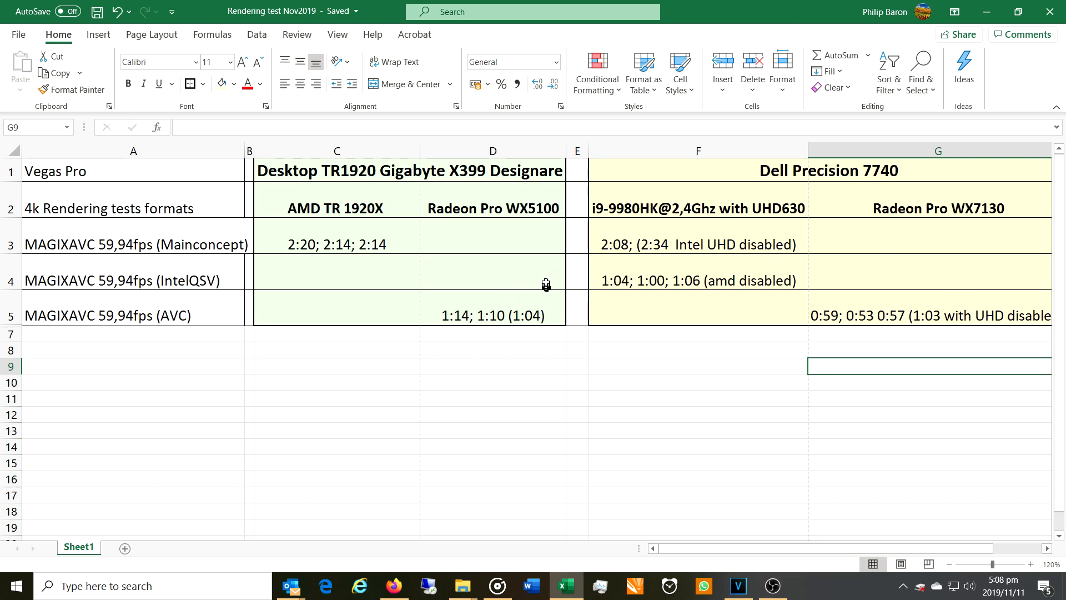
{"action": "left_click", "coordinate": [696, 350]}
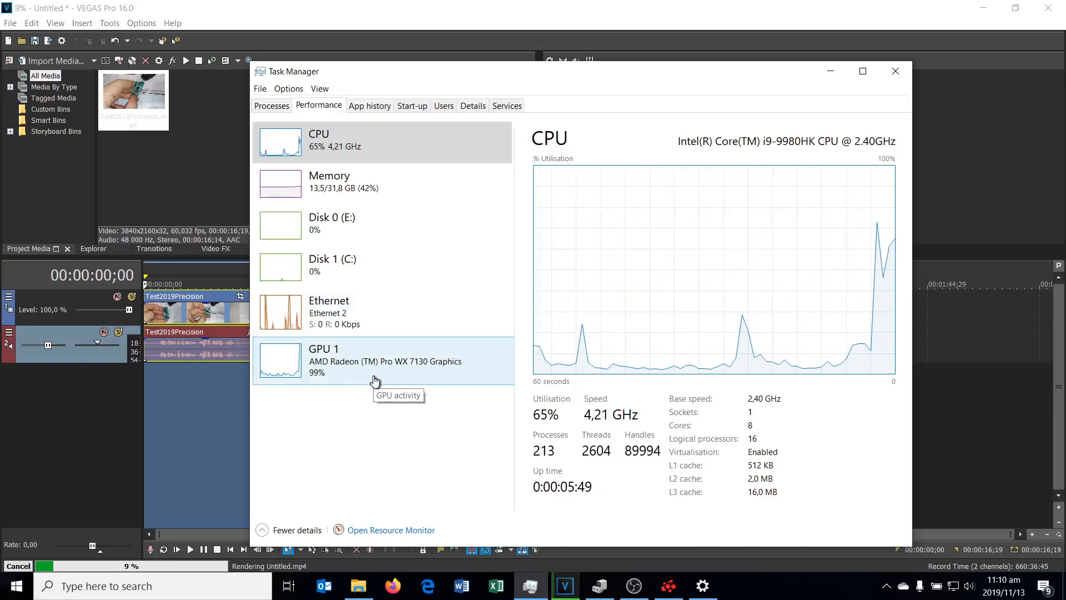
{"action": "mouse_move", "coordinate": [323, 247]}
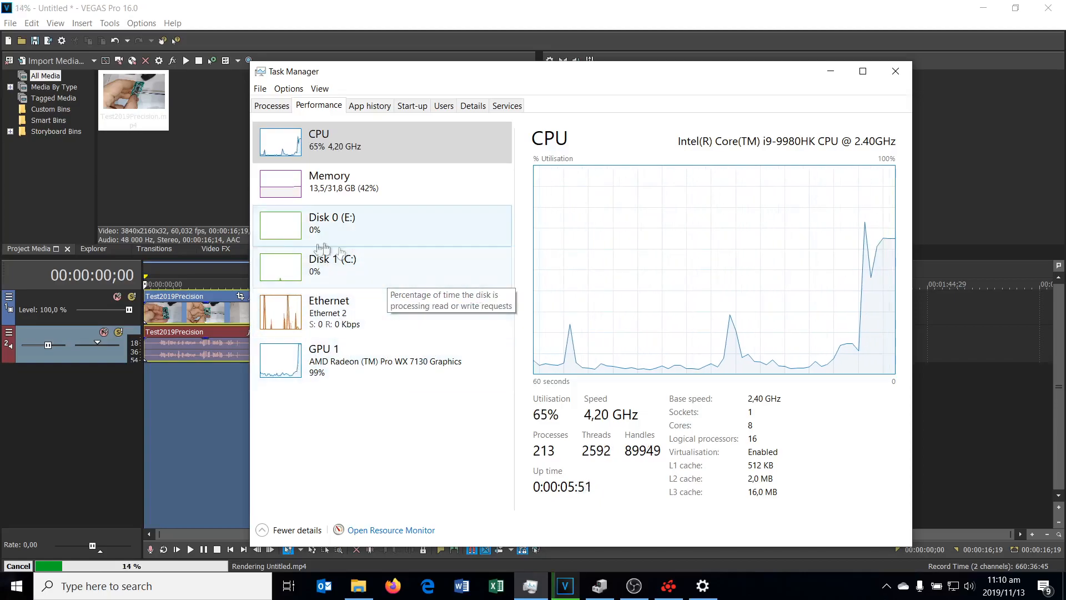